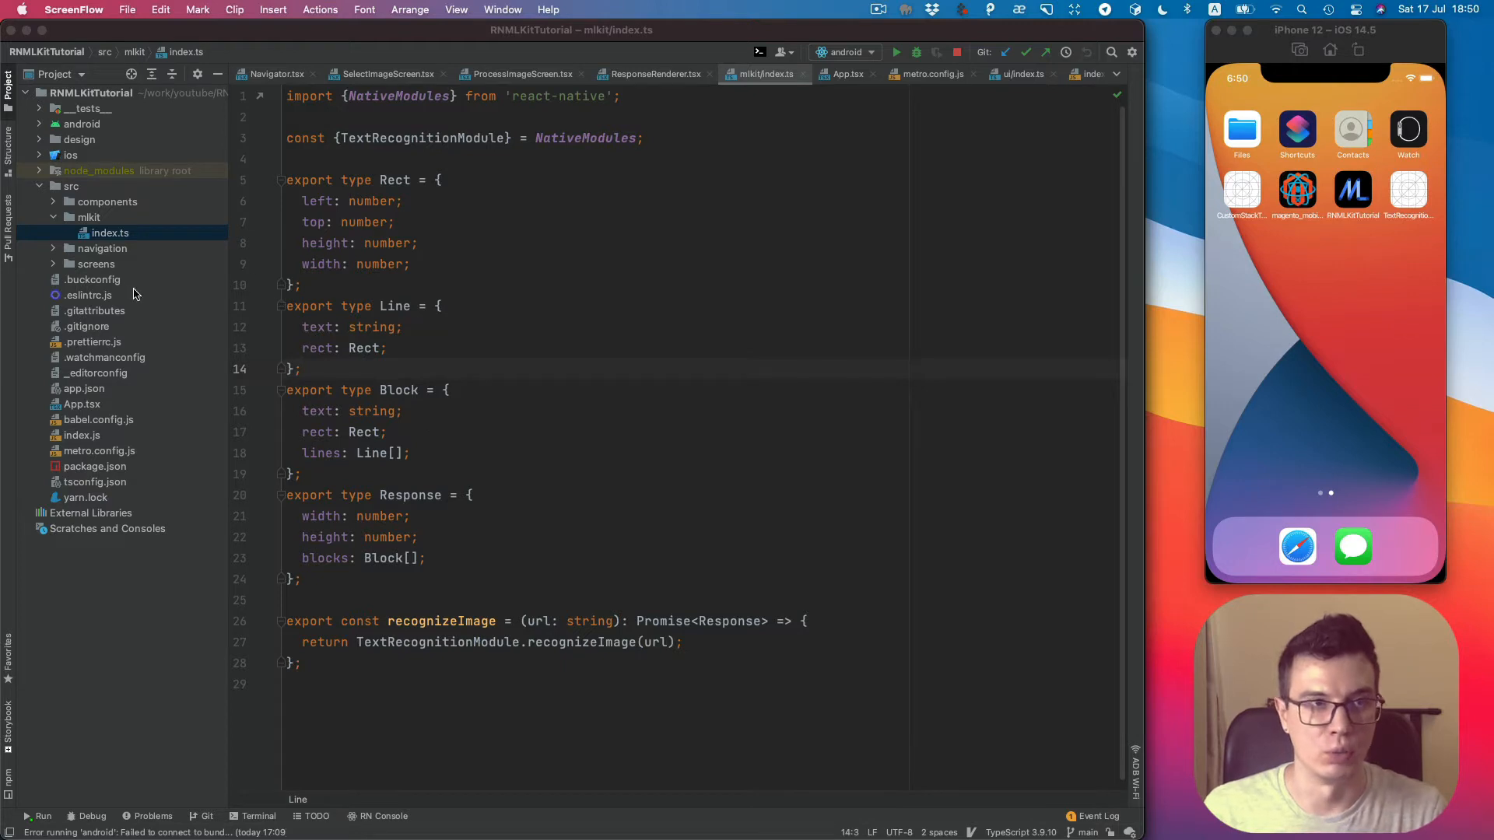
Expand the ios folder and reveal it in Finder.
click(53, 156)
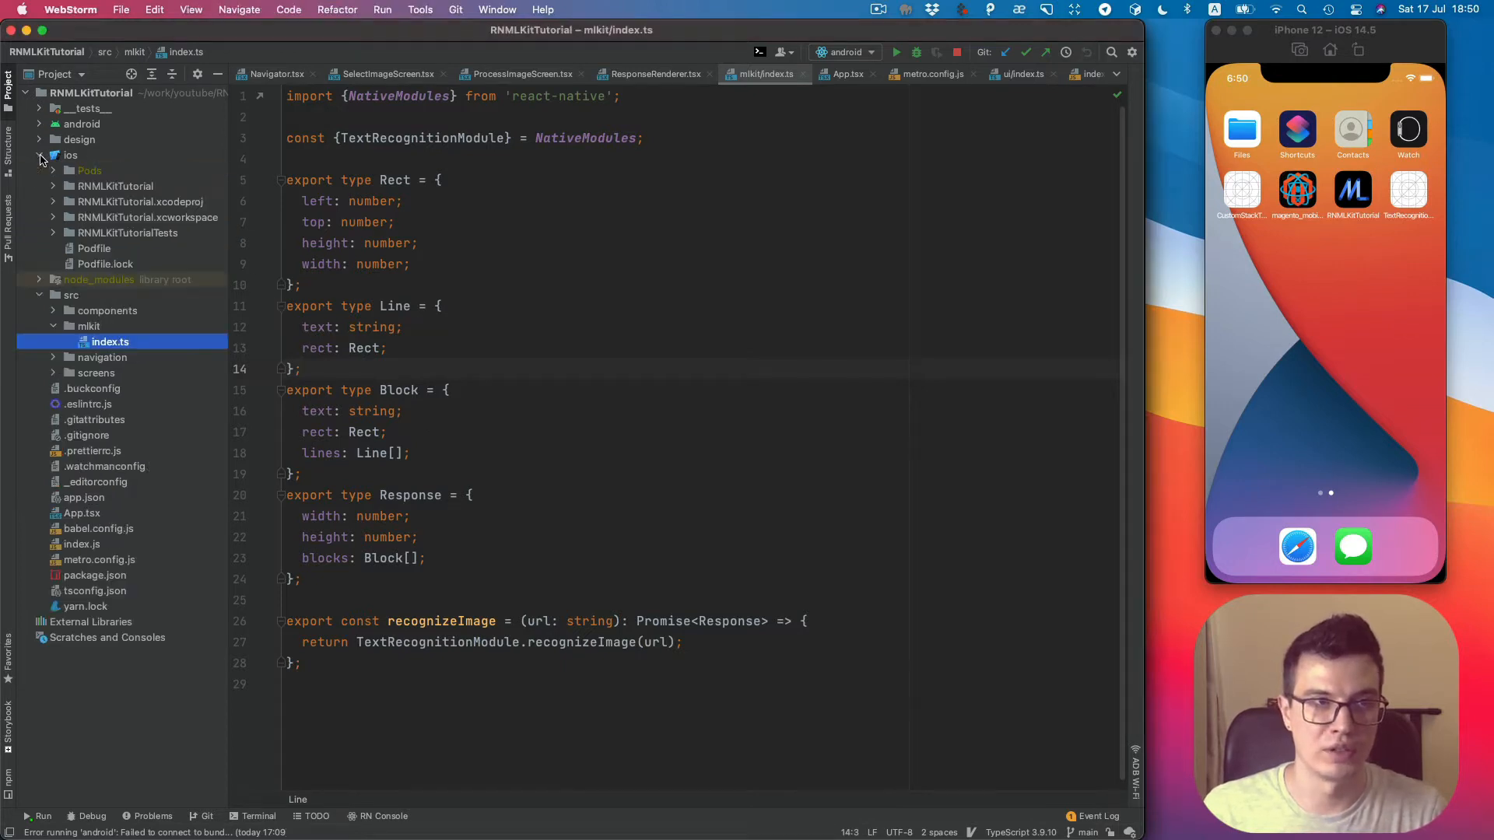
key(cmd+r)
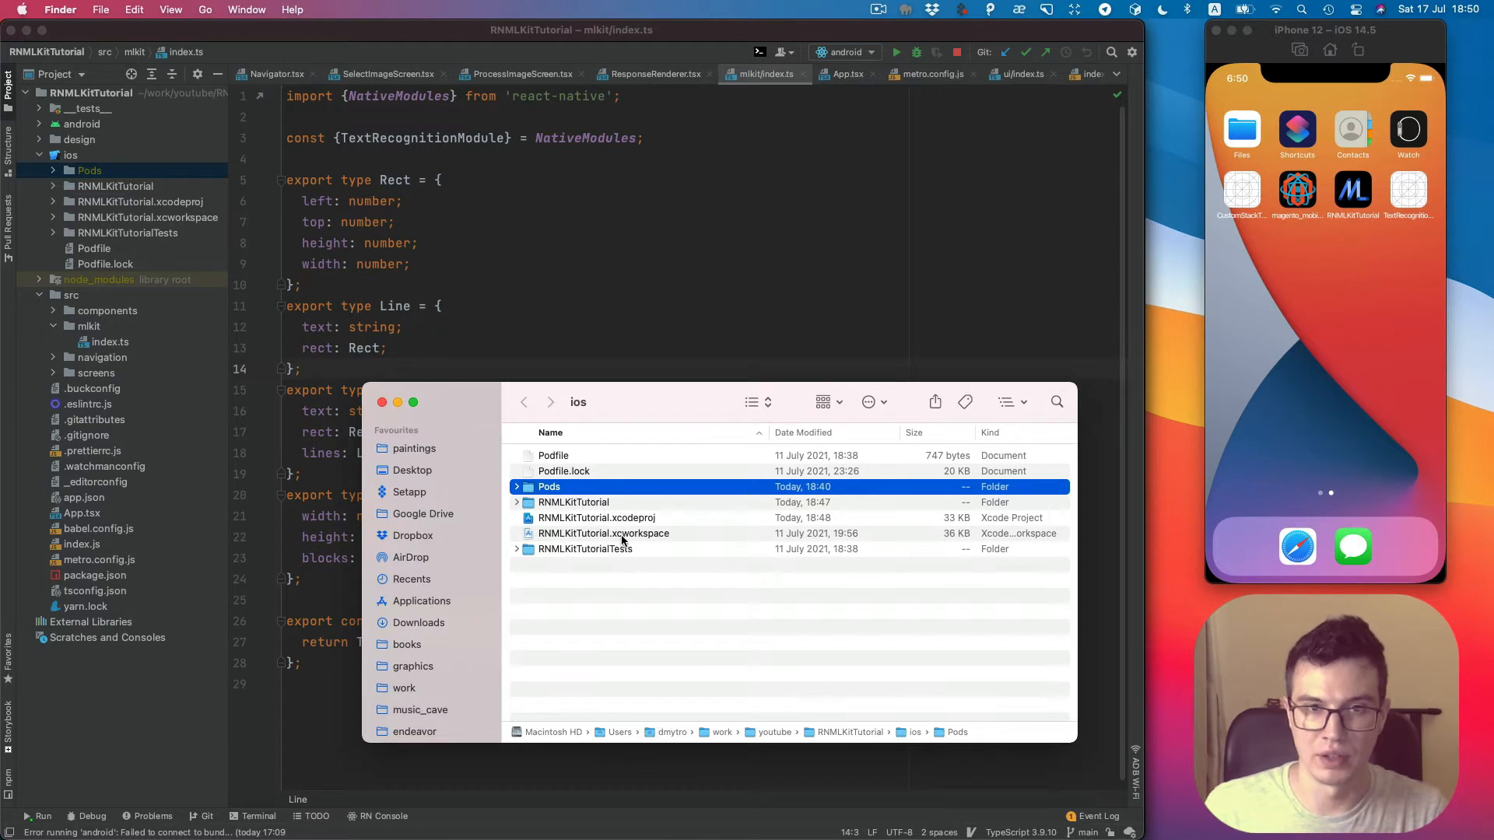
mouse_move(581, 538)
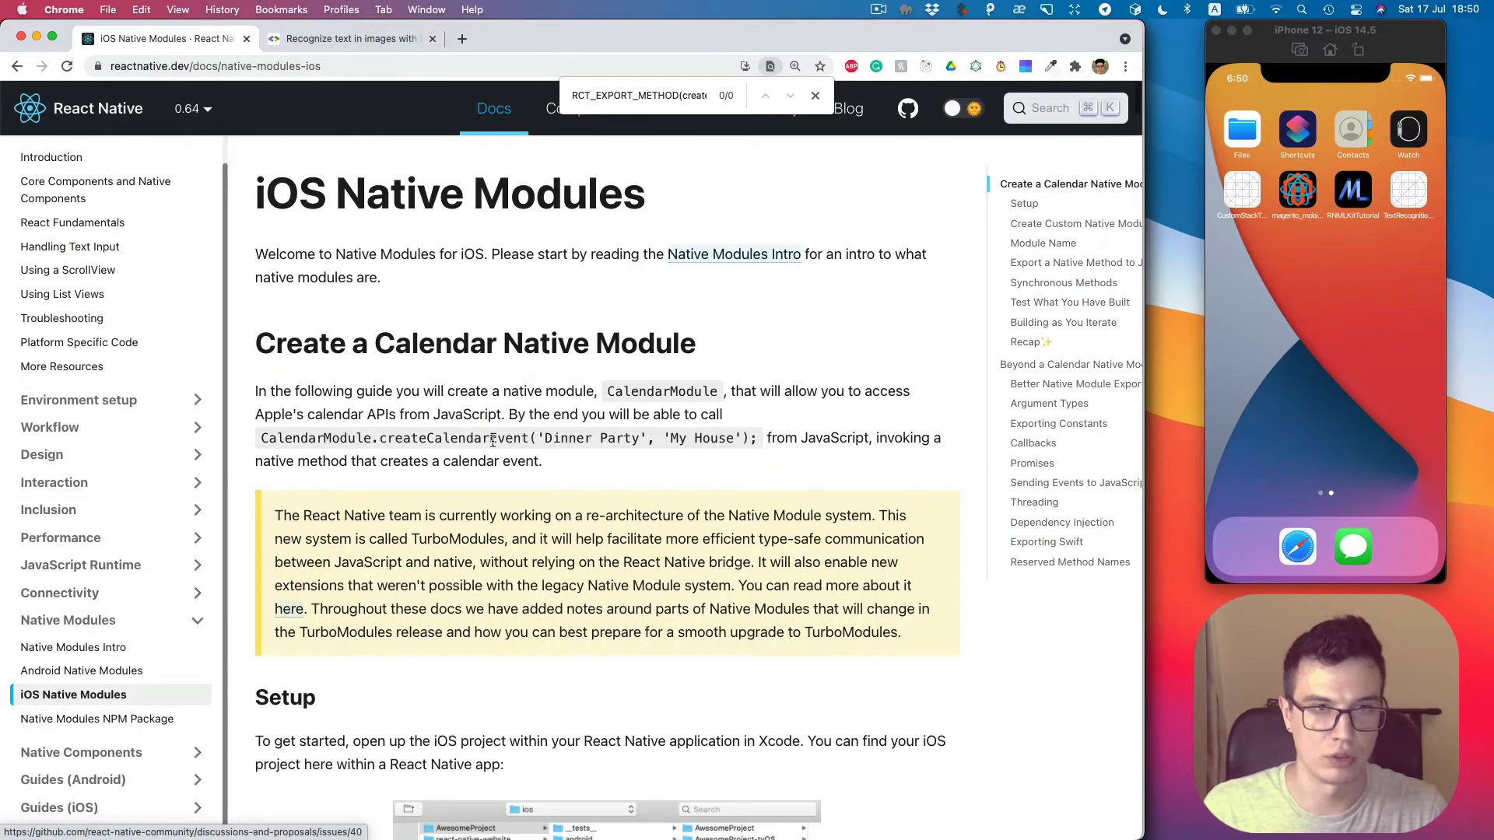
Scroll to 'Create Custom Native Module Files', select RCTCalendarModule.h, and switch to Xcode.
scroll(down, 3)
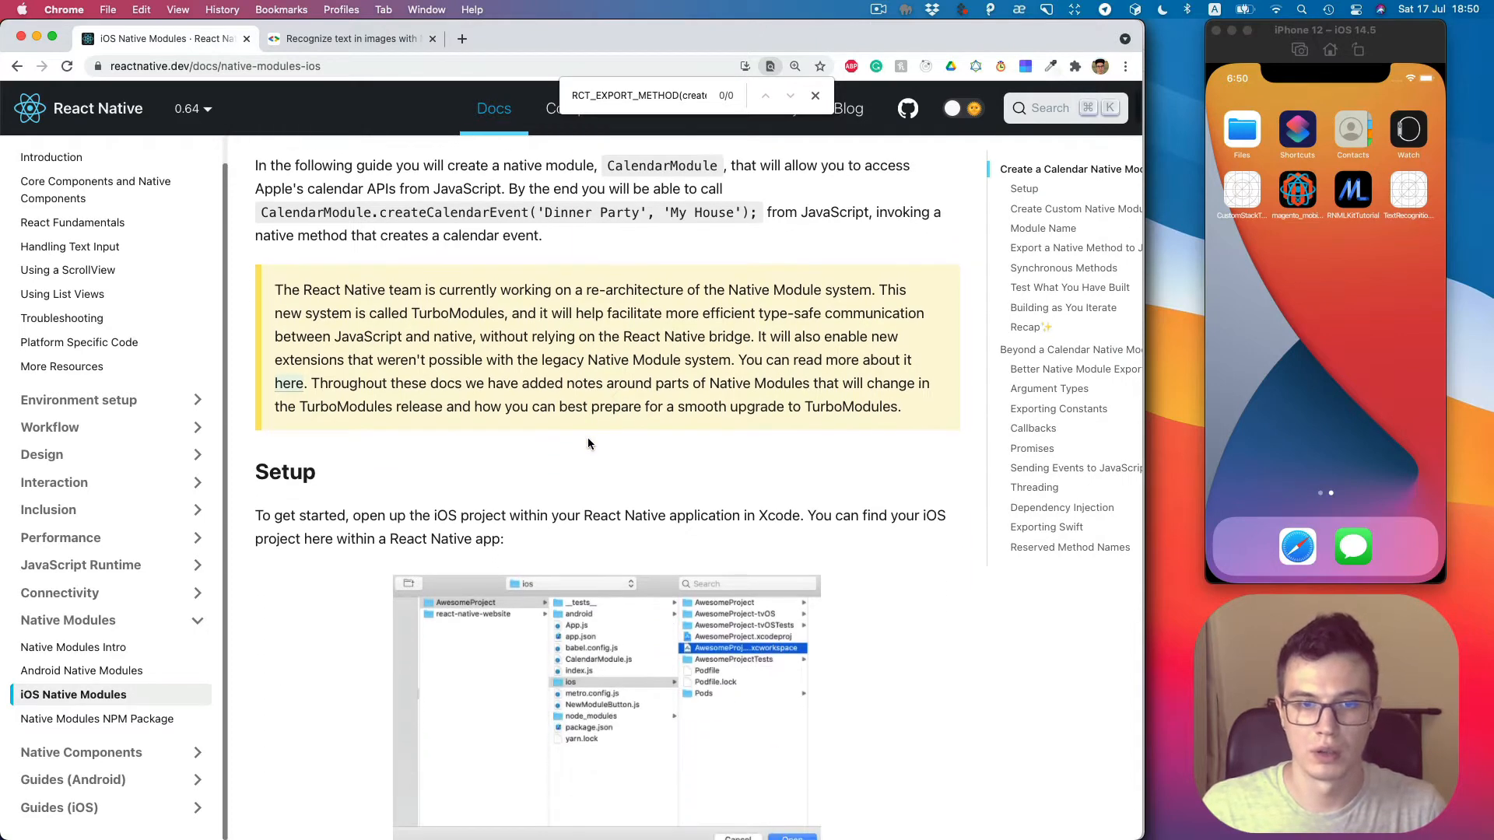
scroll(down, 3)
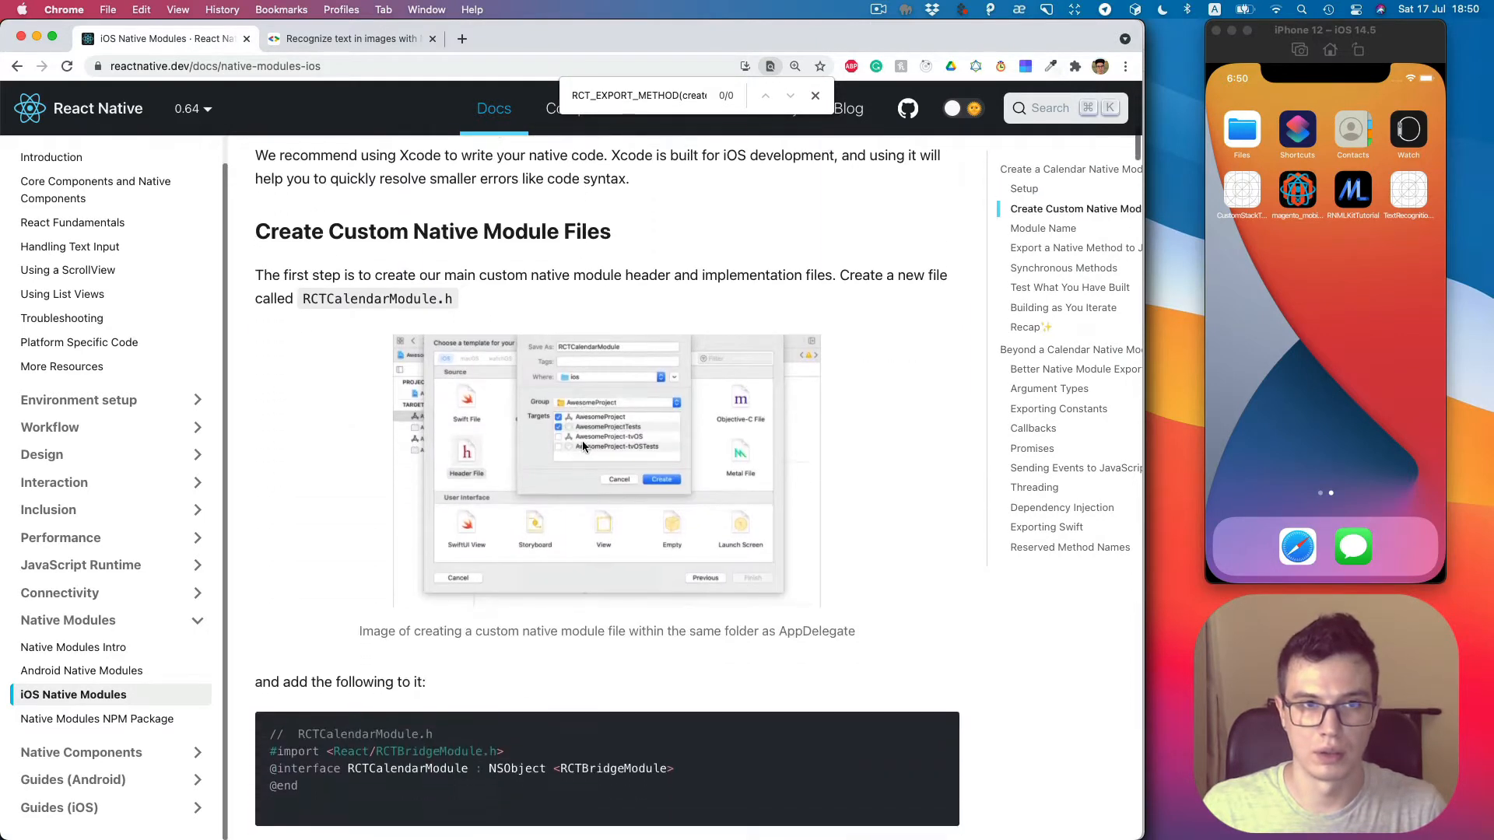
scroll(down, 3)
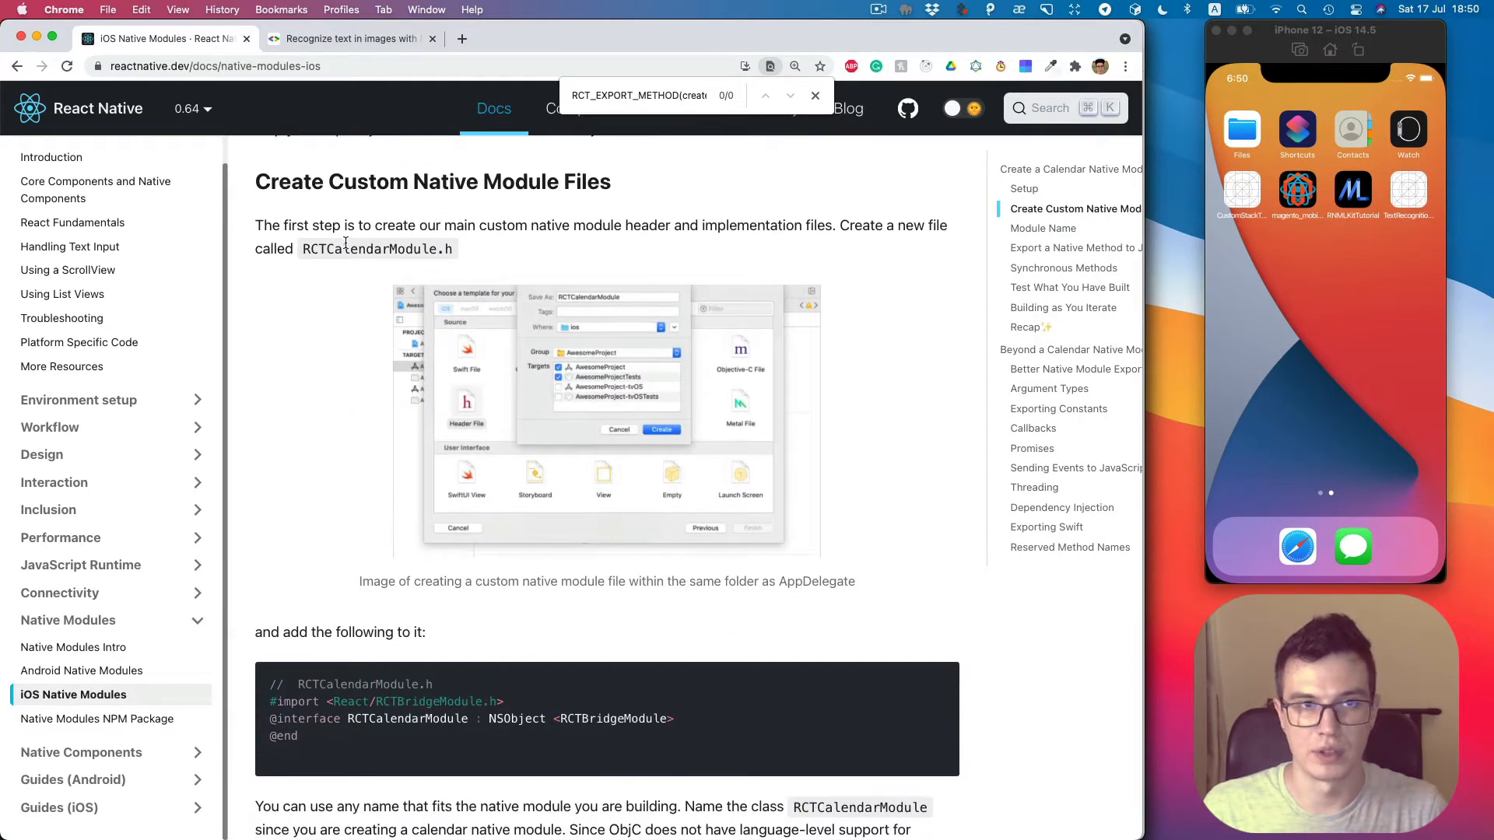
double_click(376, 249)
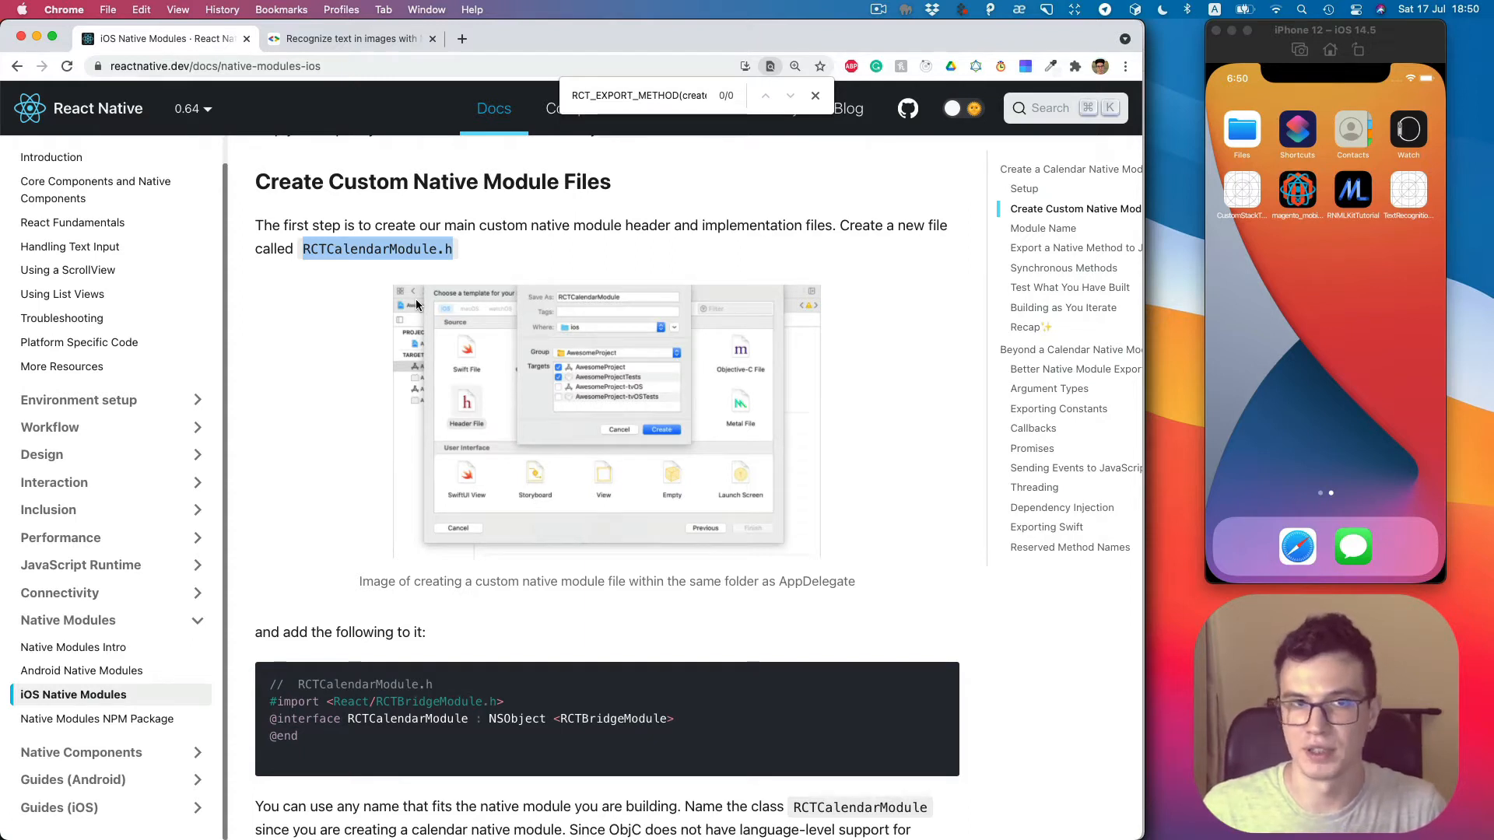
mouse_move(315, 294)
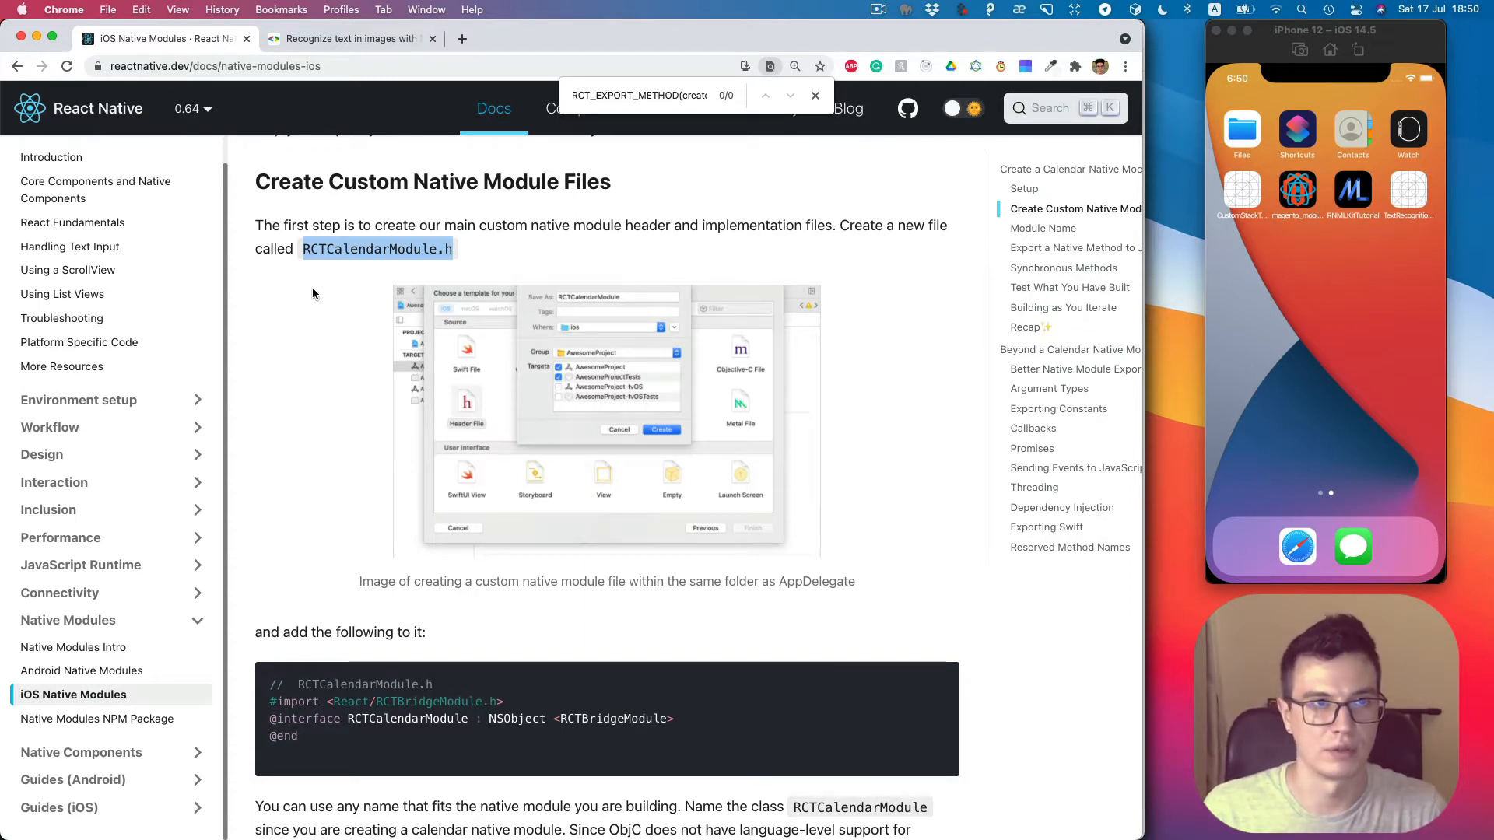
key(cmd+tab)
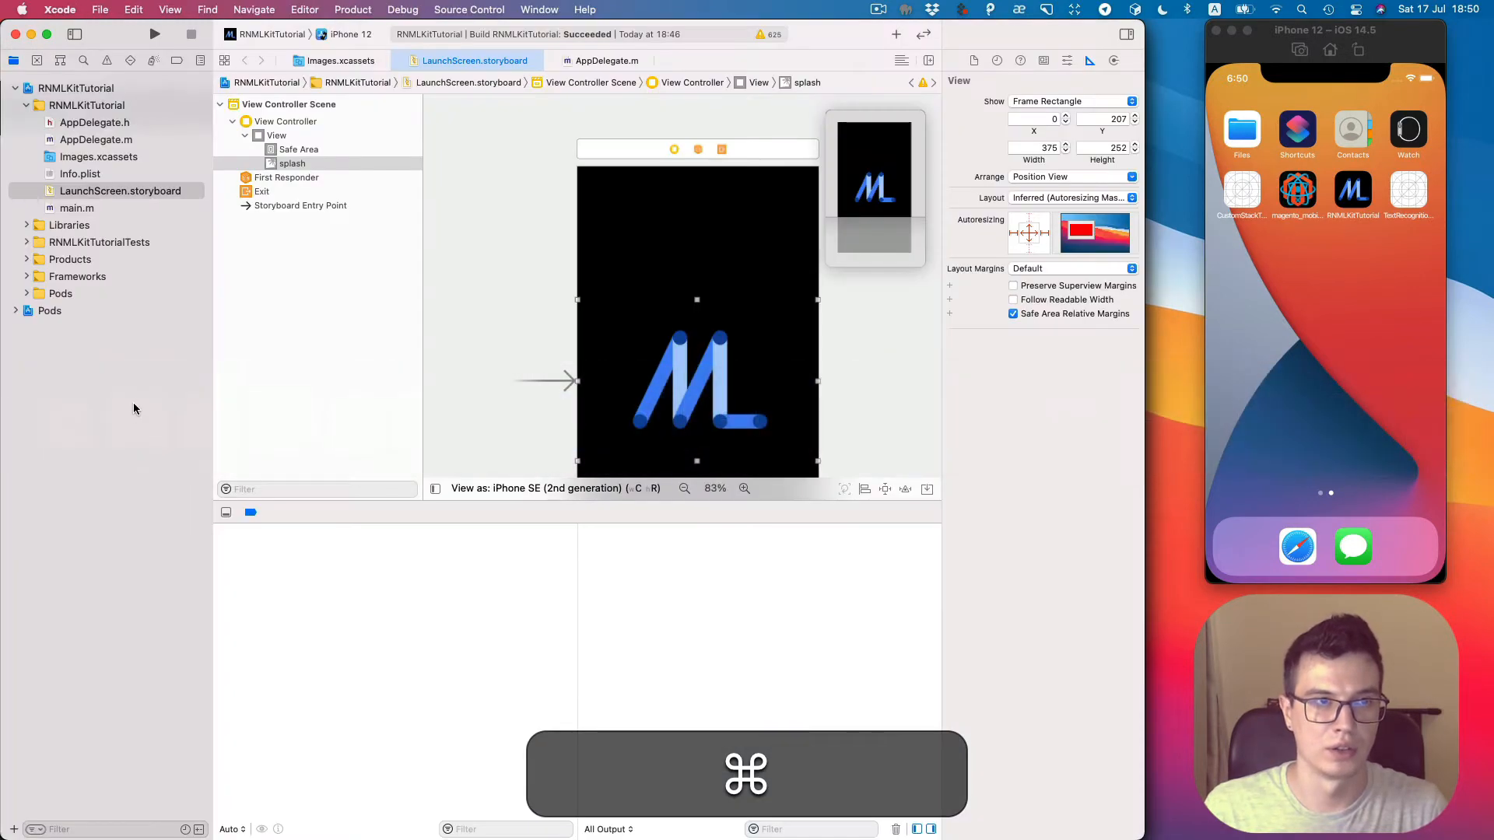
Add a new group named MLKit inside the RNMLKitTutorial folder.
right_click(75, 104)
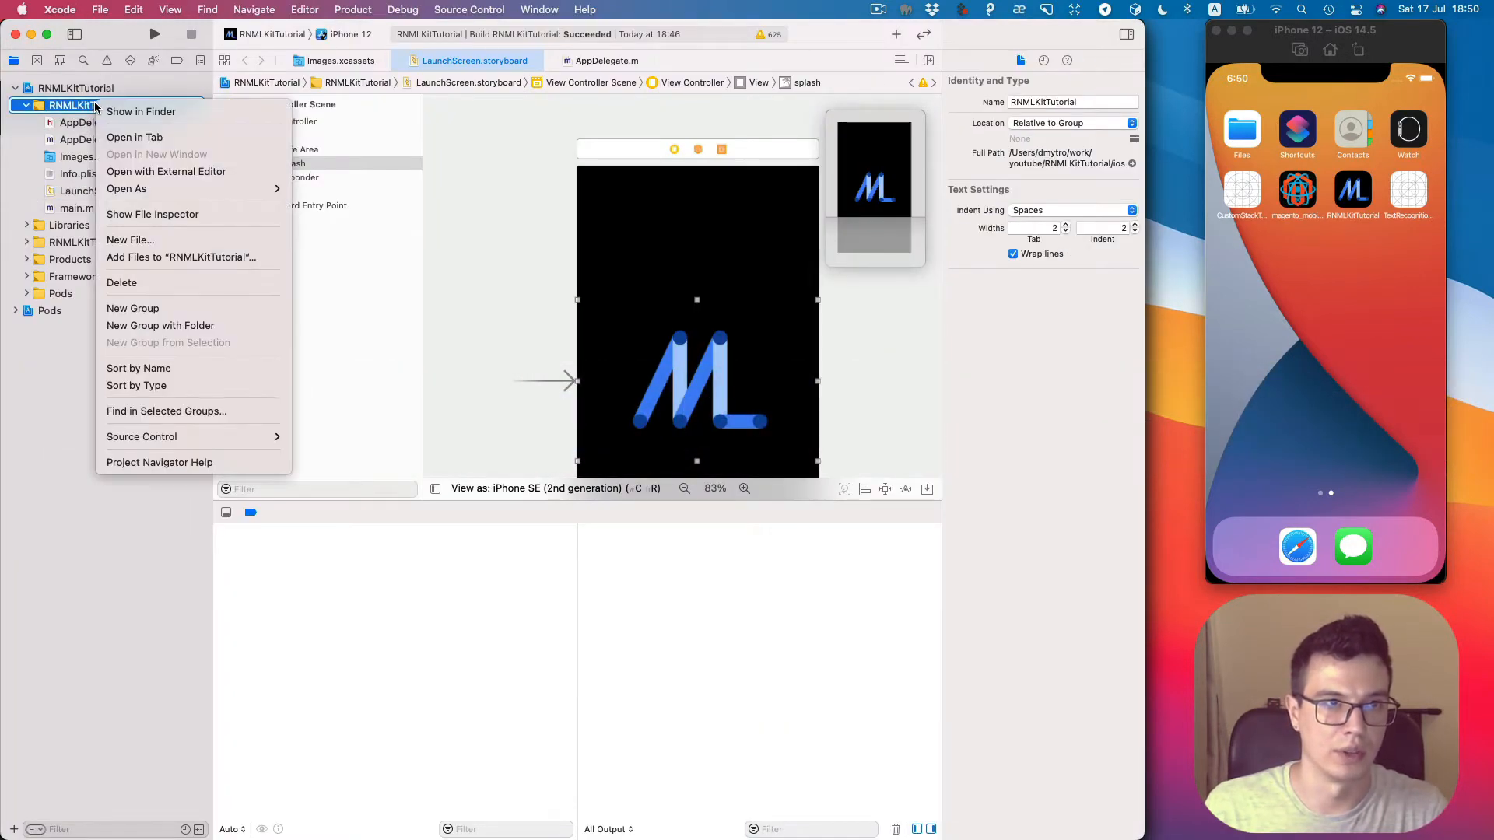
mouse_move(190, 235)
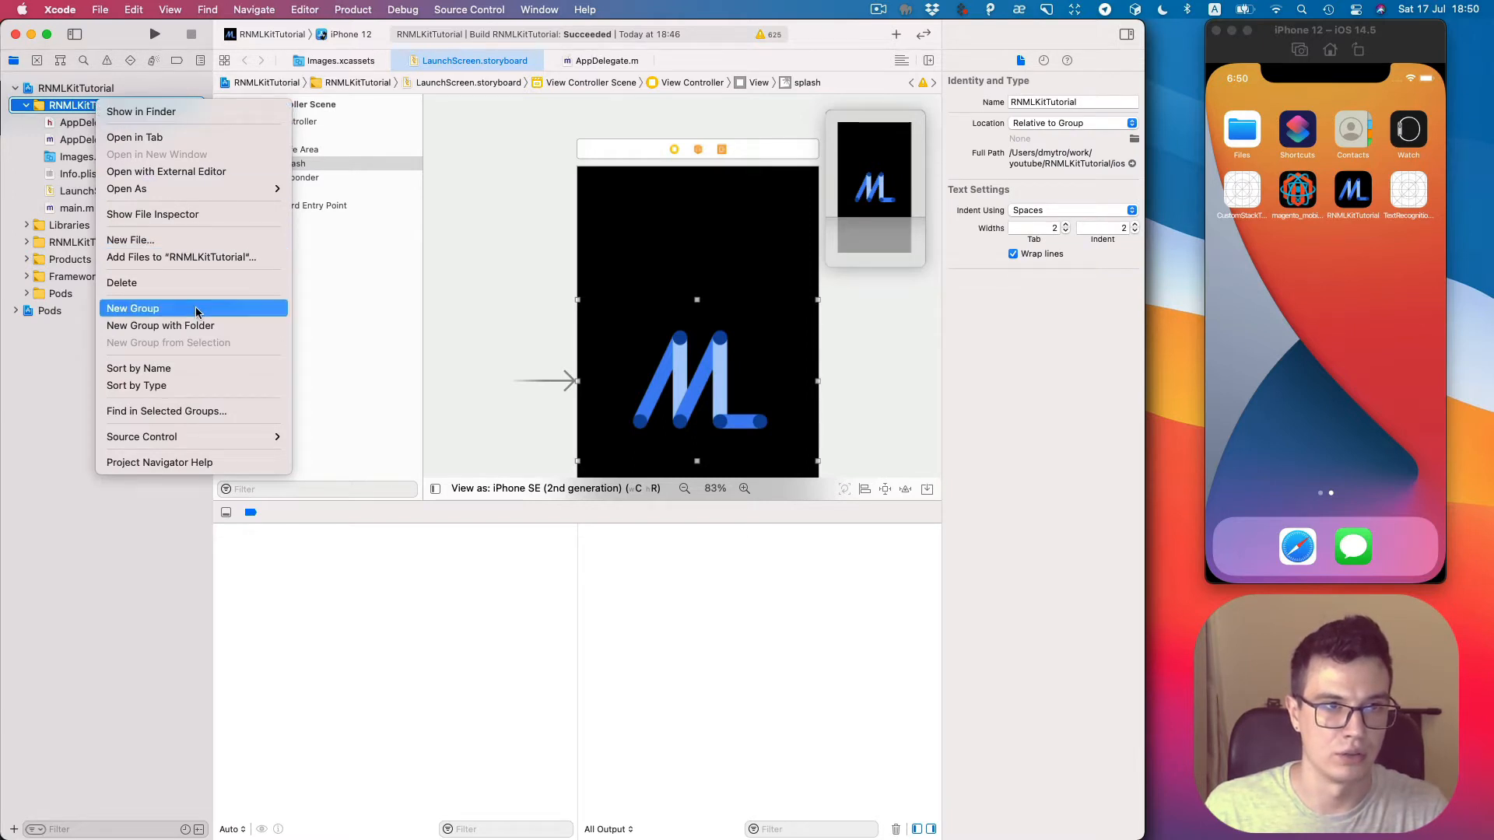
click(132, 308)
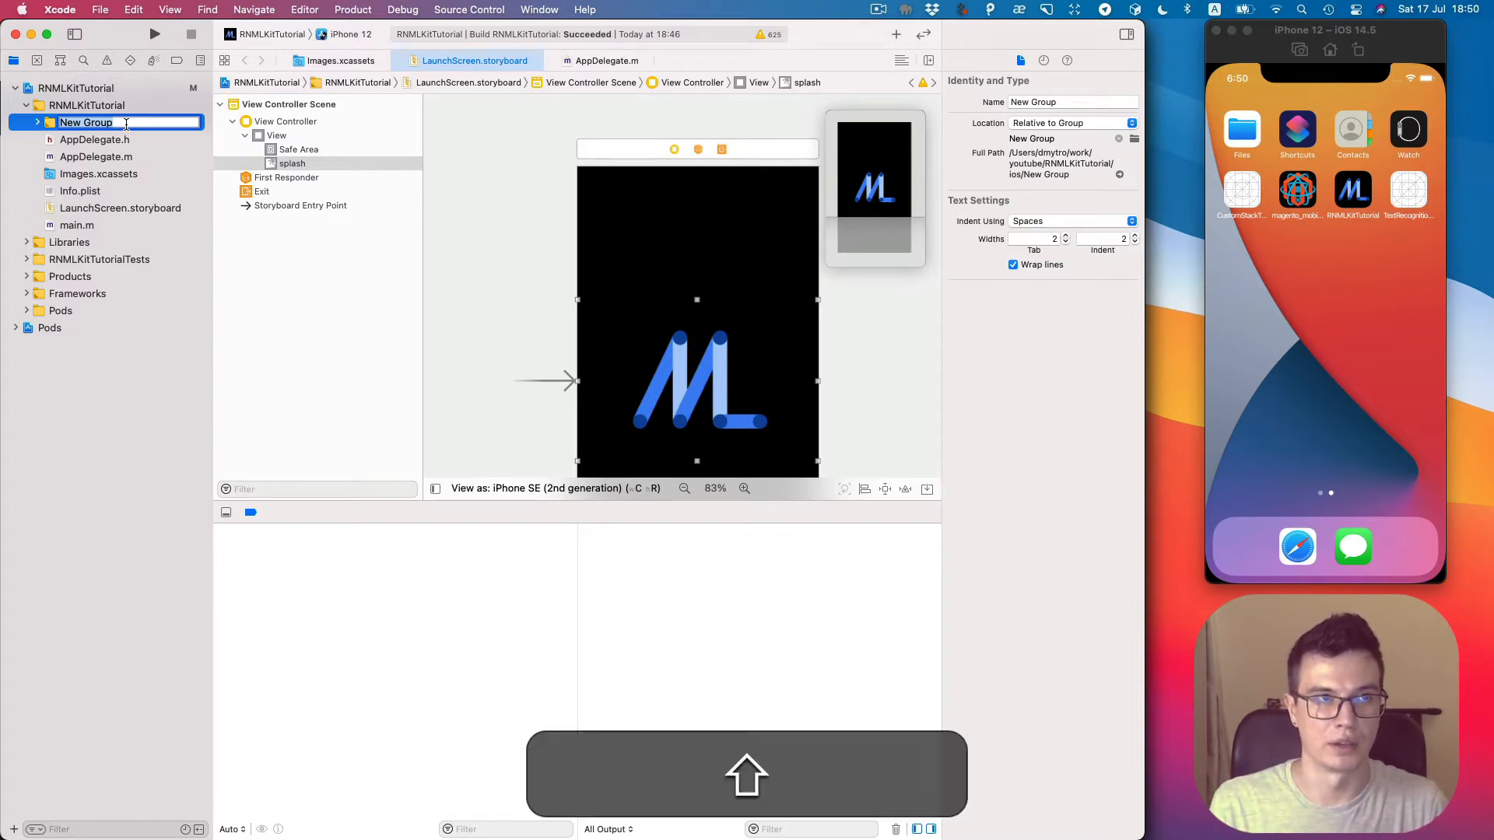
text(MLKit)
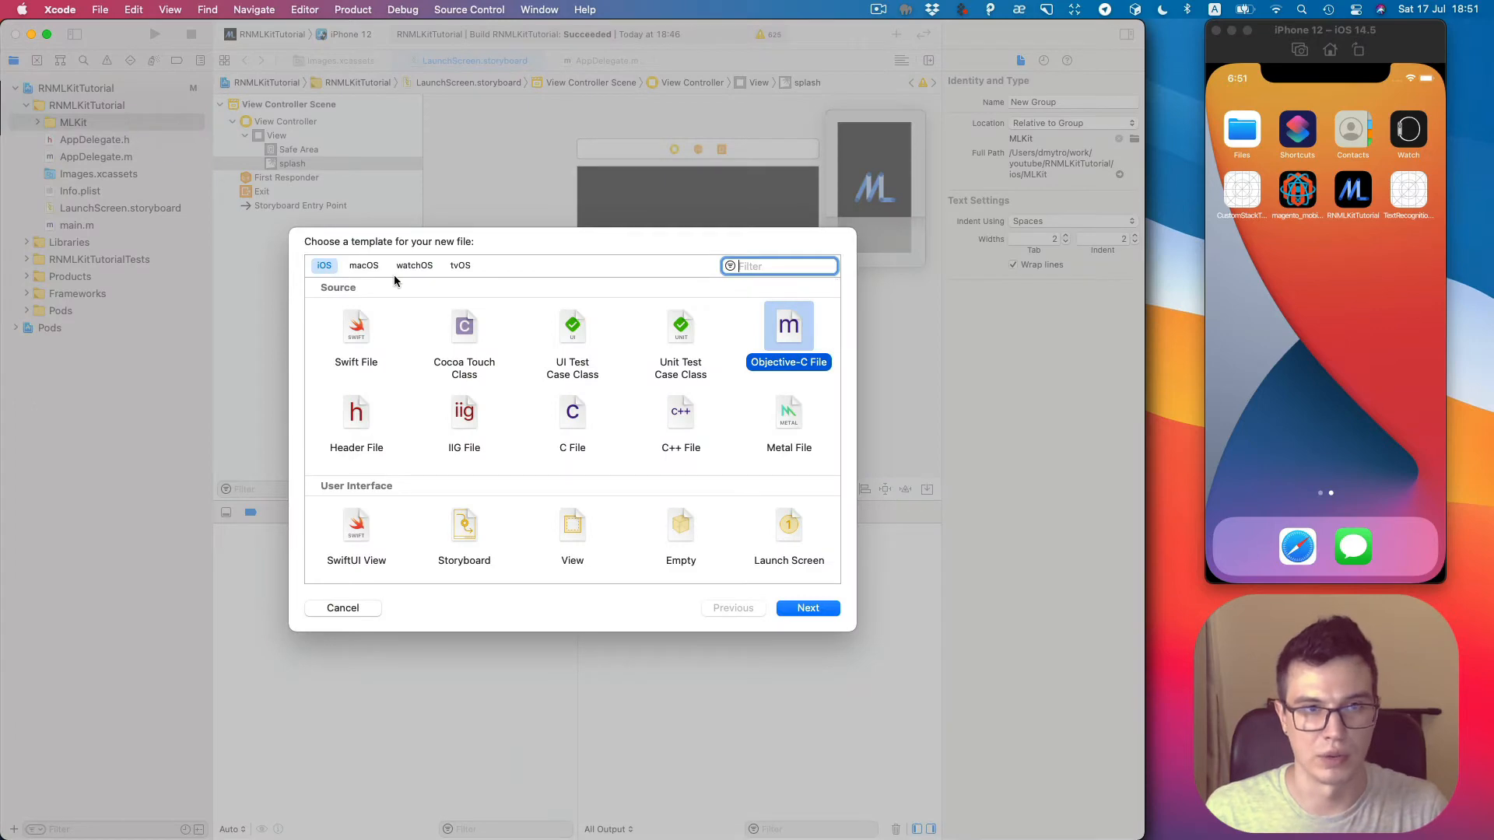
Create header file RCTTextRecognitionModule.h in MLKit, added to the RNMLKitTutorial target.
click(357, 419)
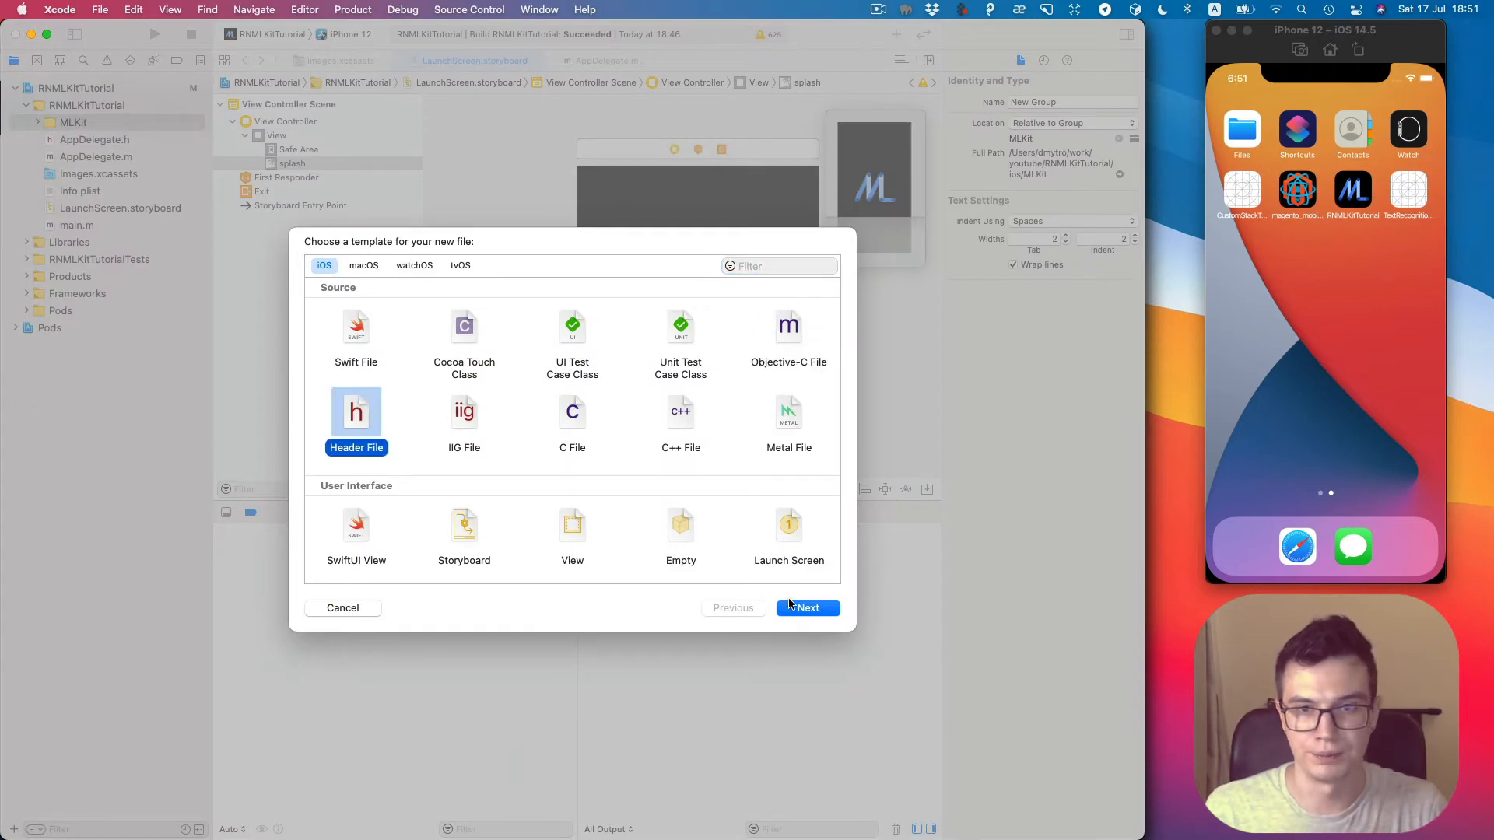
click(808, 609)
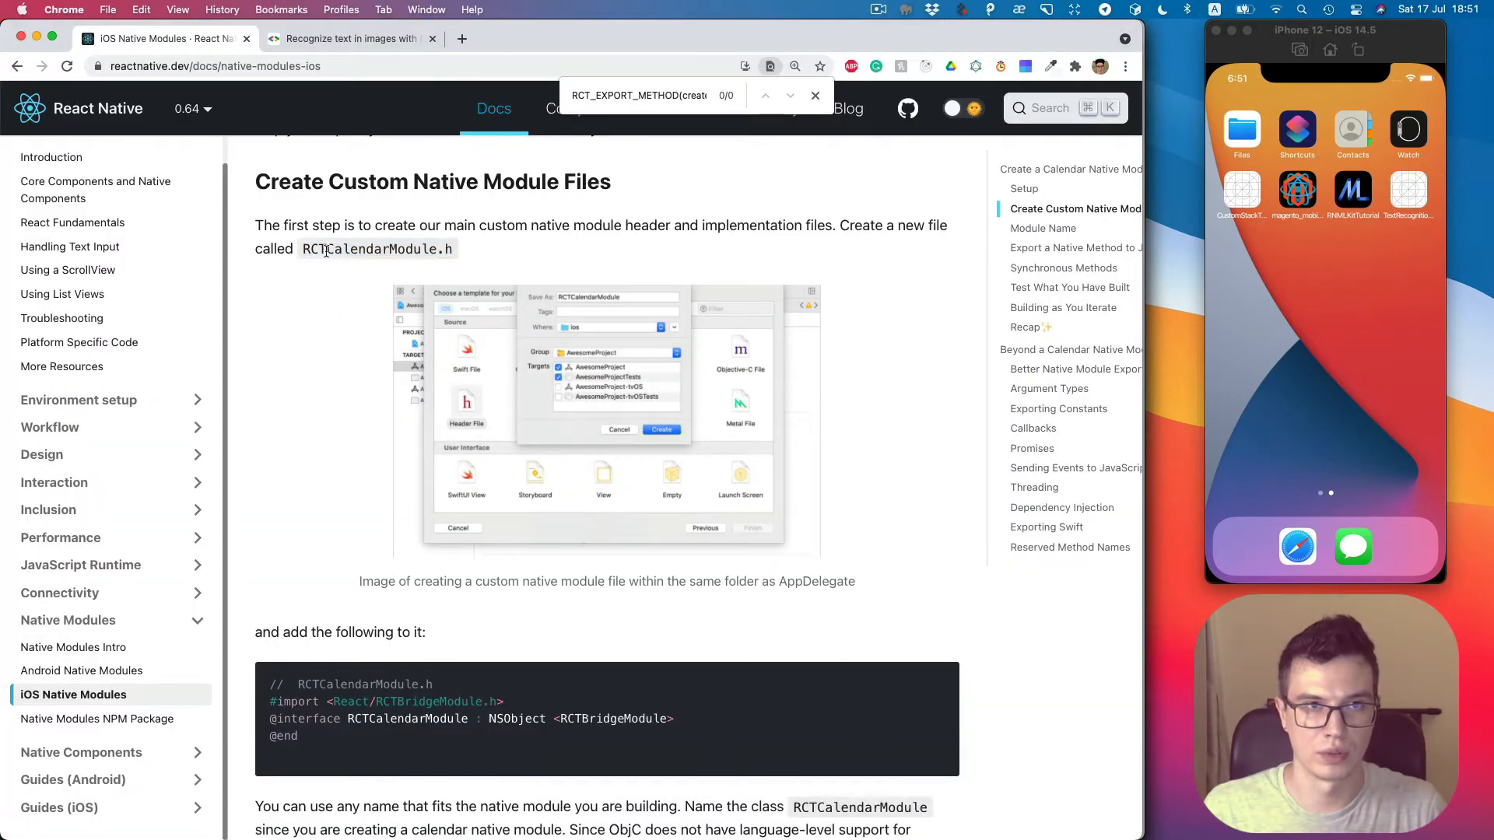
double_click(313, 249)
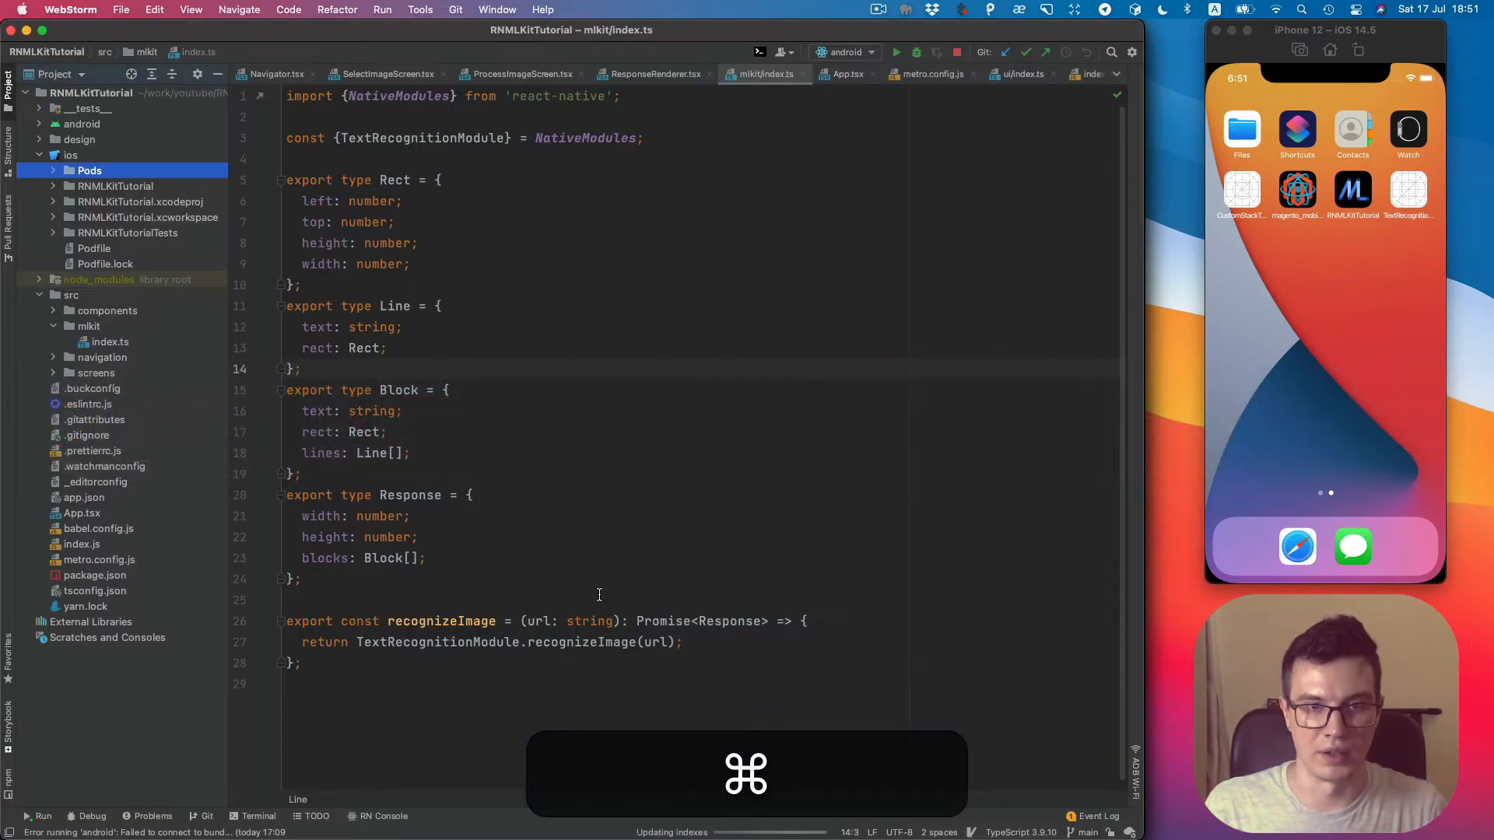
double_click(438, 642)
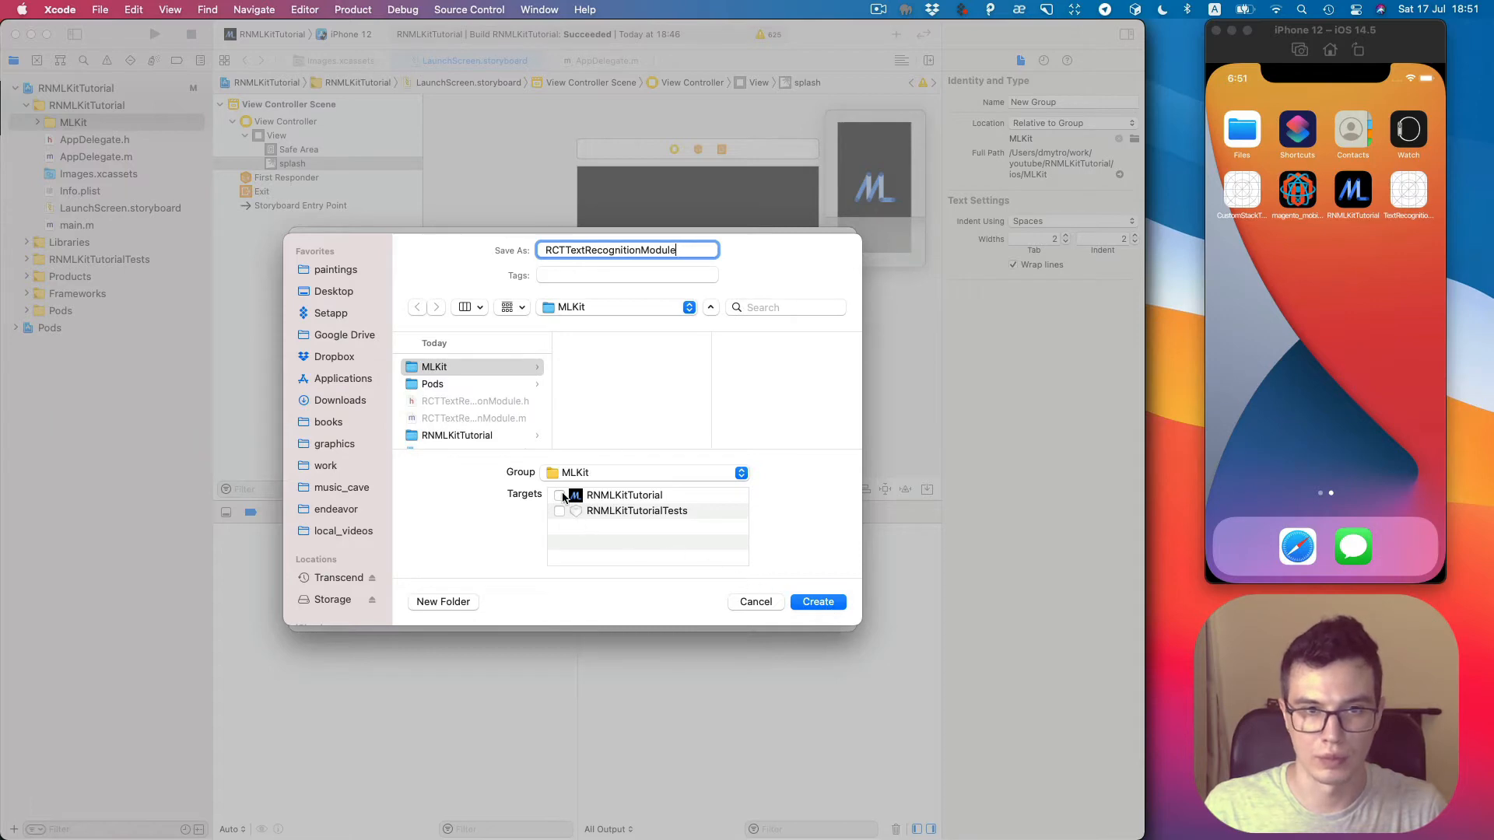
click(558, 495)
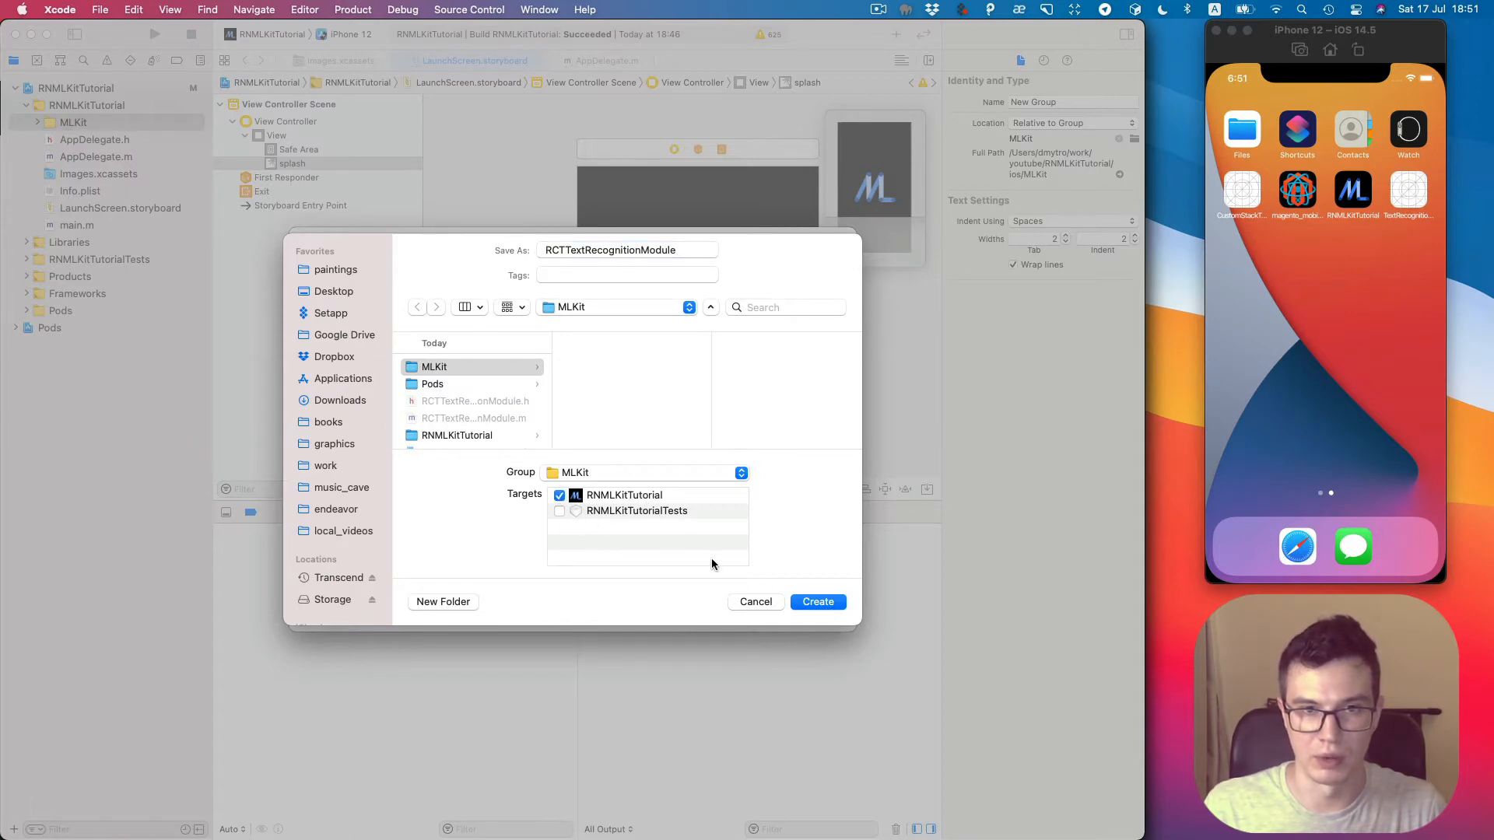
click(817, 601)
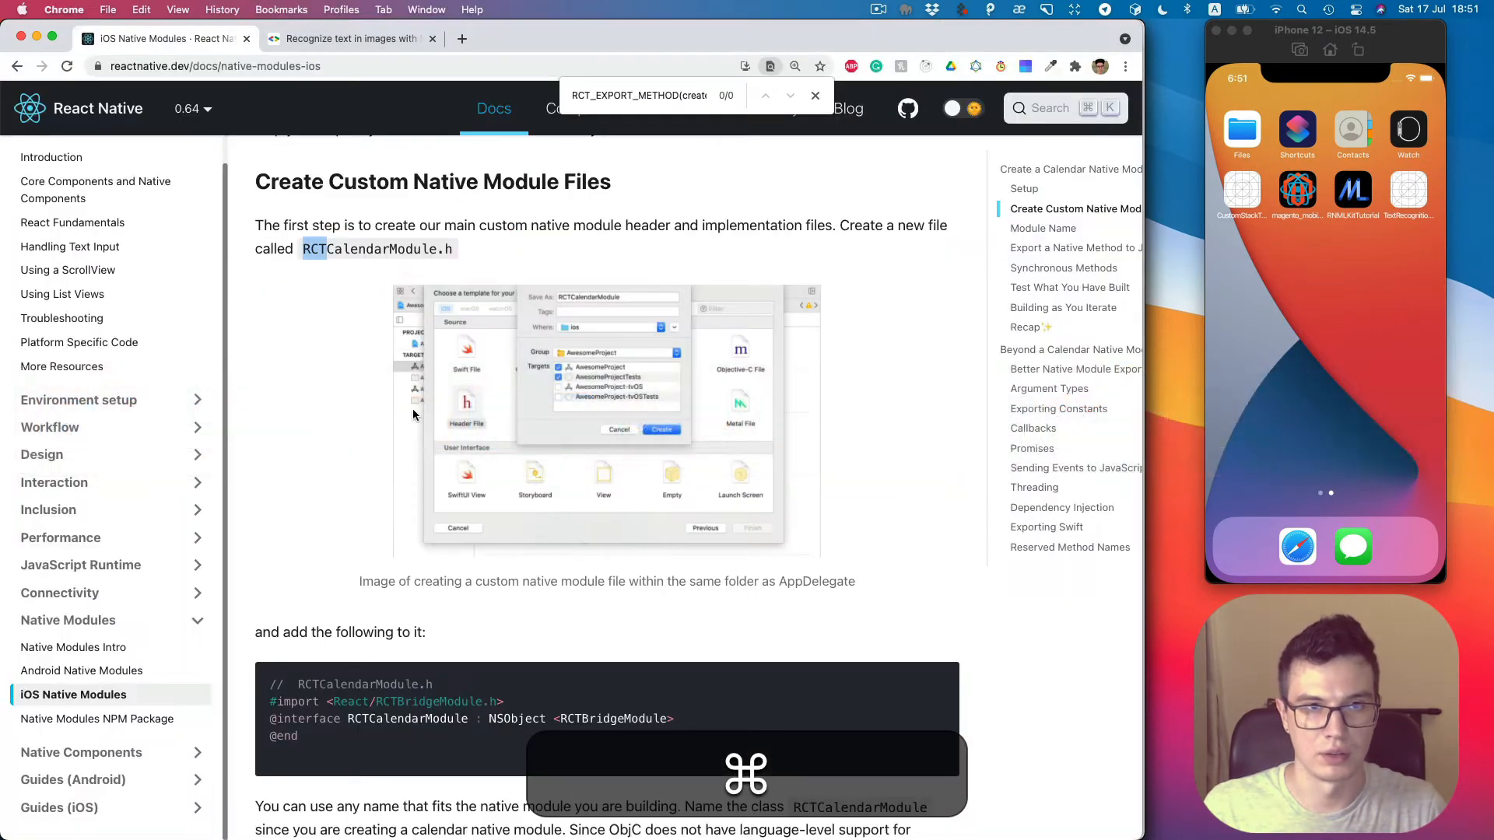
scroll(down, 3)
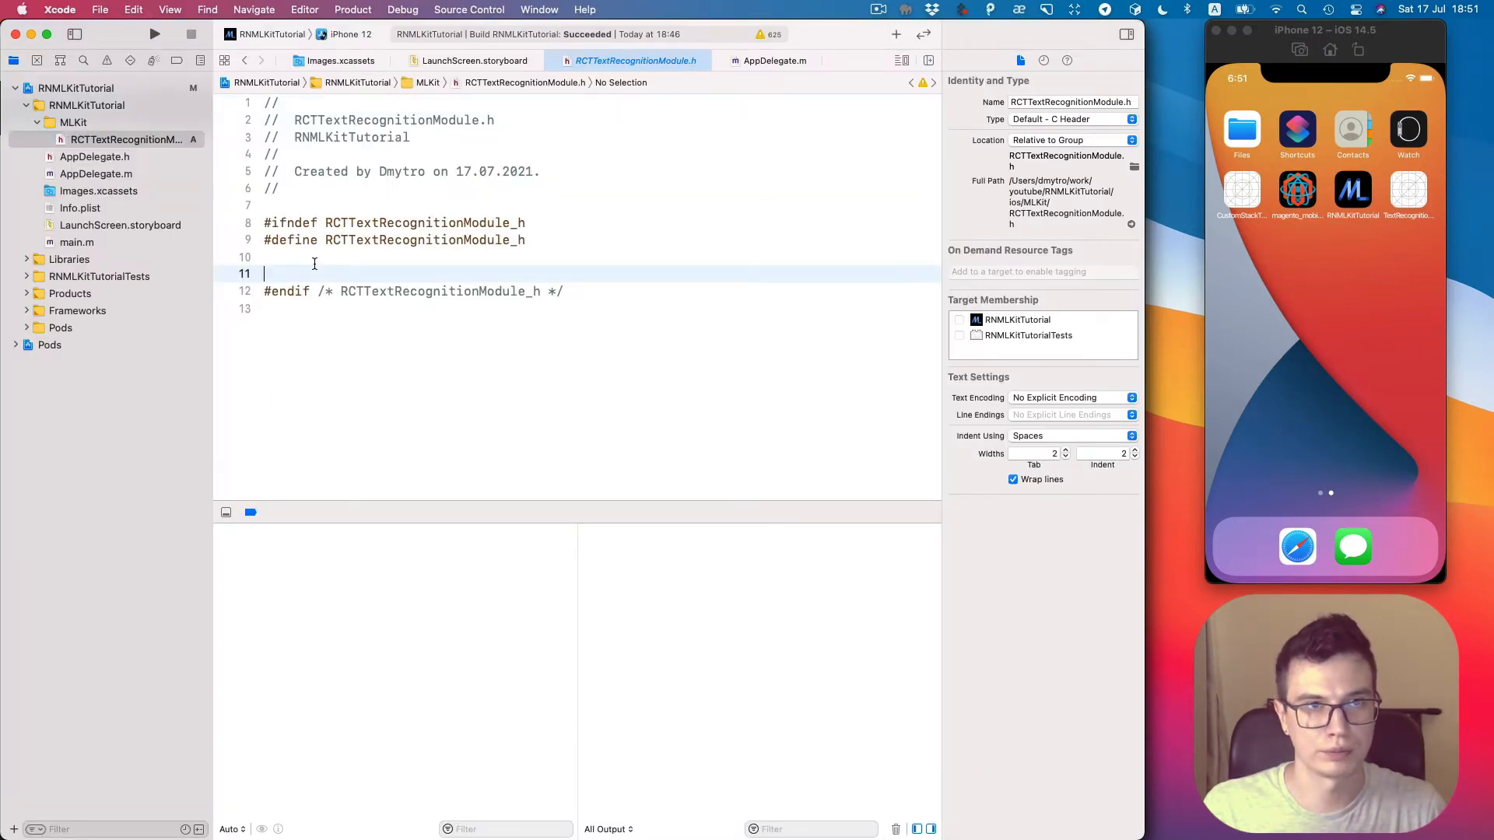
Paste the docs' RCTBridgeModule interface and rename RCTCalendarModule to RCTTextRecognitionModule.
key(cmd+v)
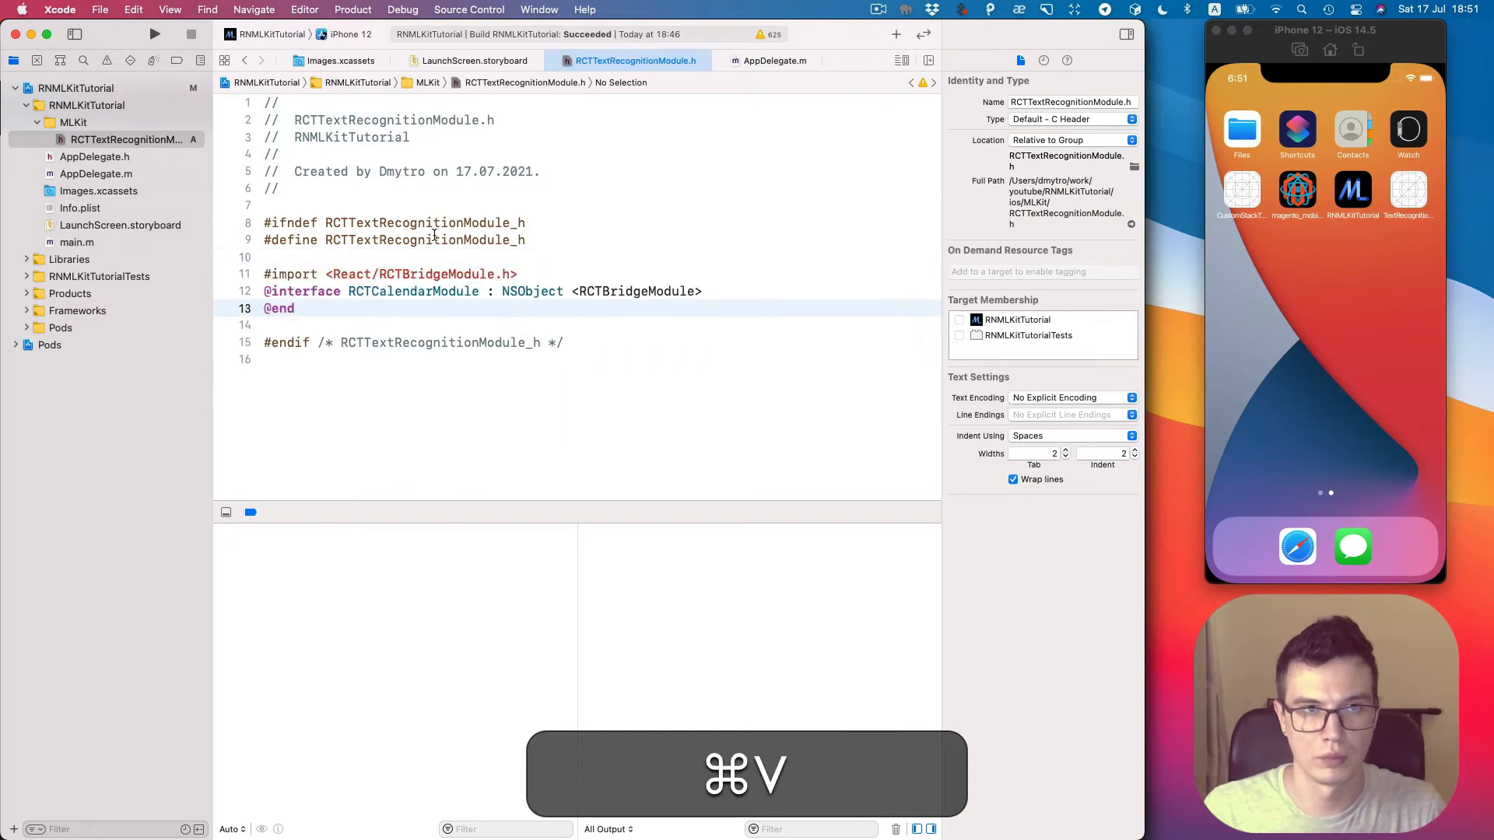
double_click(413, 291)
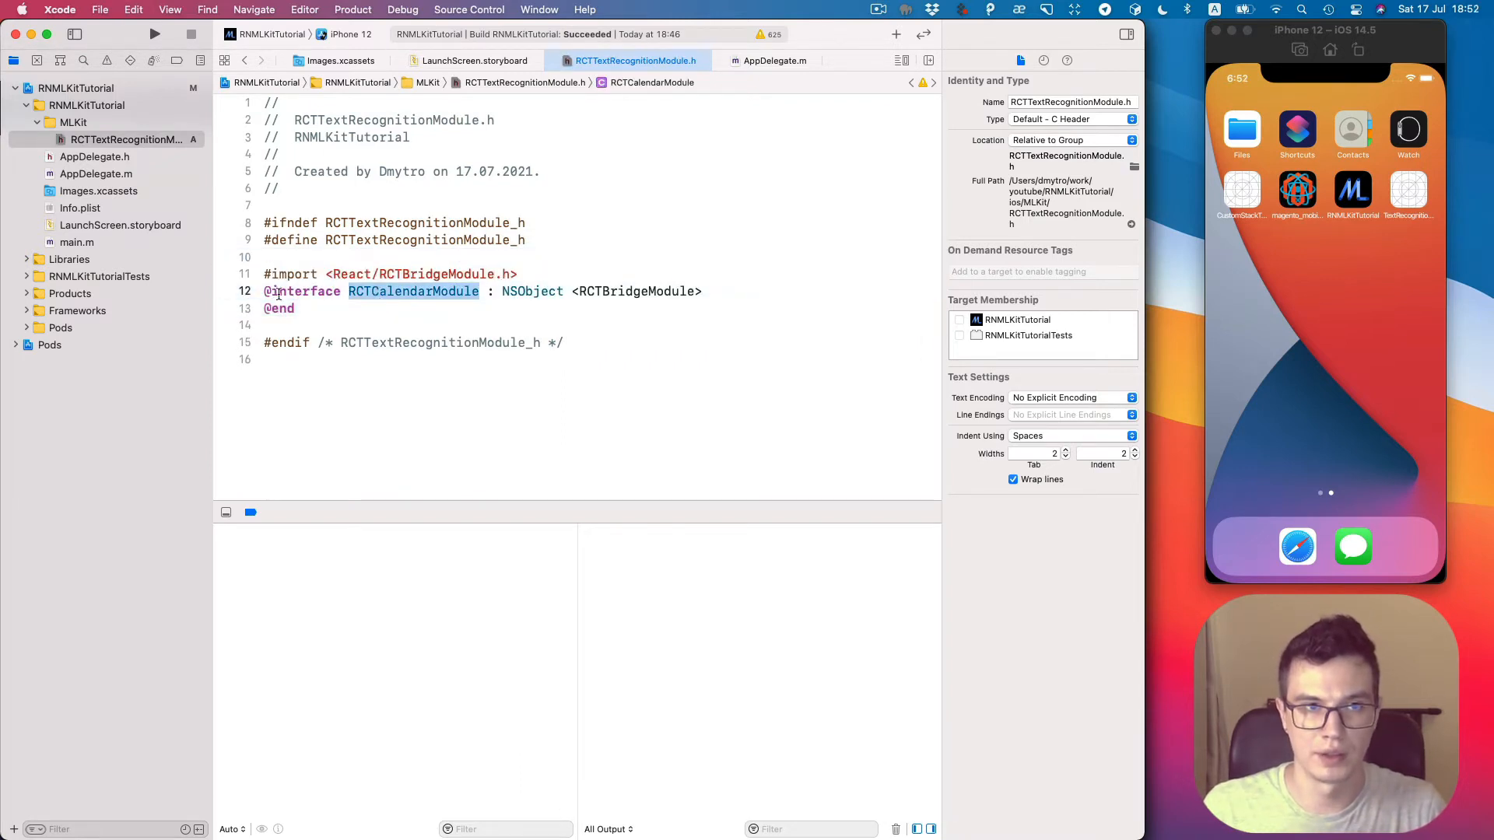
key(return)
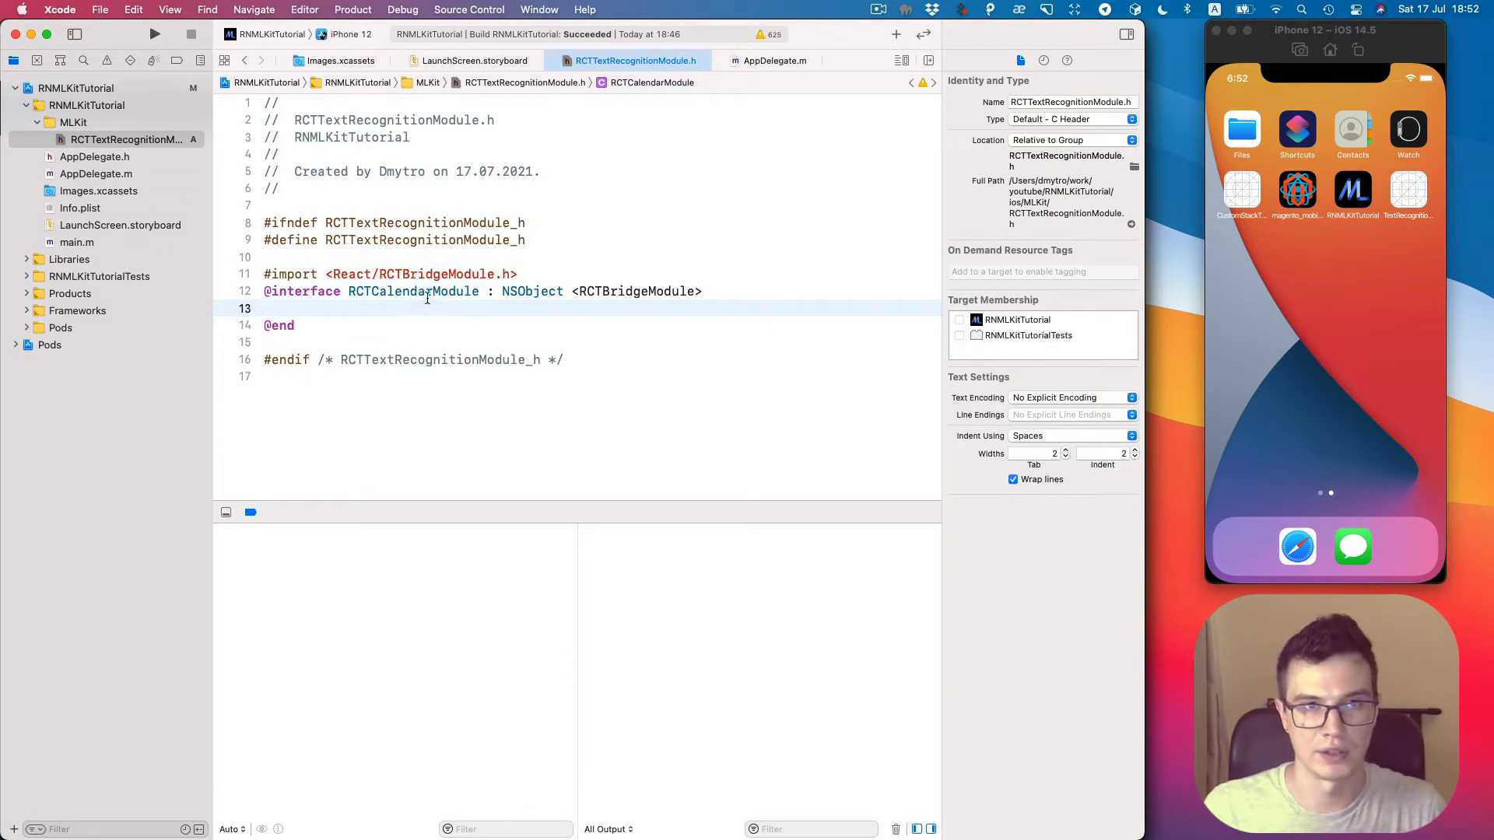
click(520, 360)
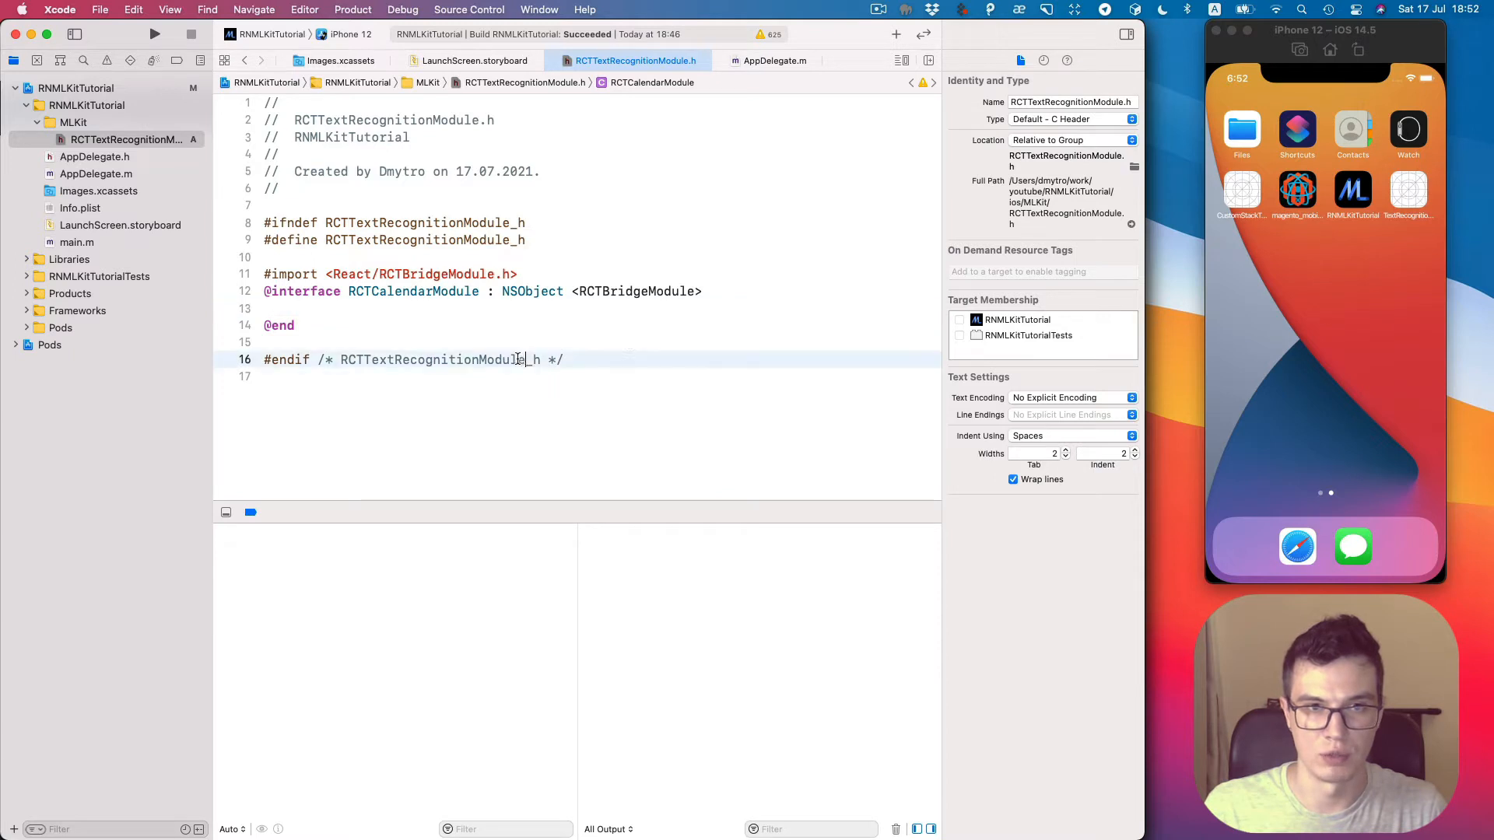
key(cmd+c)
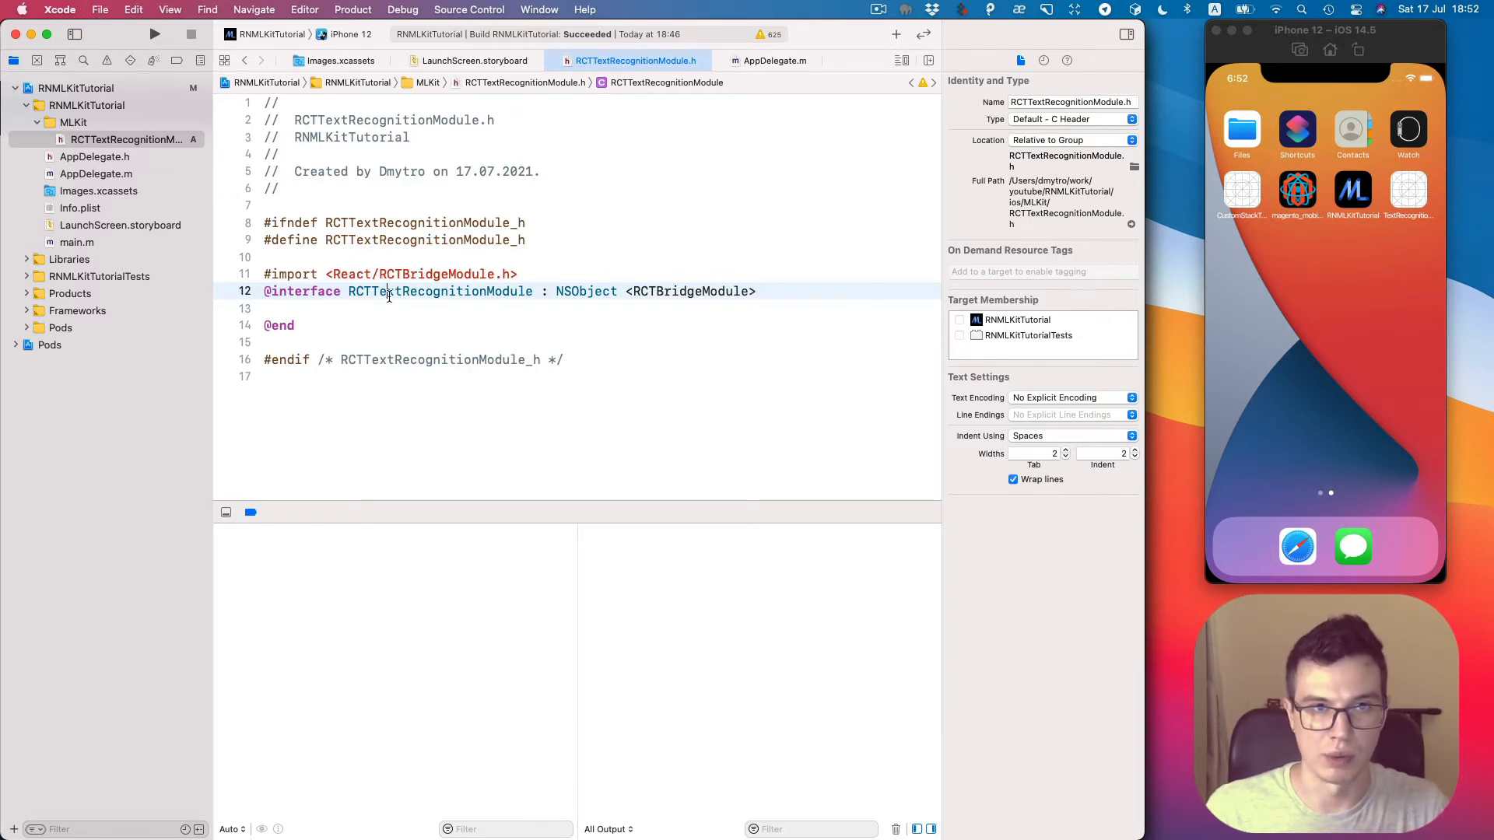
double_click(439, 291)
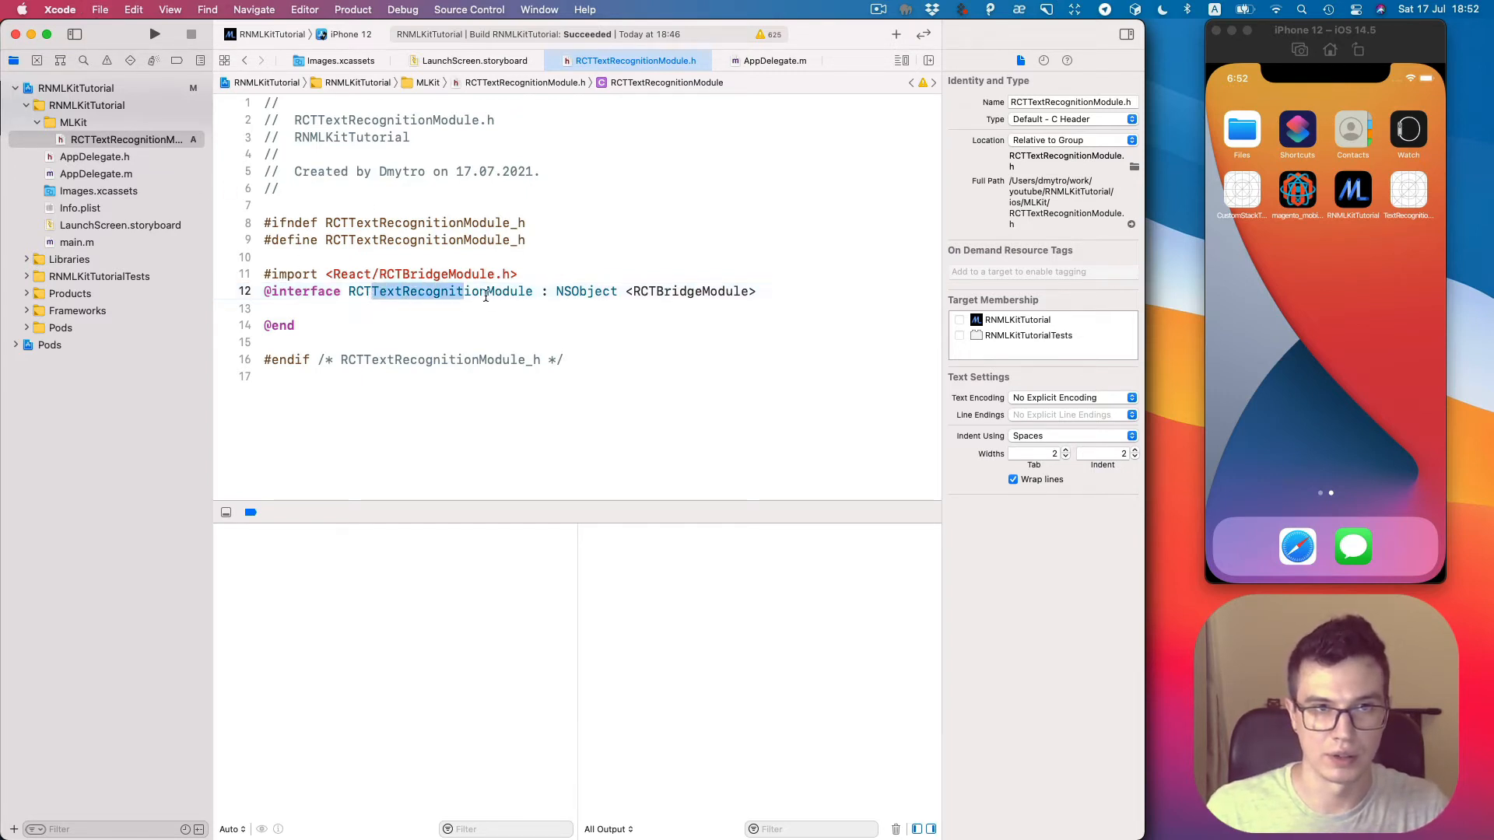
key(cmd+c)
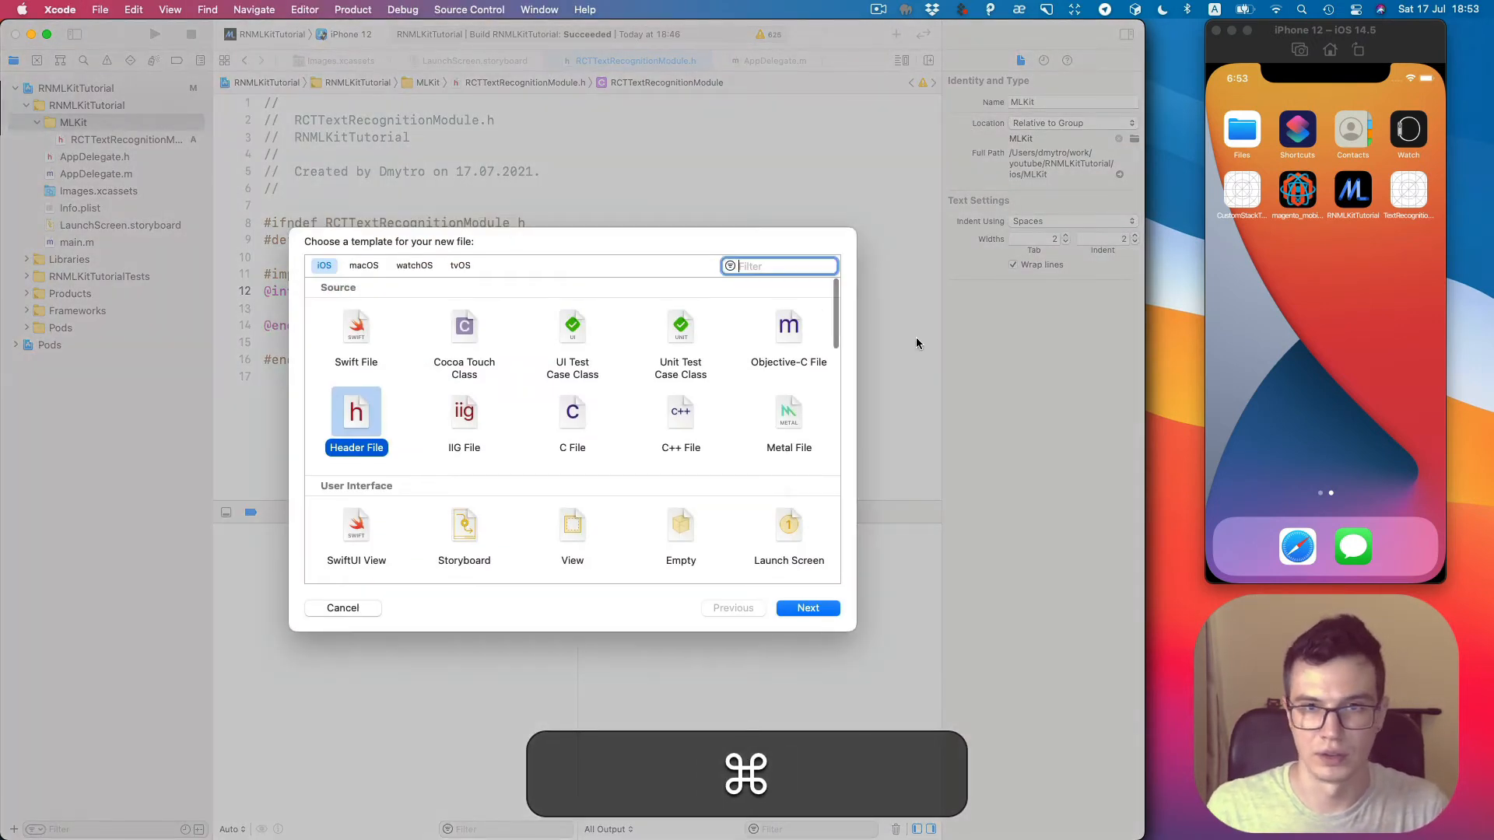
mouse_move(791, 333)
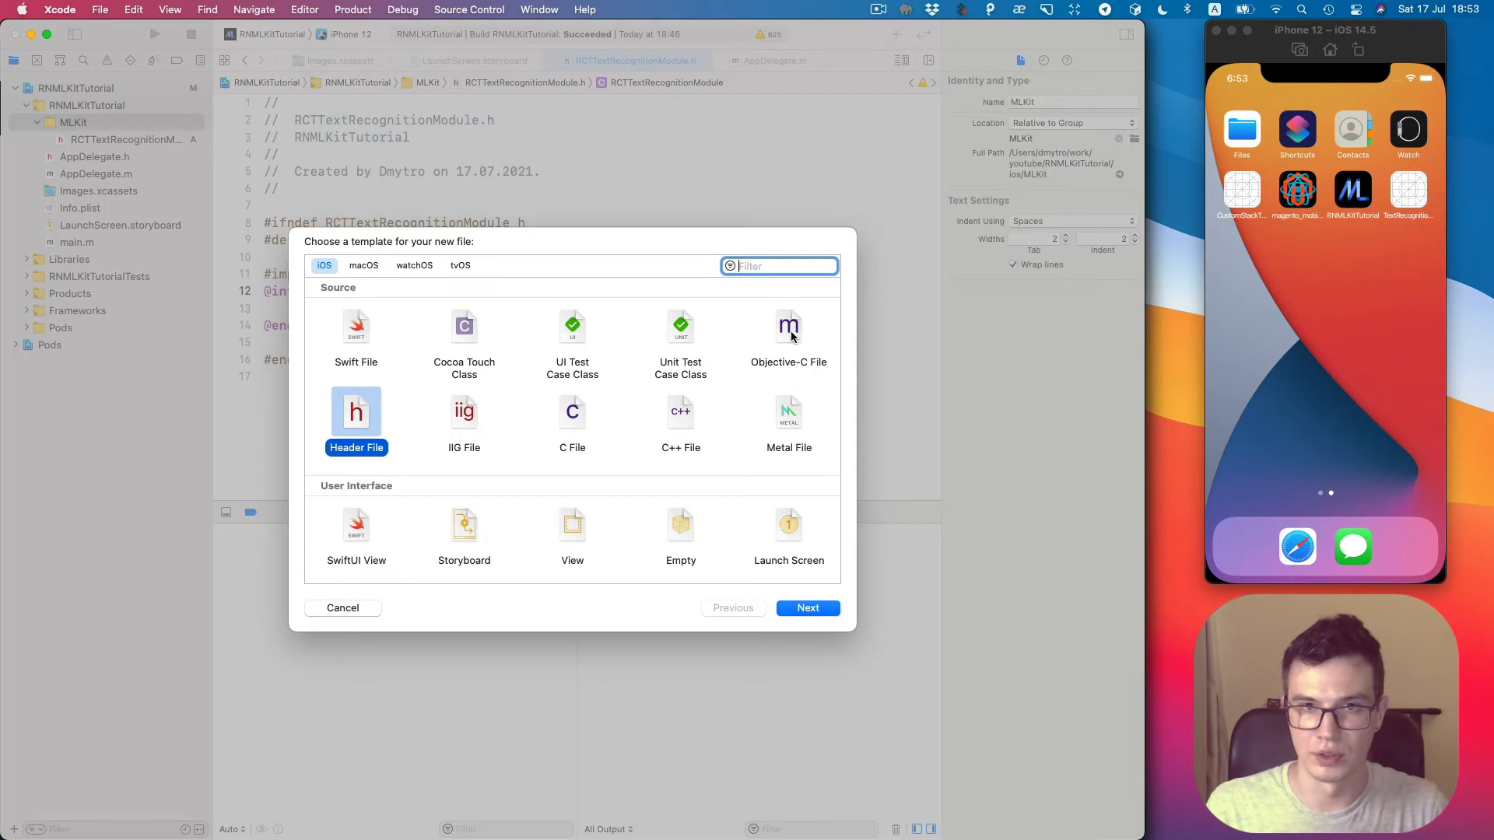
Create TextRecognitionModule.m as an Objective-C file in the RNMLKitTutorial target.
click(807, 608)
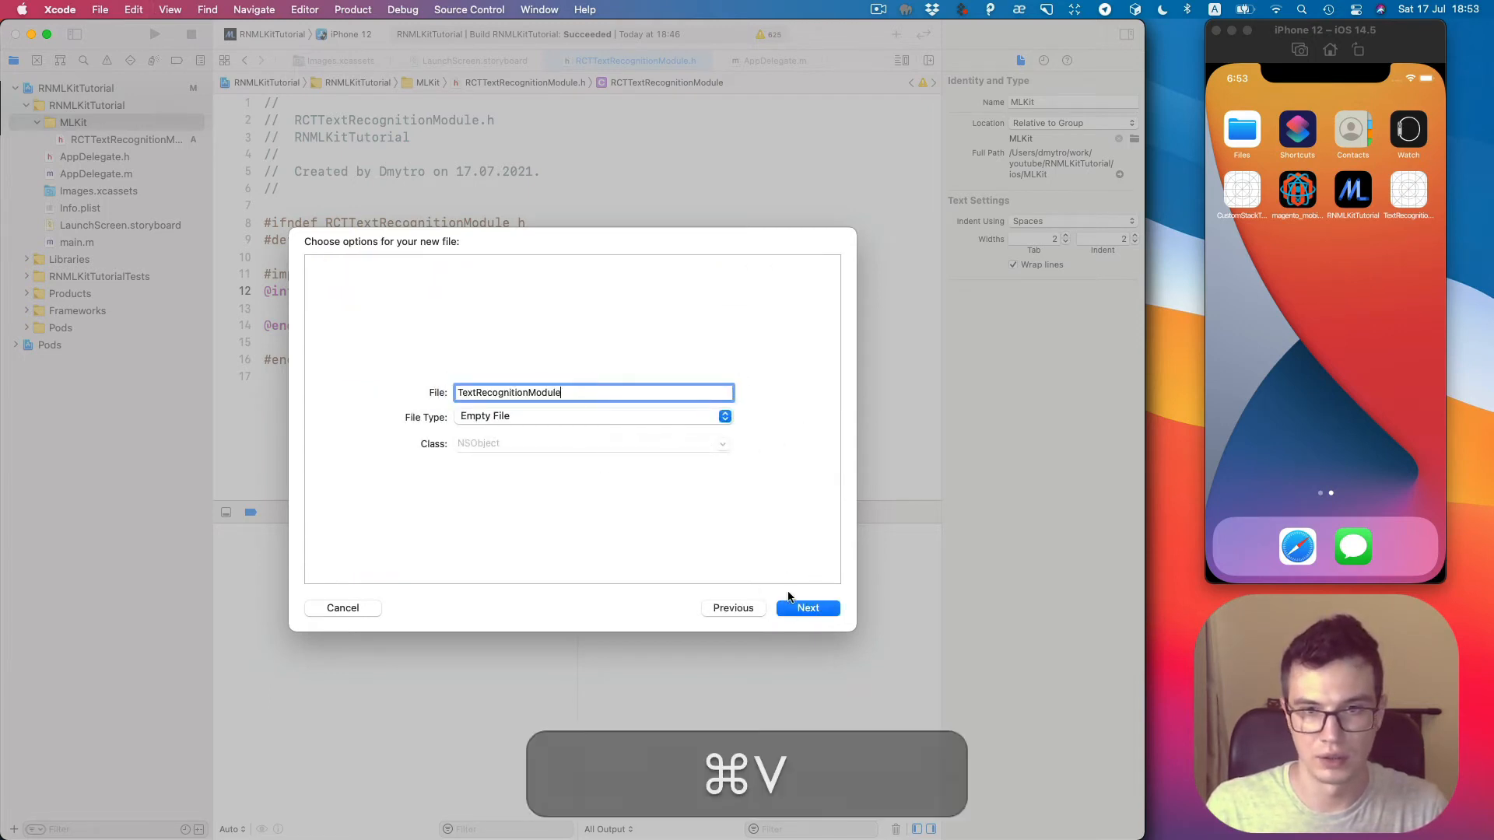
click(808, 609)
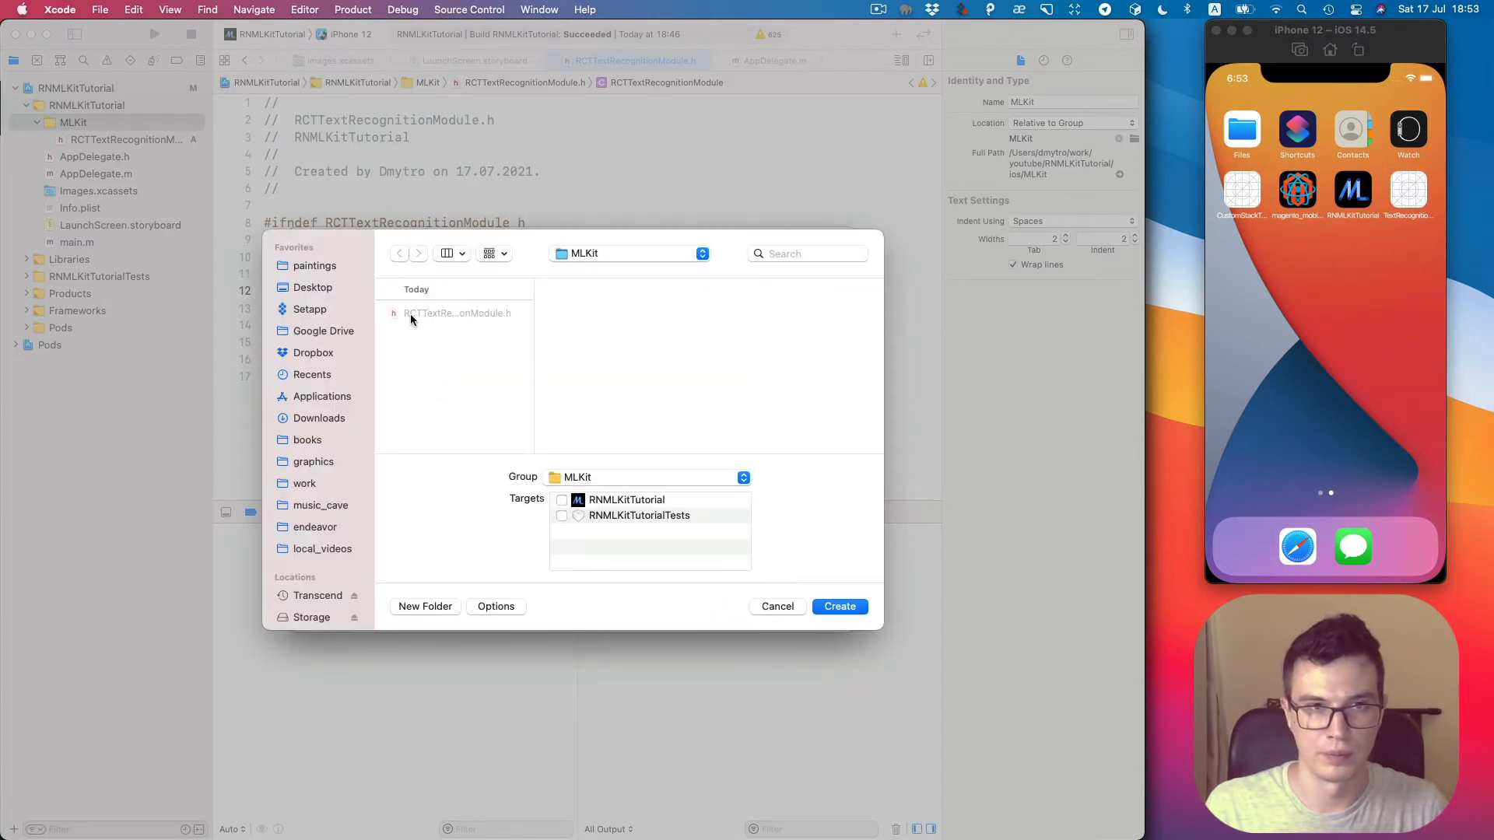
click(561, 500)
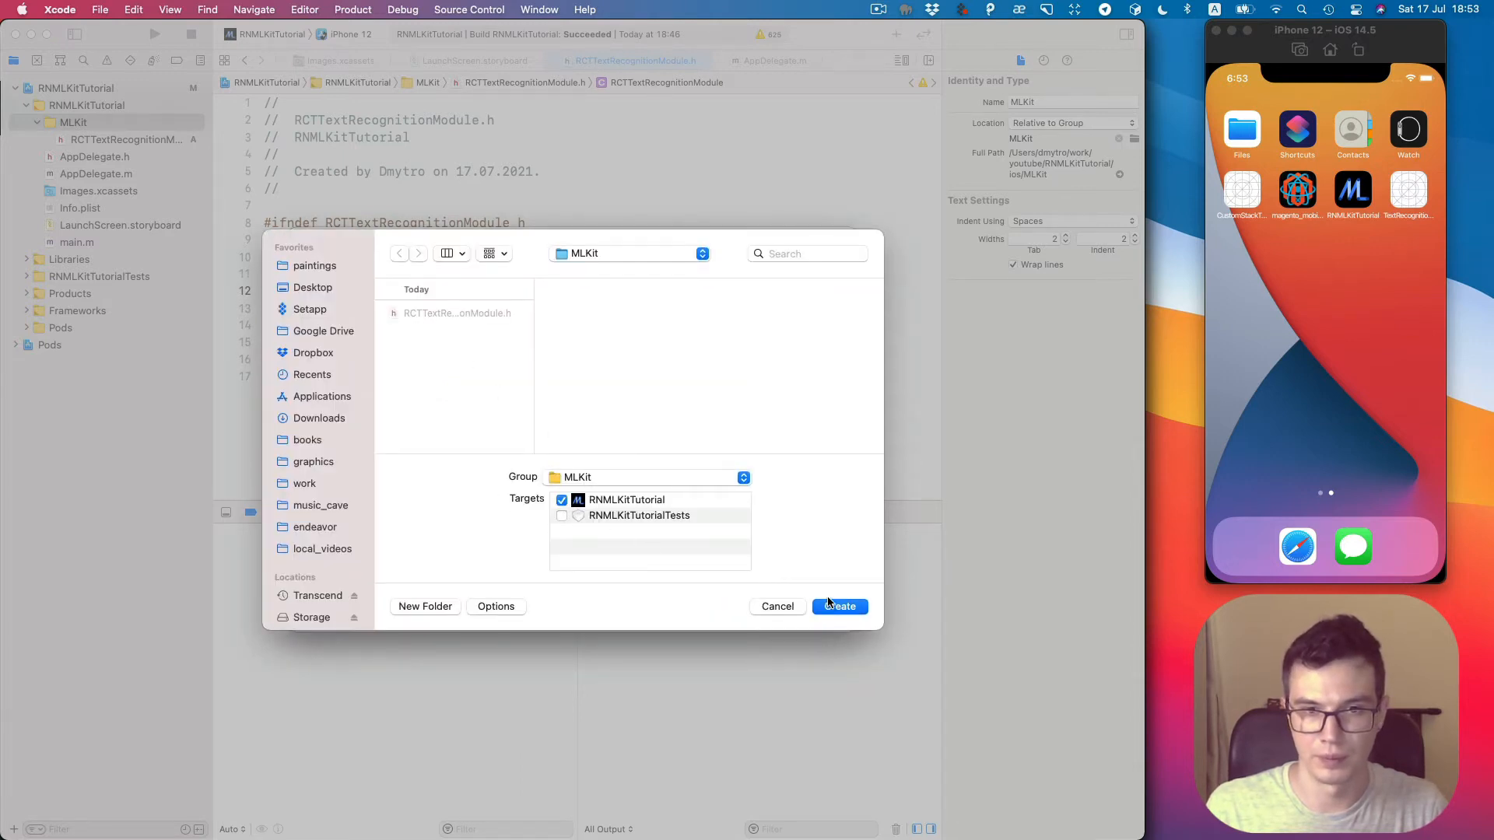
click(839, 605)
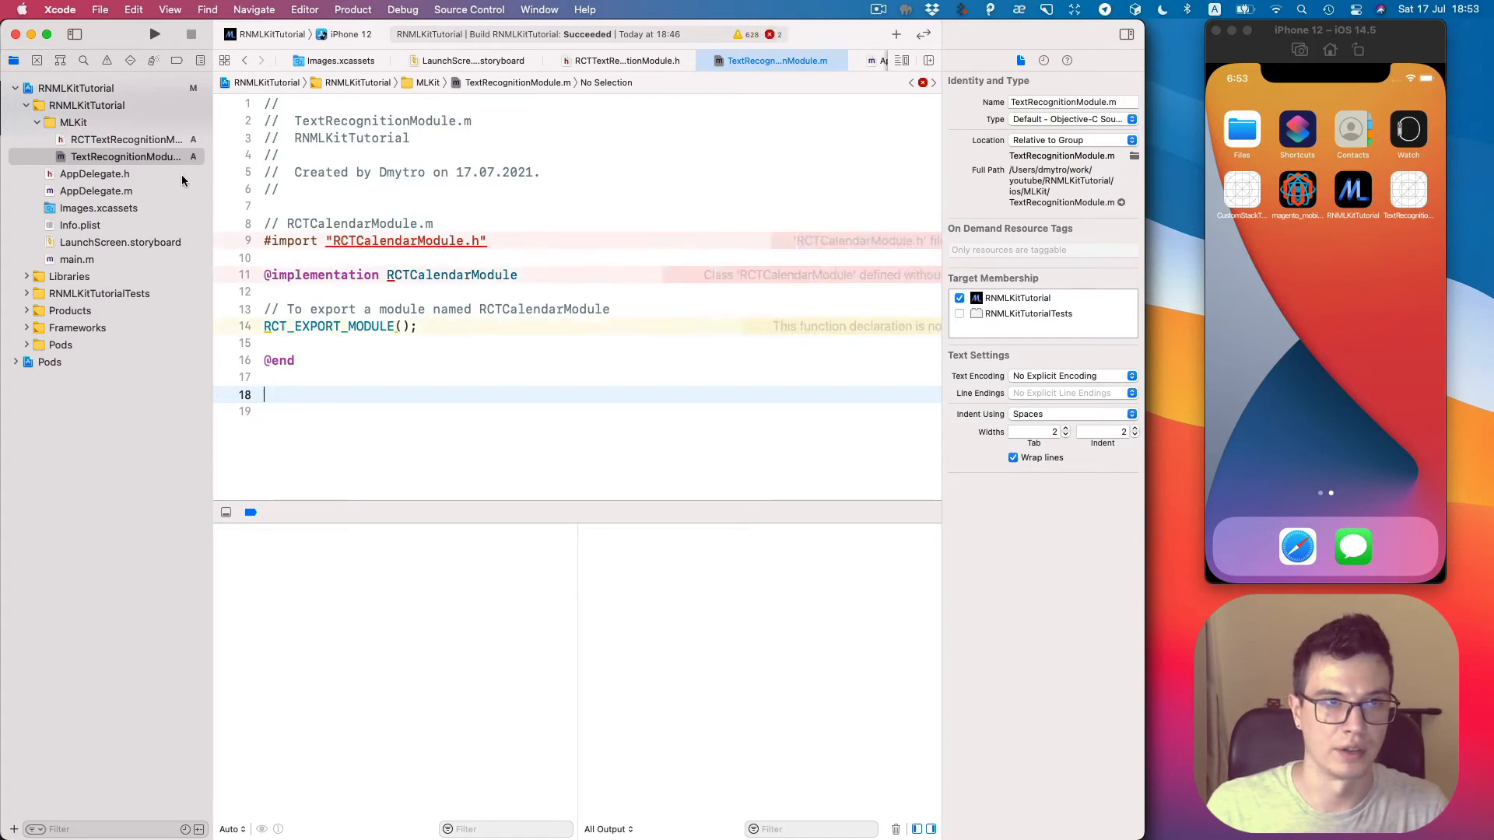
click(125, 138)
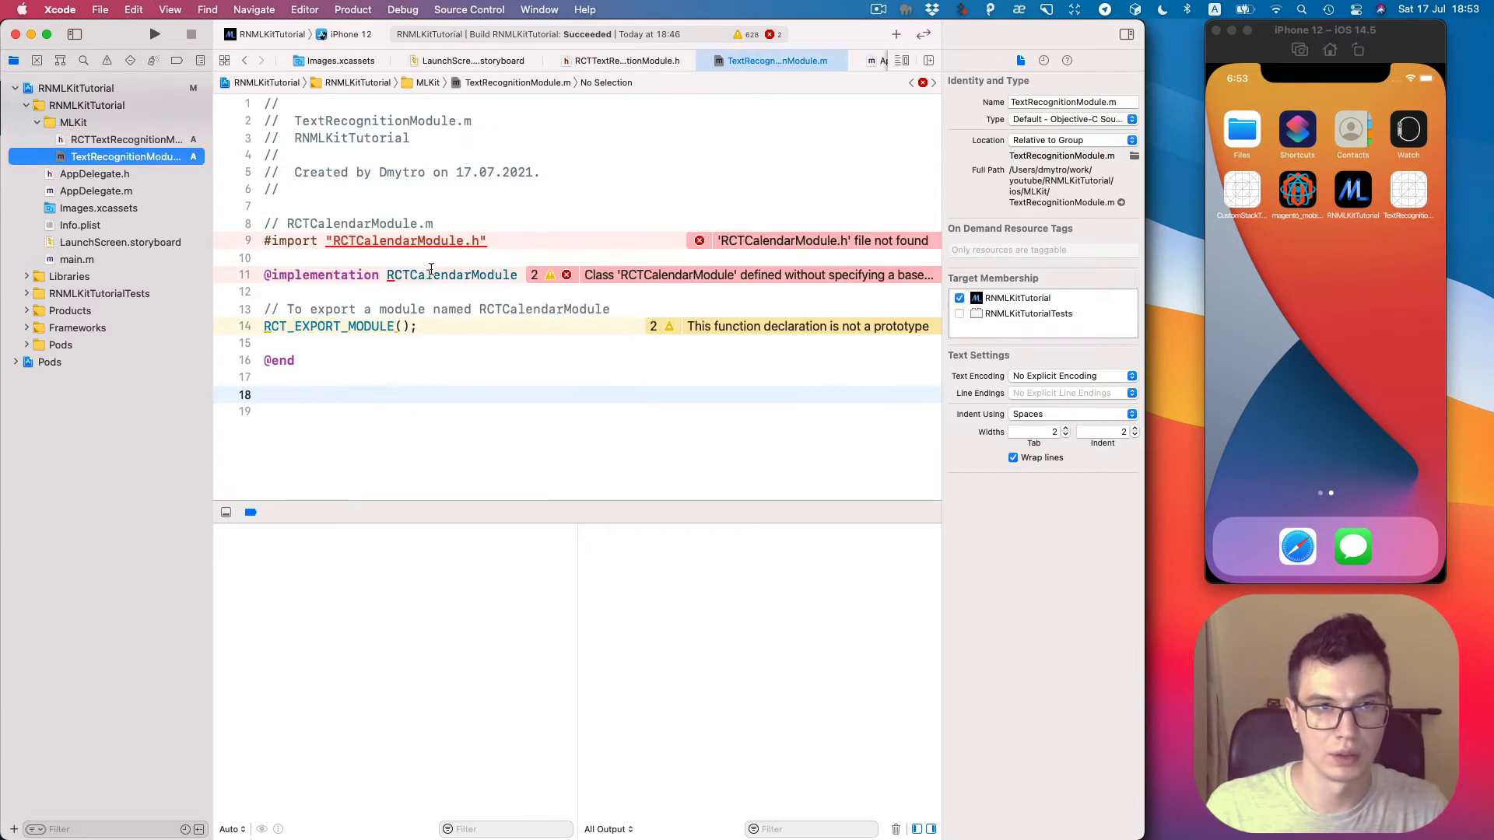
key(cmd+v)
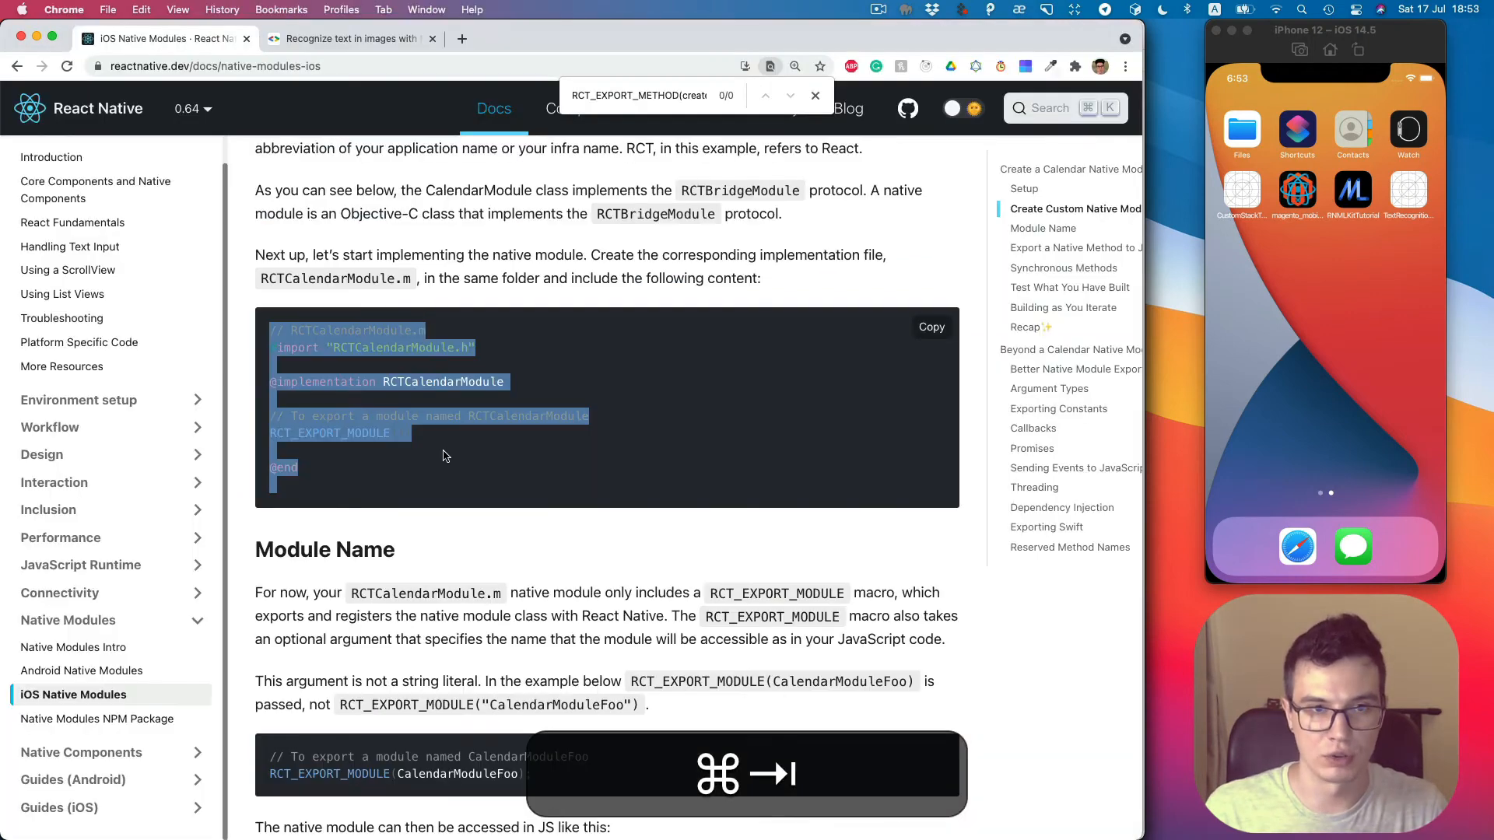
Scroll the React Native docs down to the Module Name section.
scroll(down, 3)
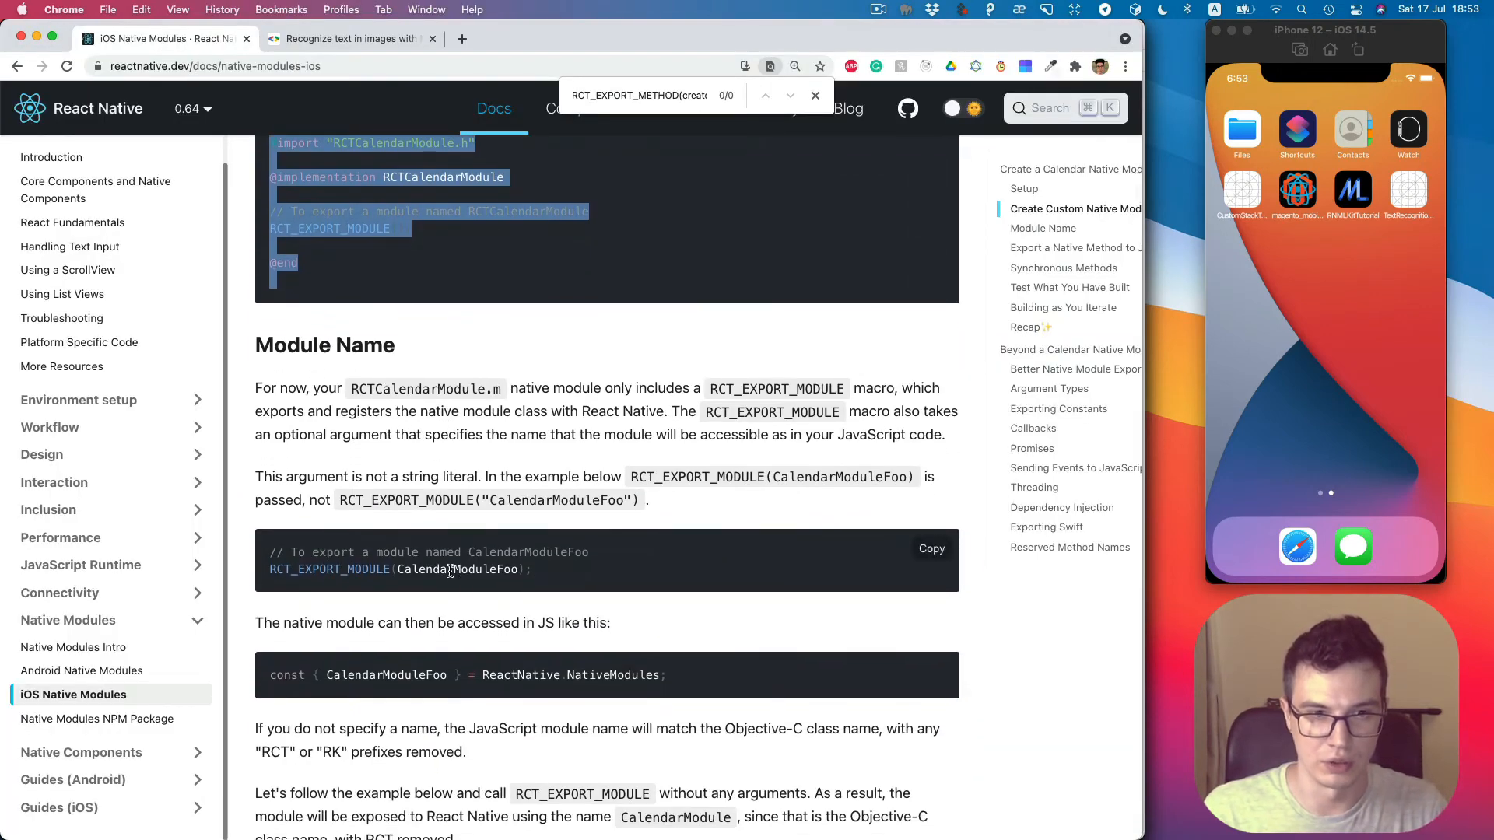
scroll(down, 3)
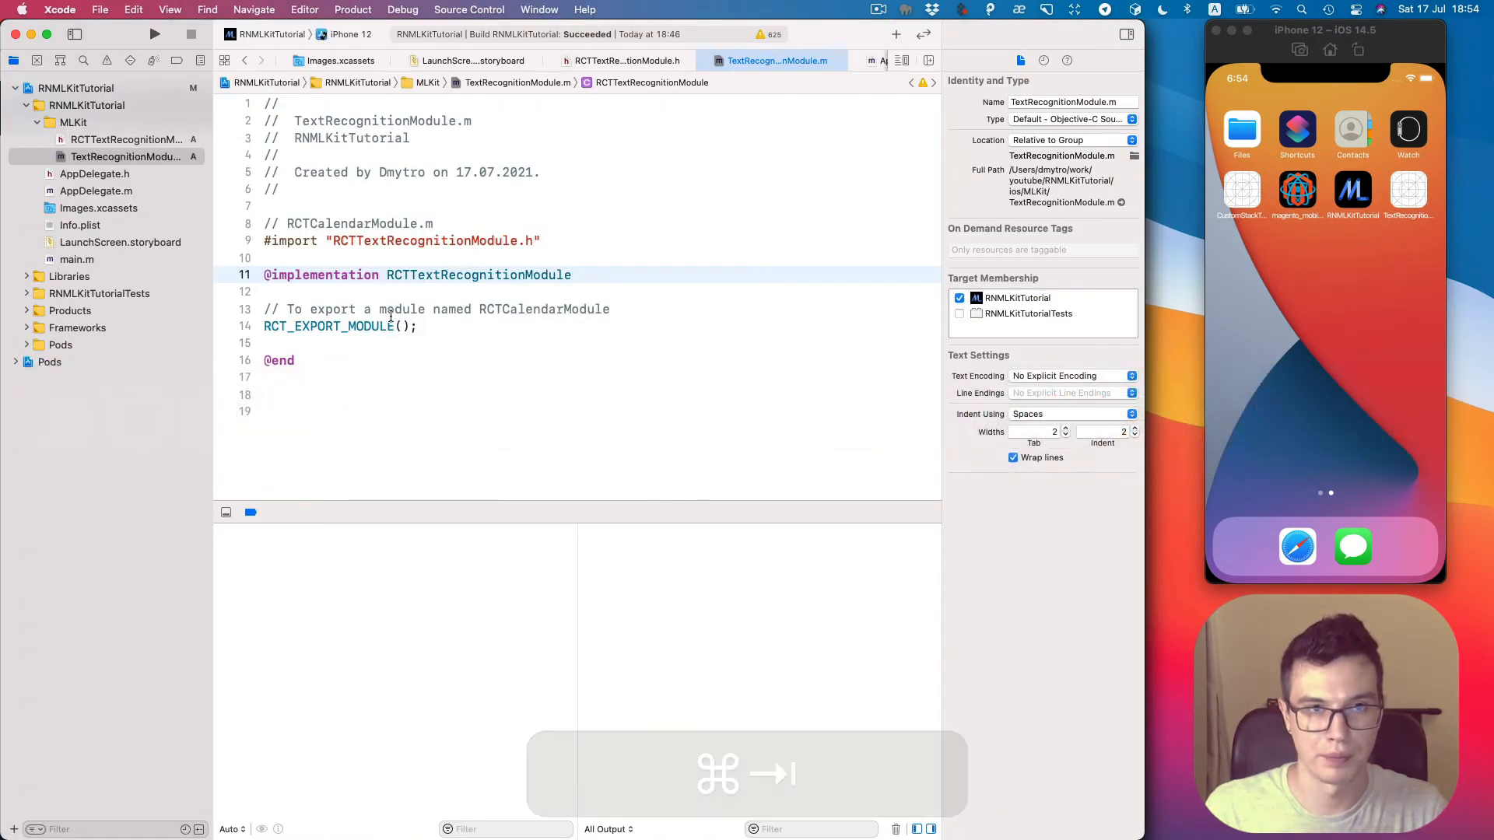
Write RCT_EXPORT_MODULE(TextRecognitionModule) and delete the leftover calendar comment and blank line.
text(TextRecognitionModule)
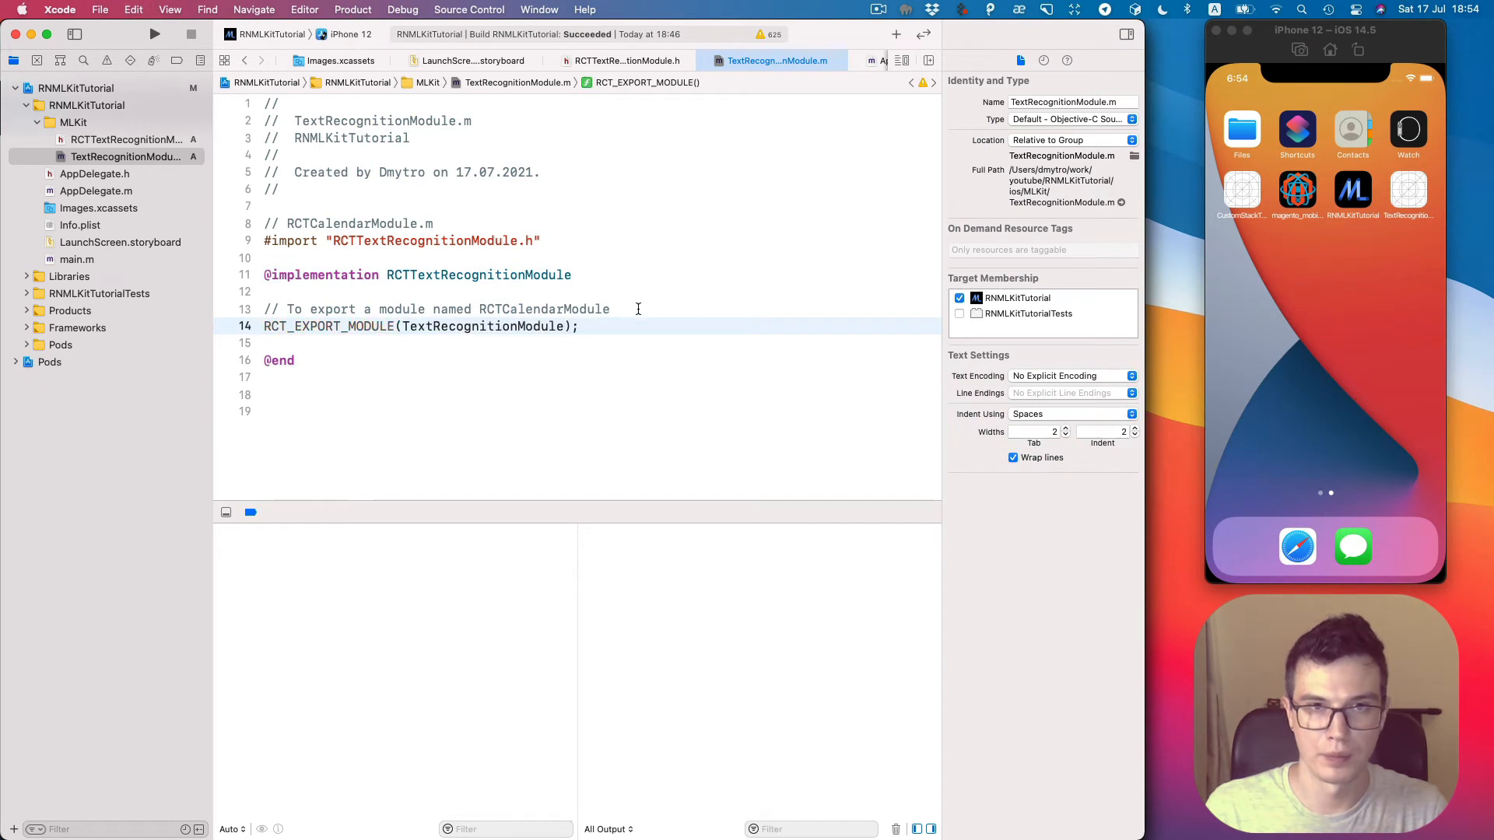
key(backspace)
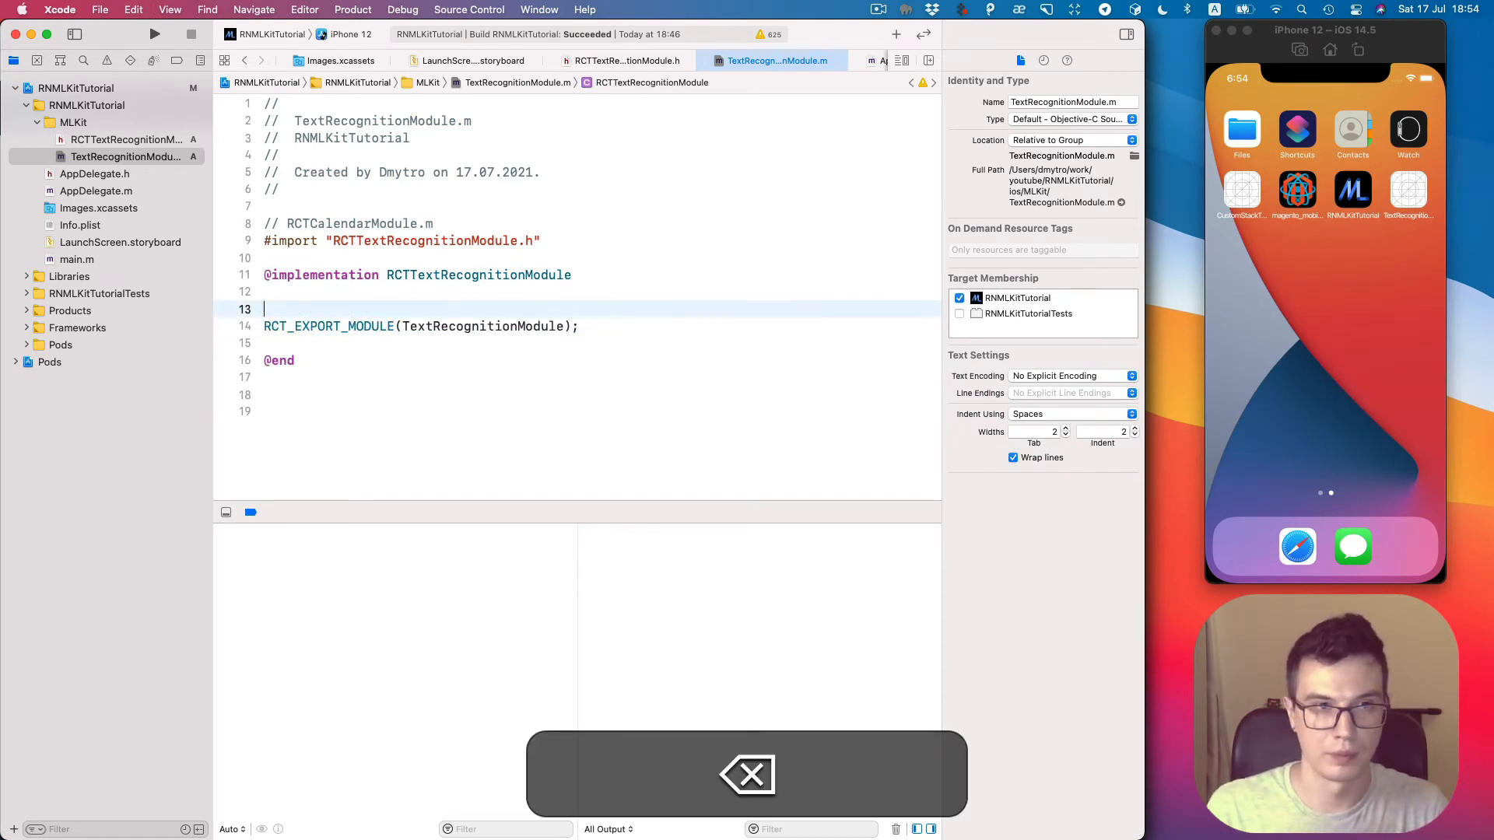
key(backspace)
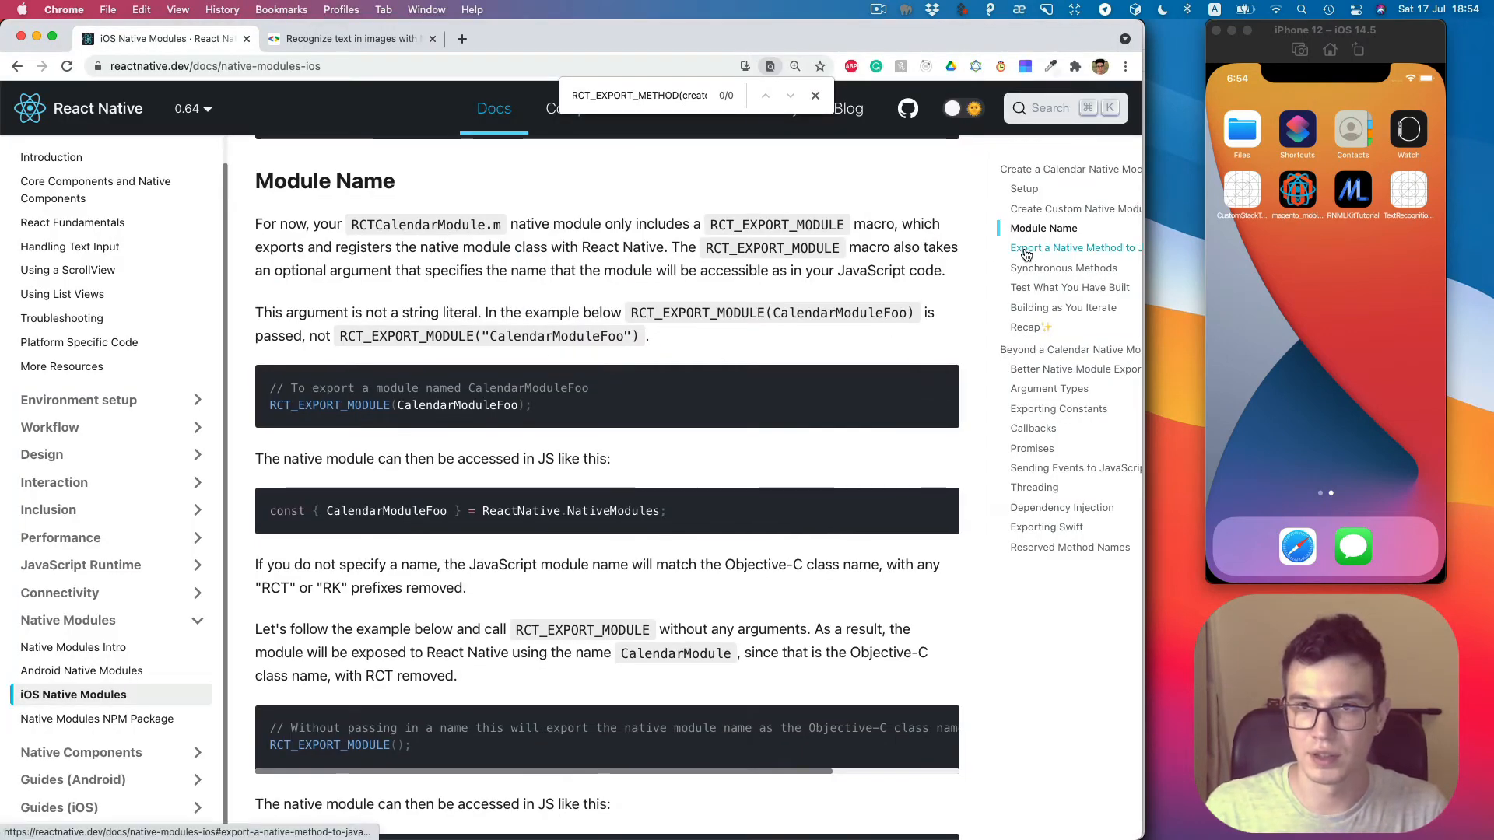
Jump to the 'Export a Native Method to JavaScript' docs section.
click(1076, 248)
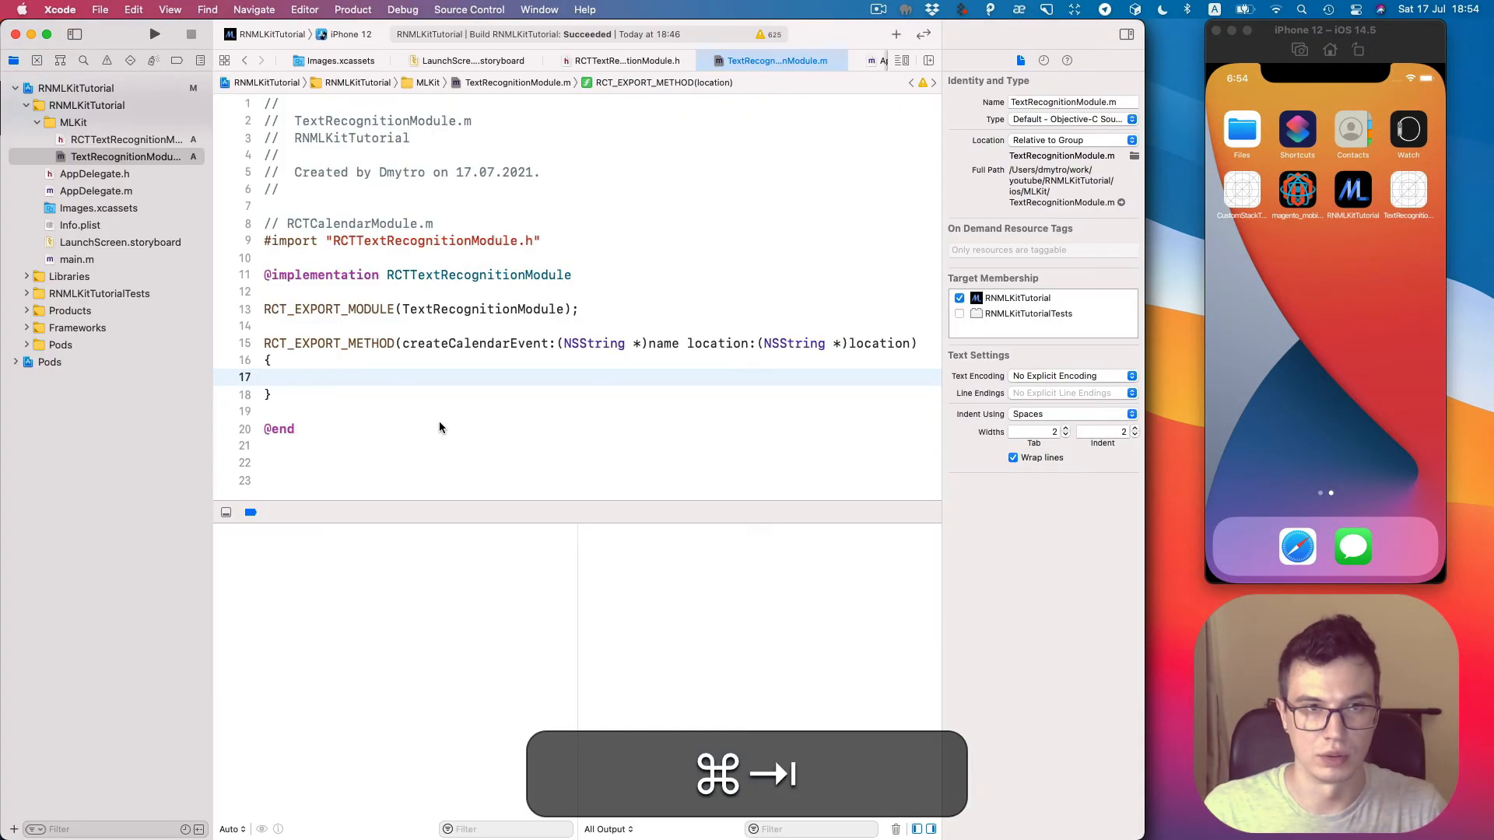
Rename the pasted createCalendarEvent export to recognizeImage taking an NSString url.
key(cmd+tab)
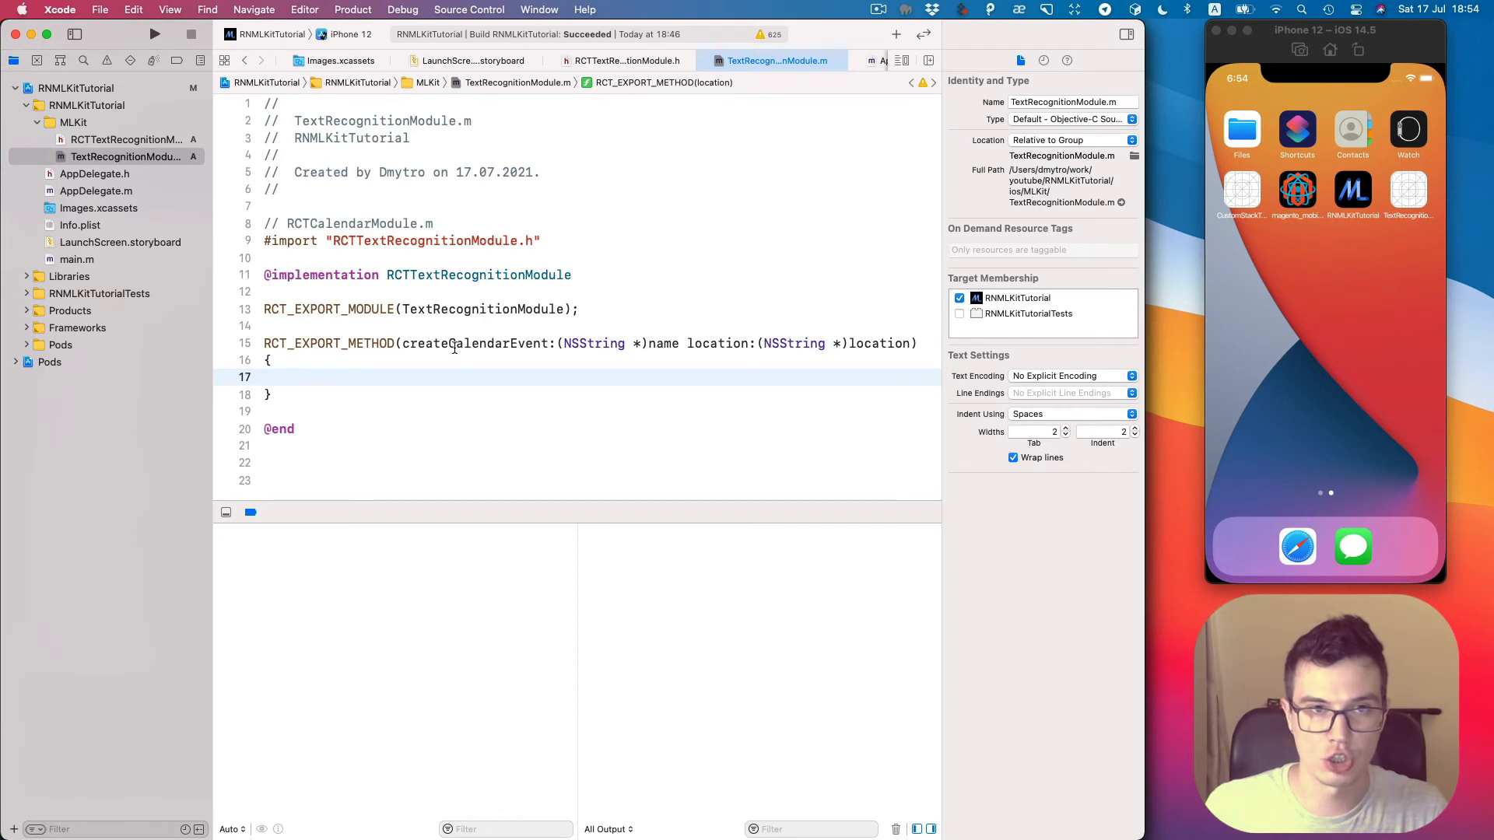
text(recognizeImage(url);)
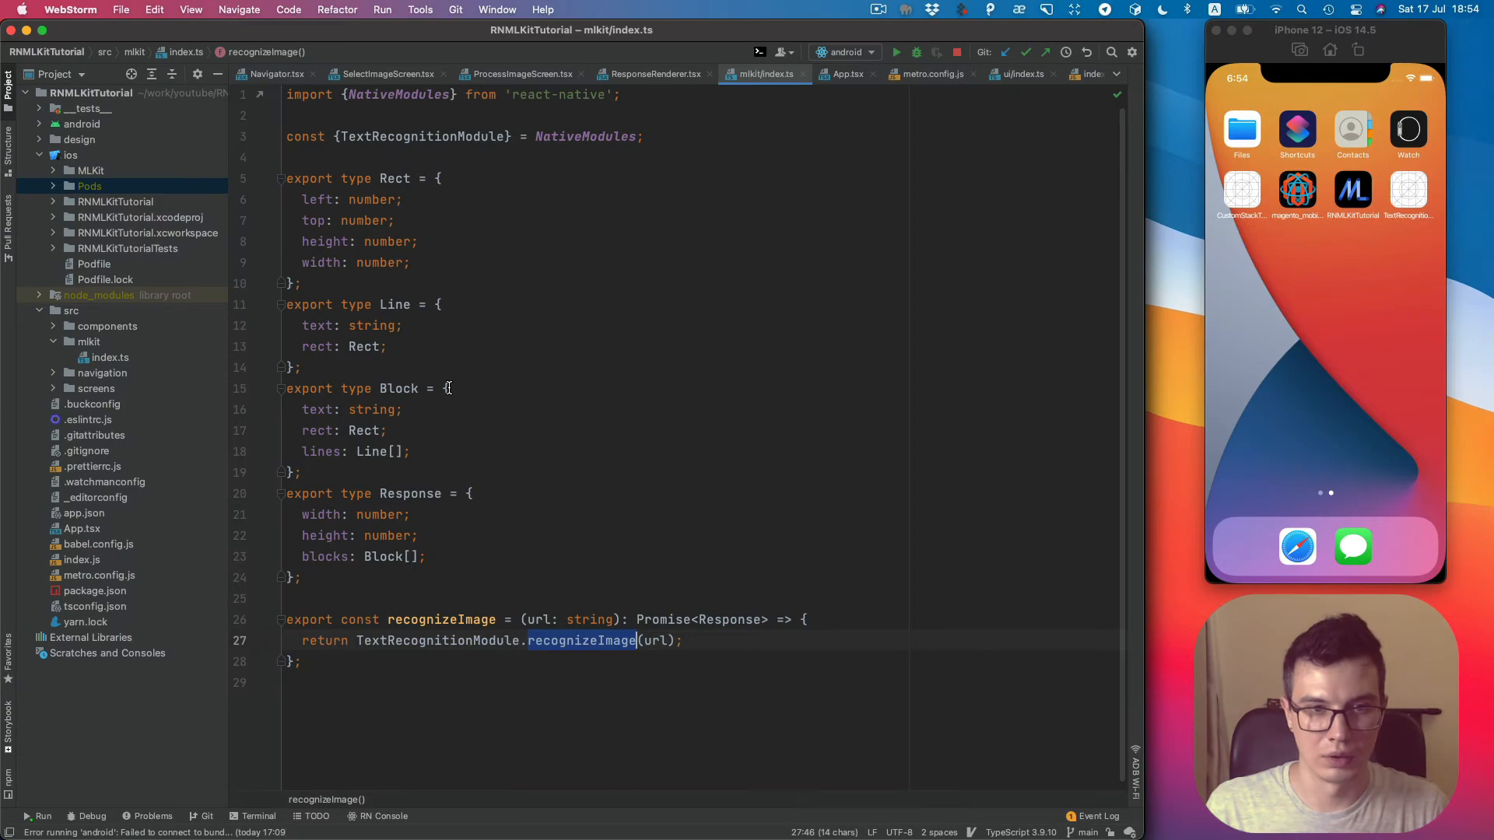
key(cmd+tab)
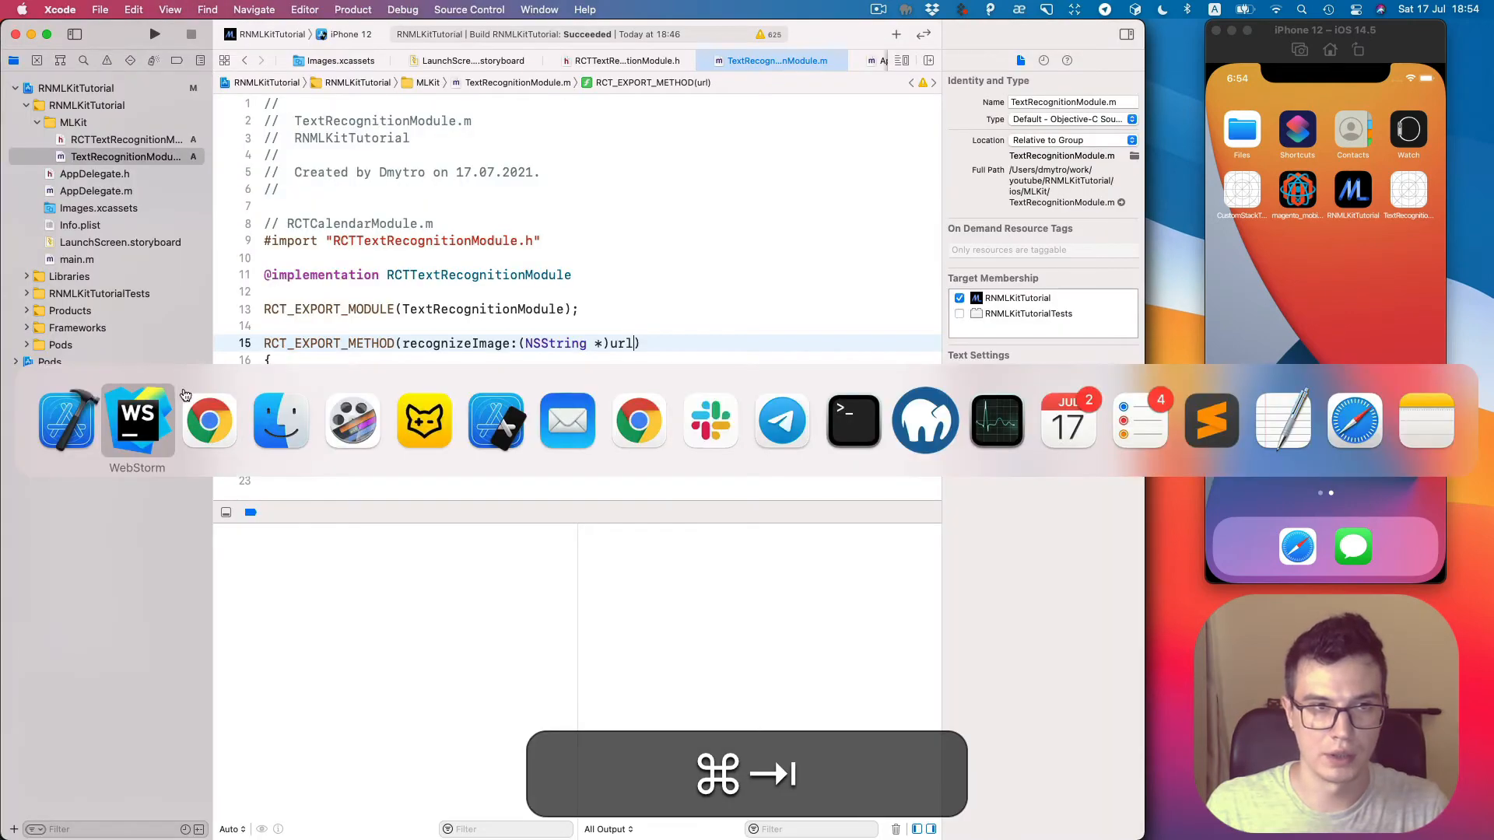
click(208, 419)
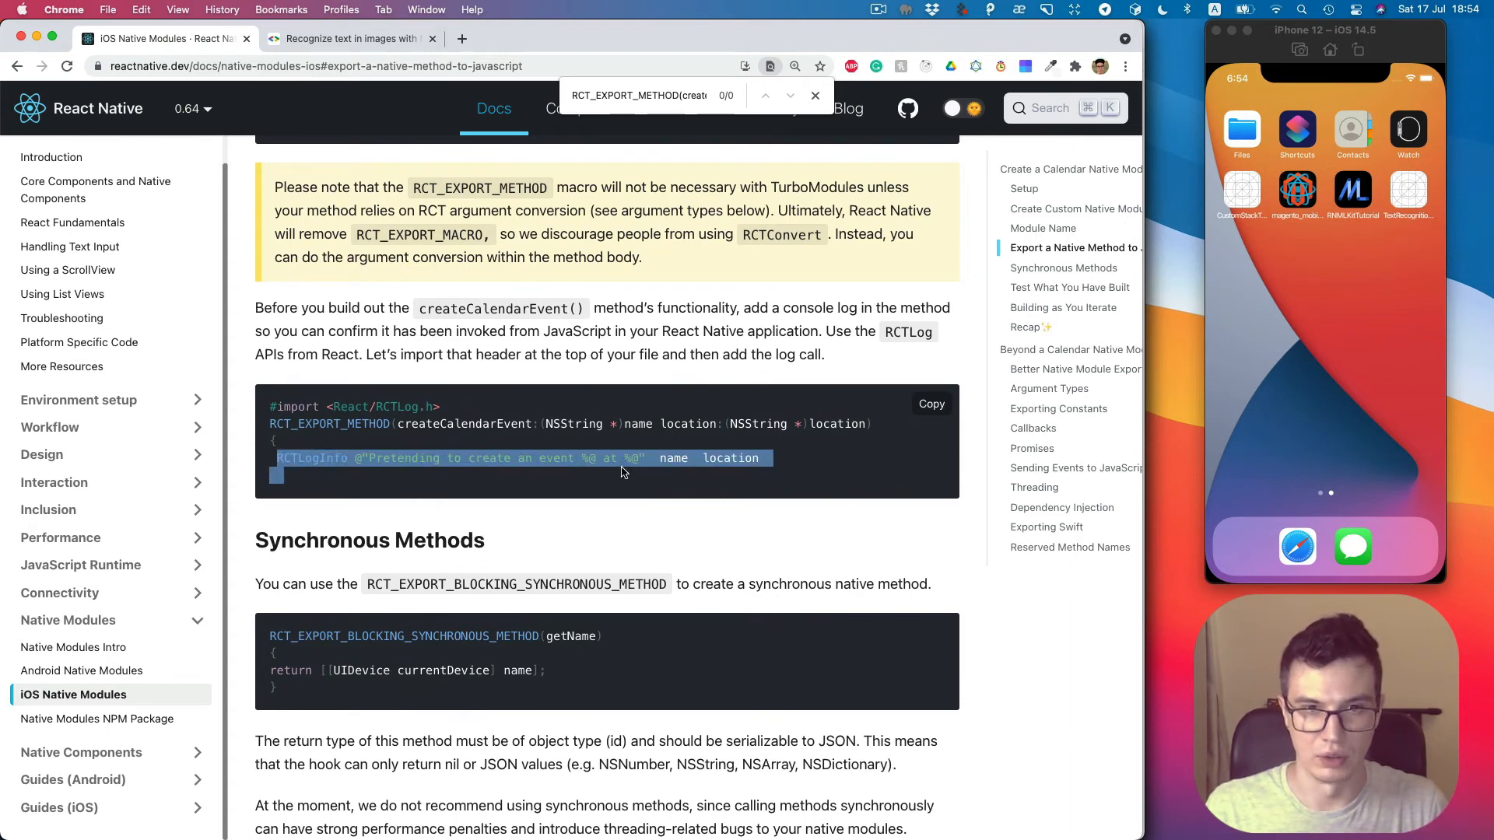
Copy the RCTLogInfo example line from the docs and switch back to Xcode.
key(cmd+tab)
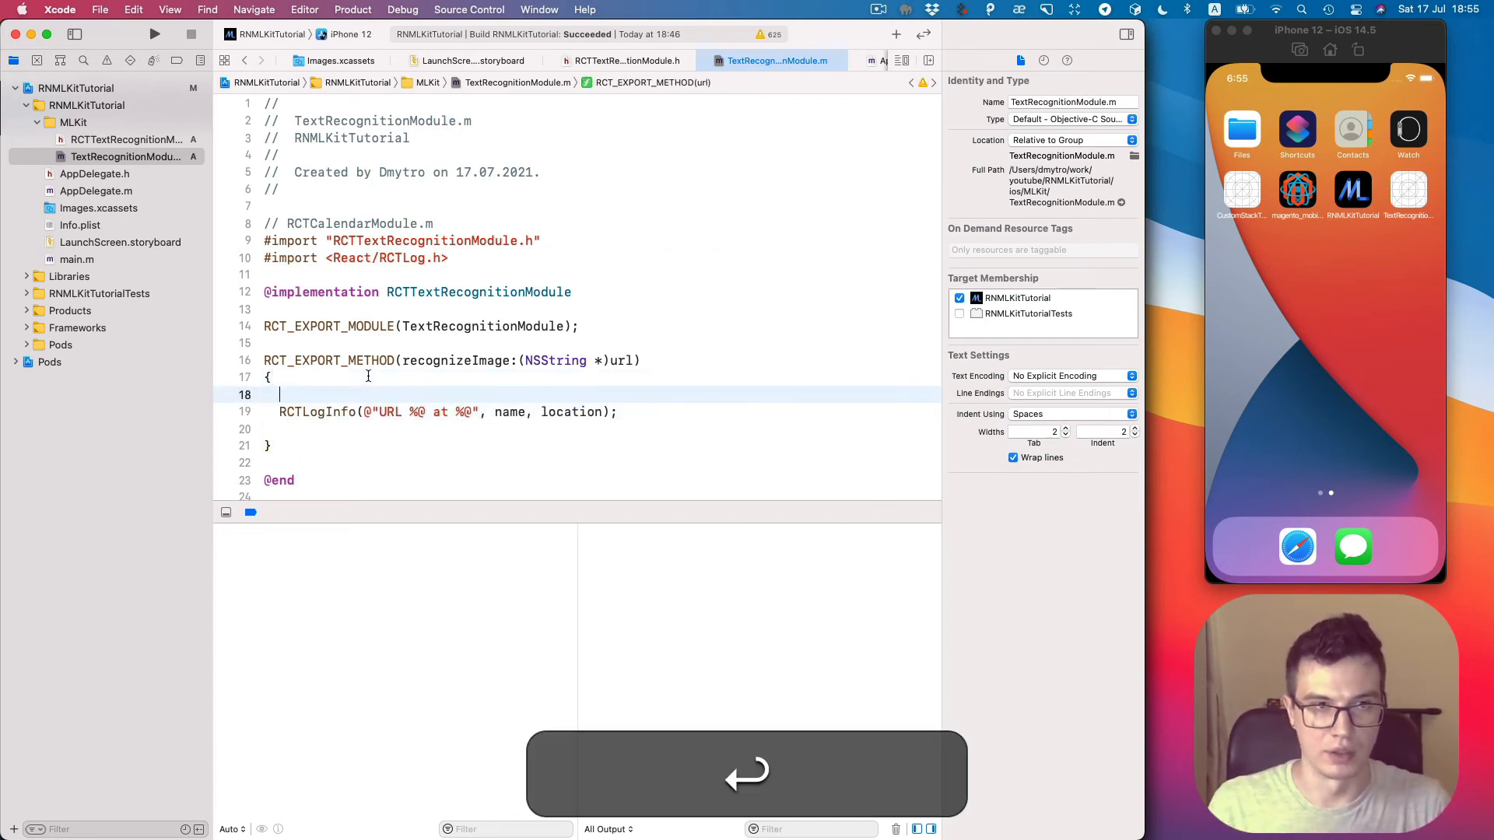
Start the RCTLogInfo format string with the @"" literal and quote characters.
text(@"")
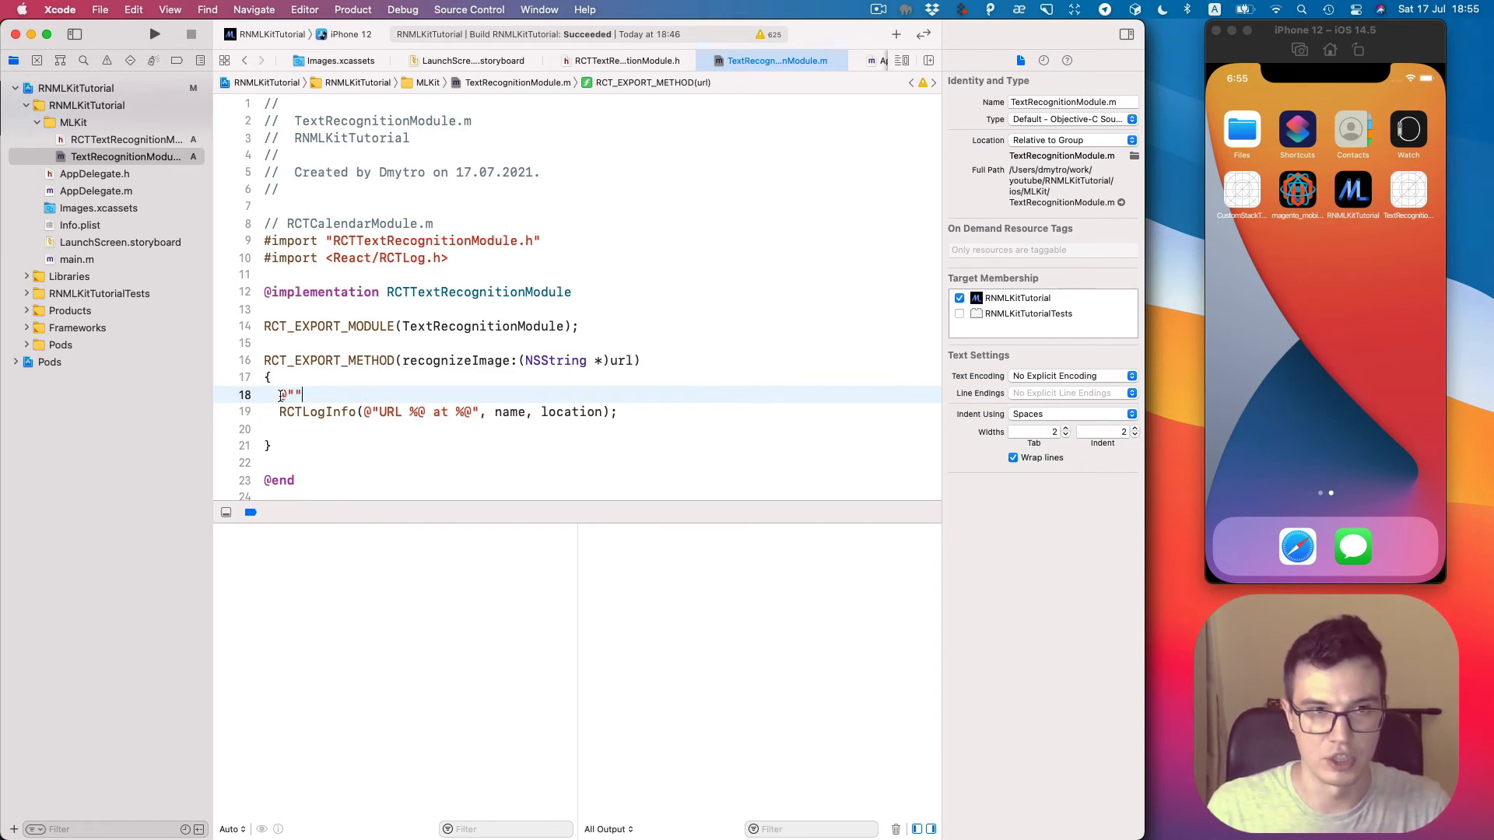
text(/)
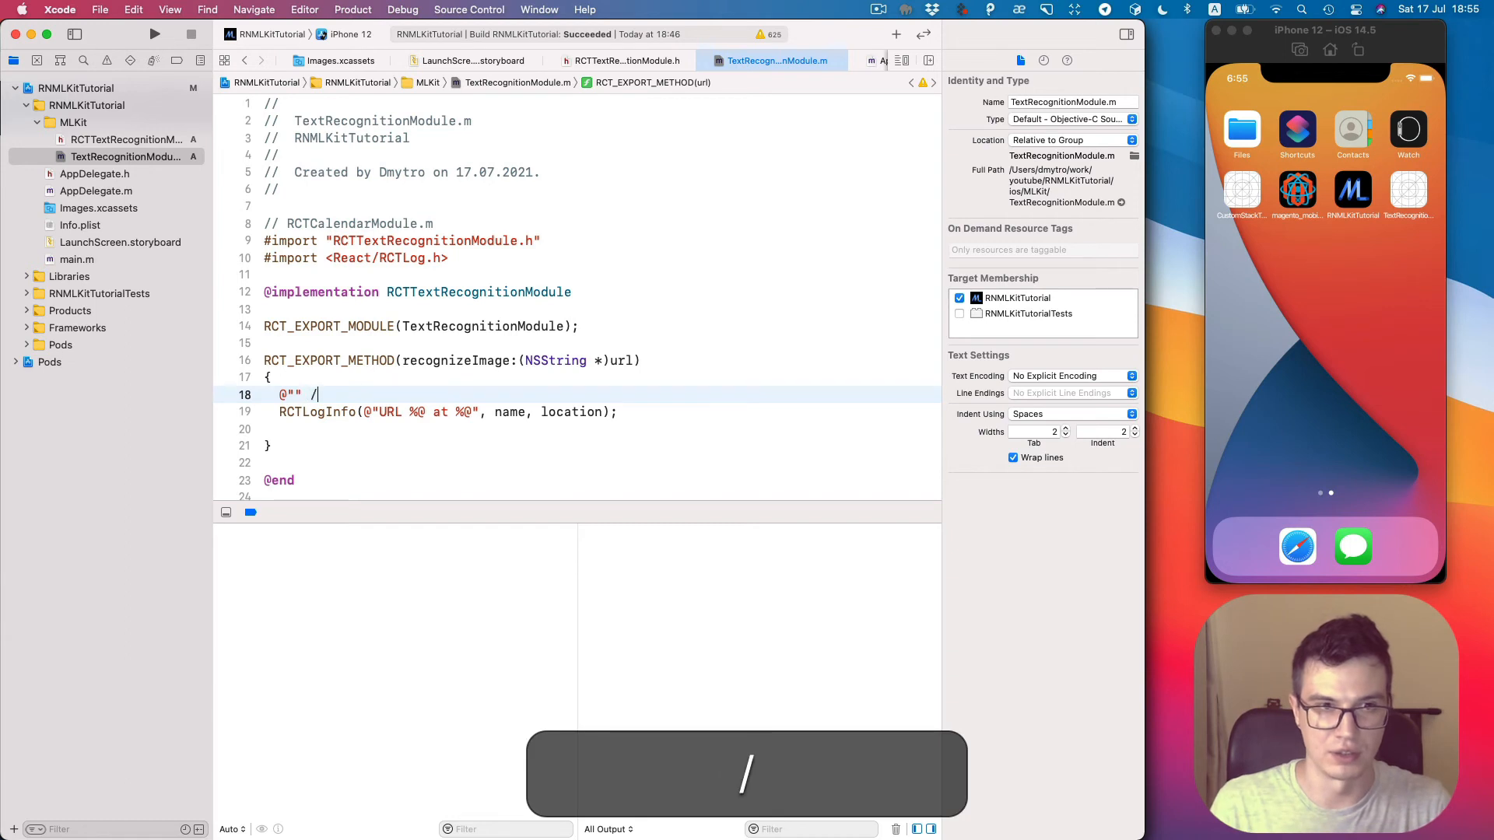
text(/ ")
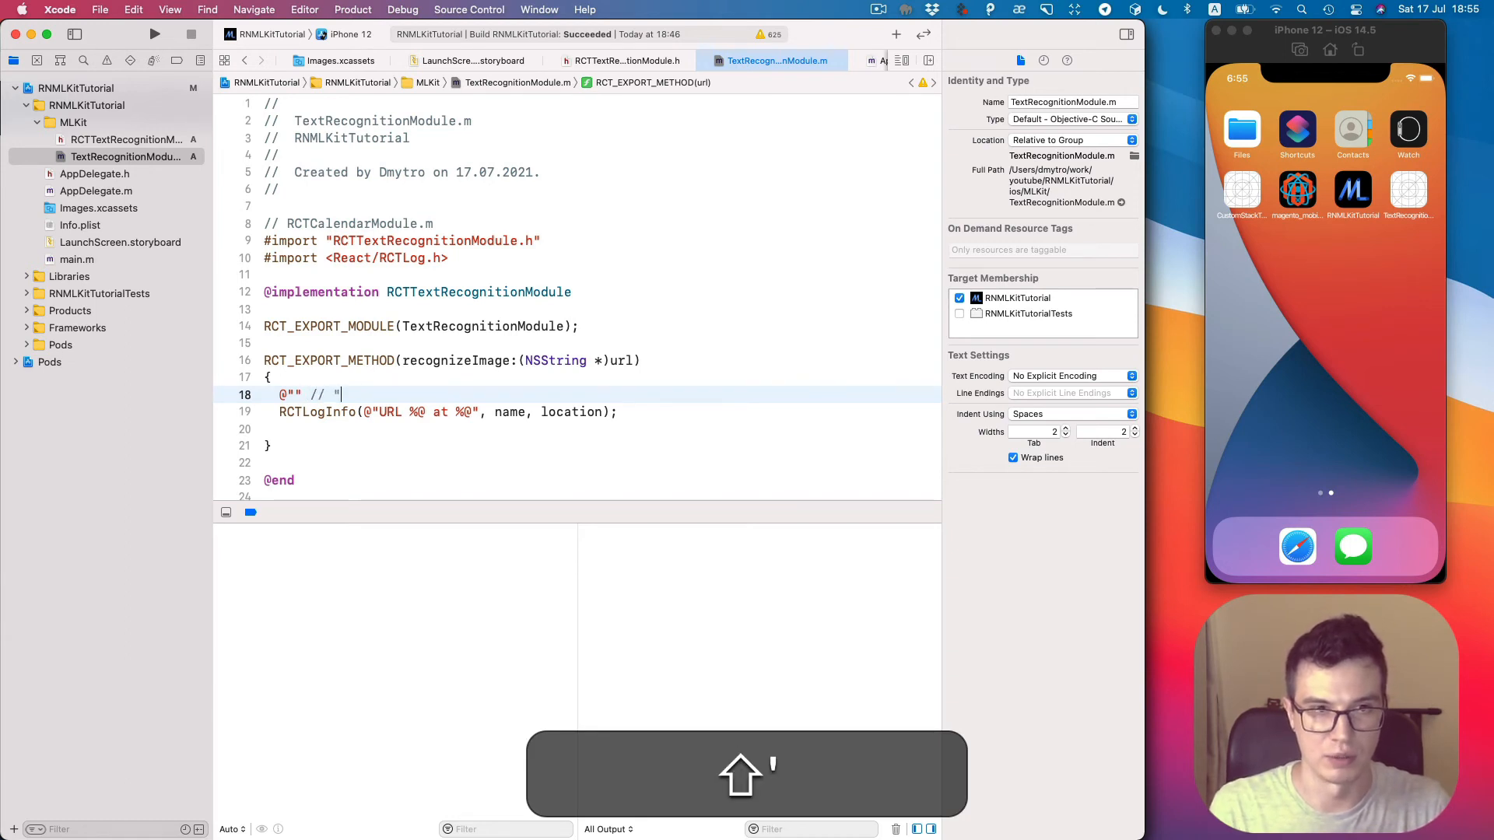
text(")
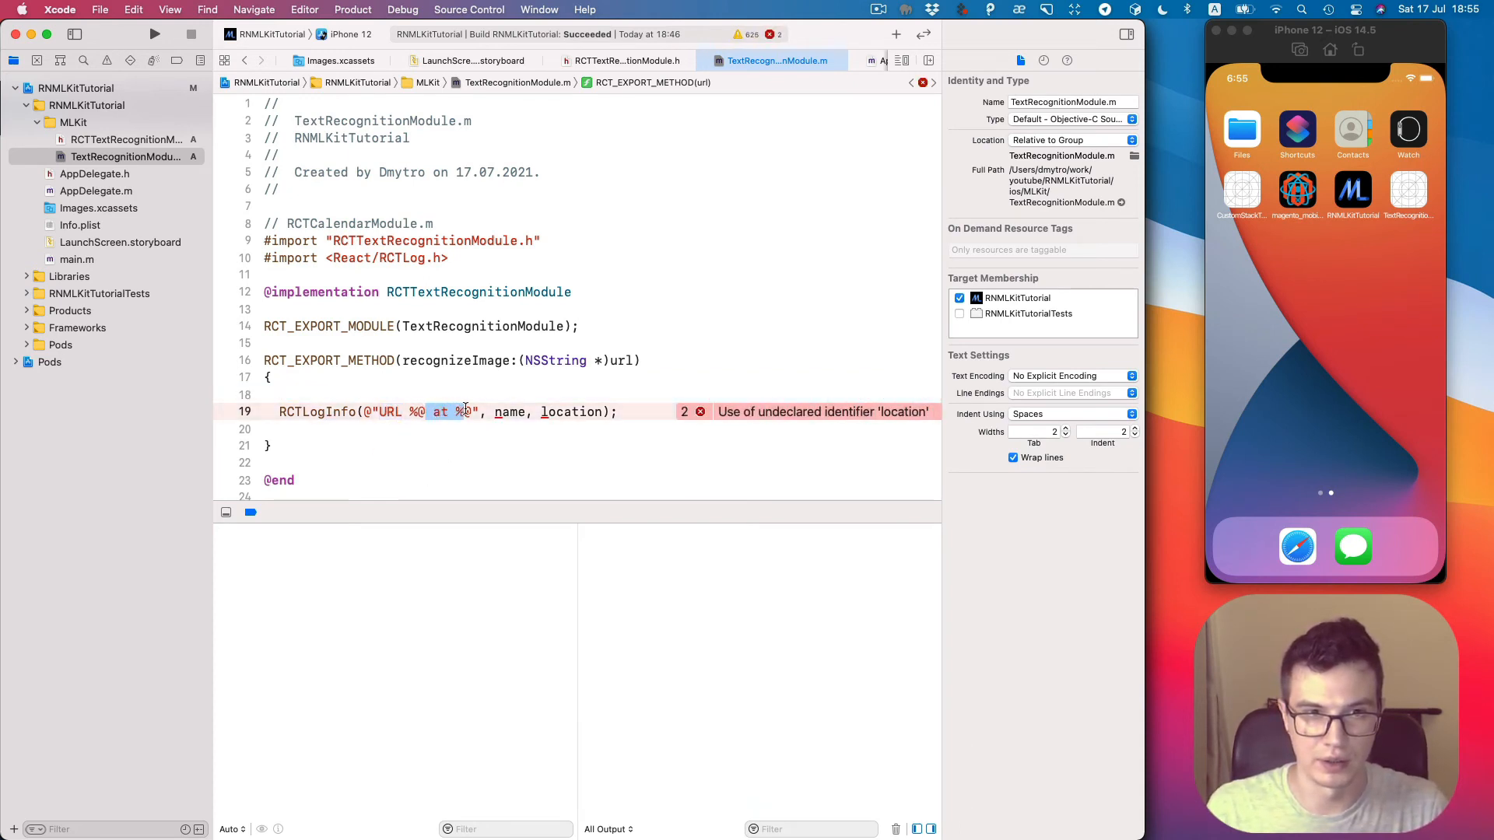
Trim the call to log "URL: %@" with url, dropping ' at %@', ', location' and name.
key(backspace)
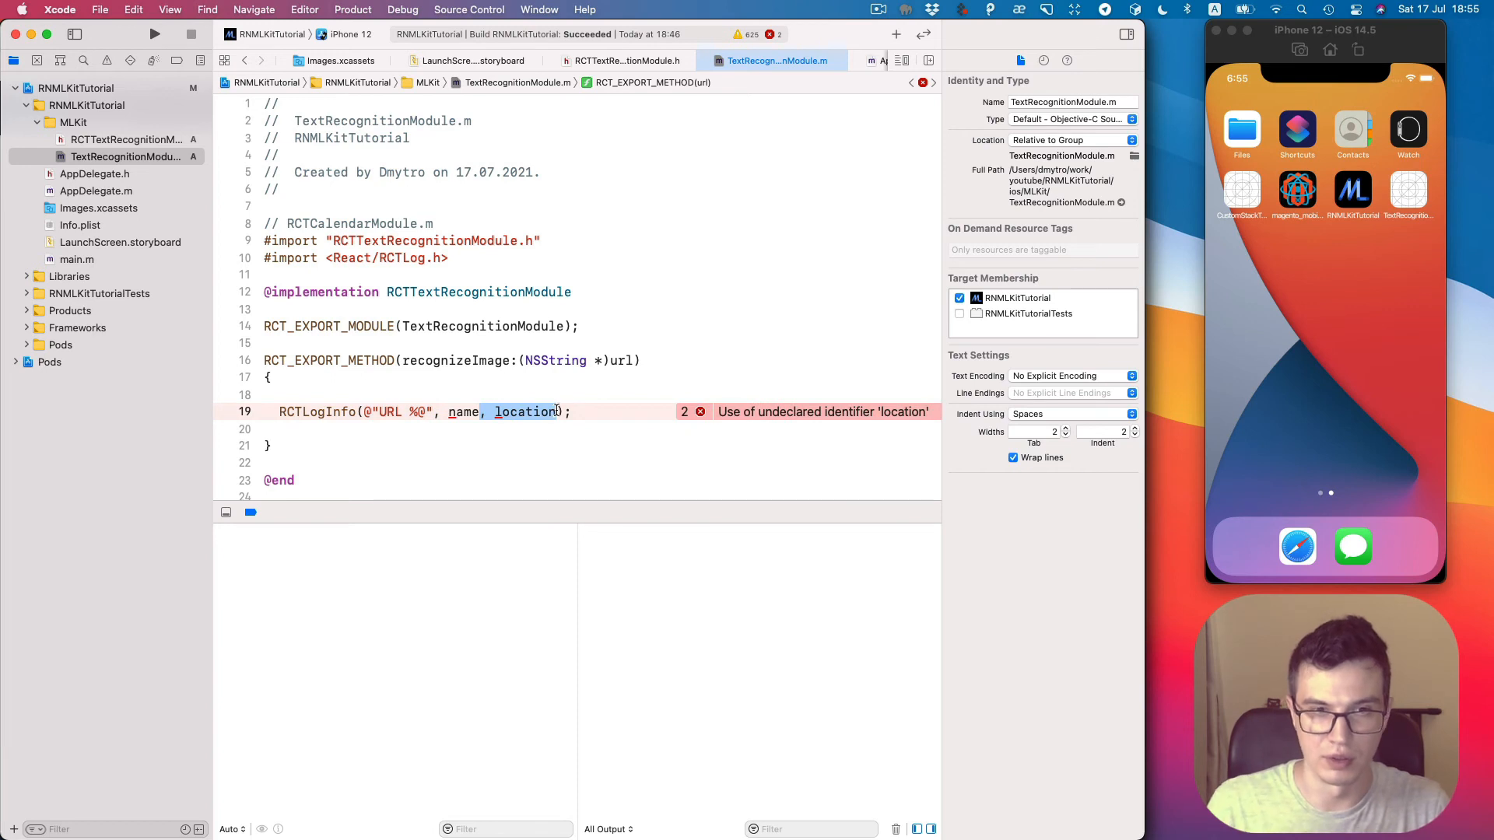
key(Backspace)
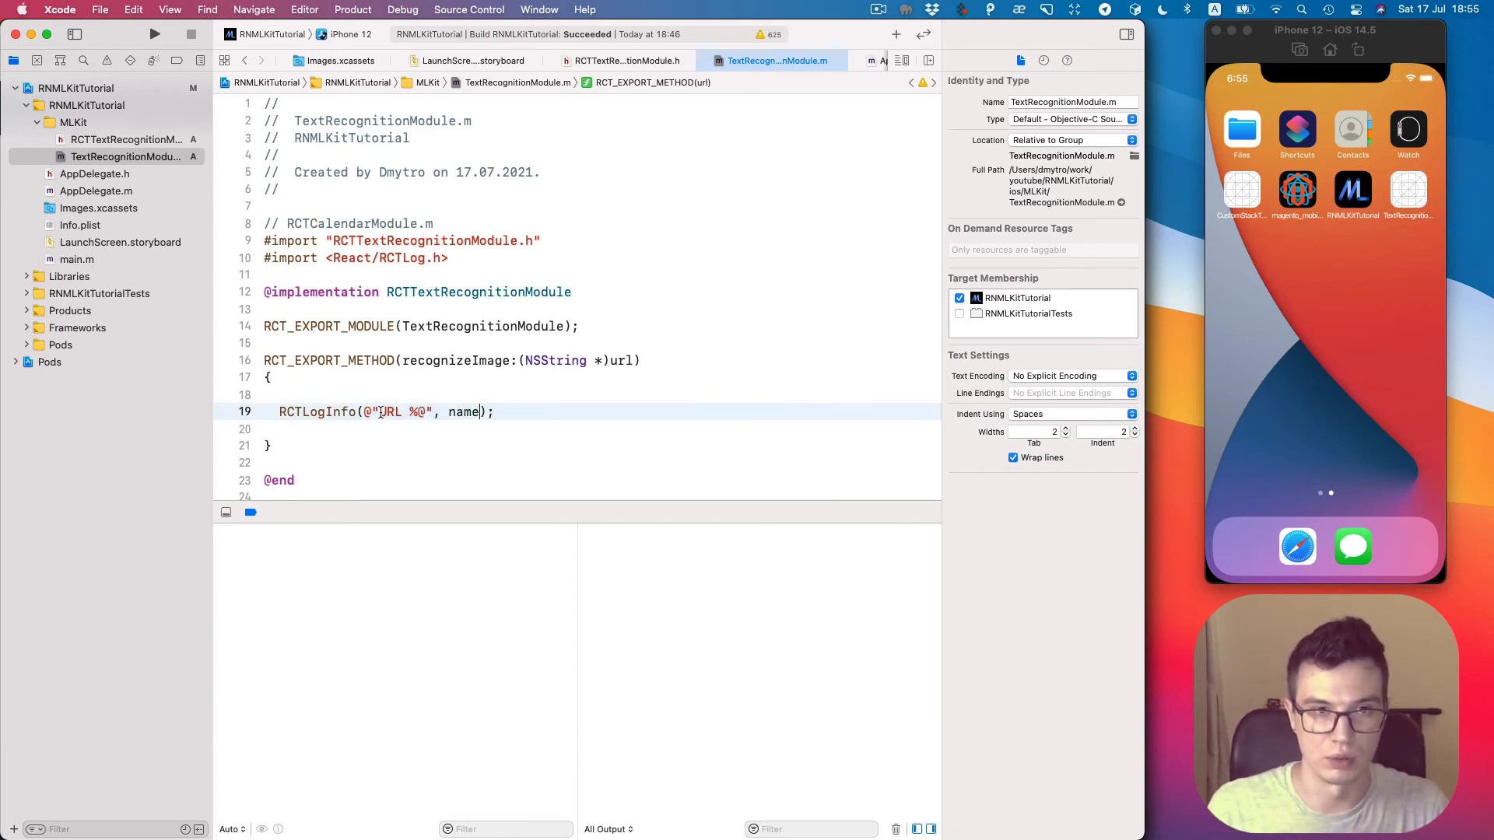
text(:)
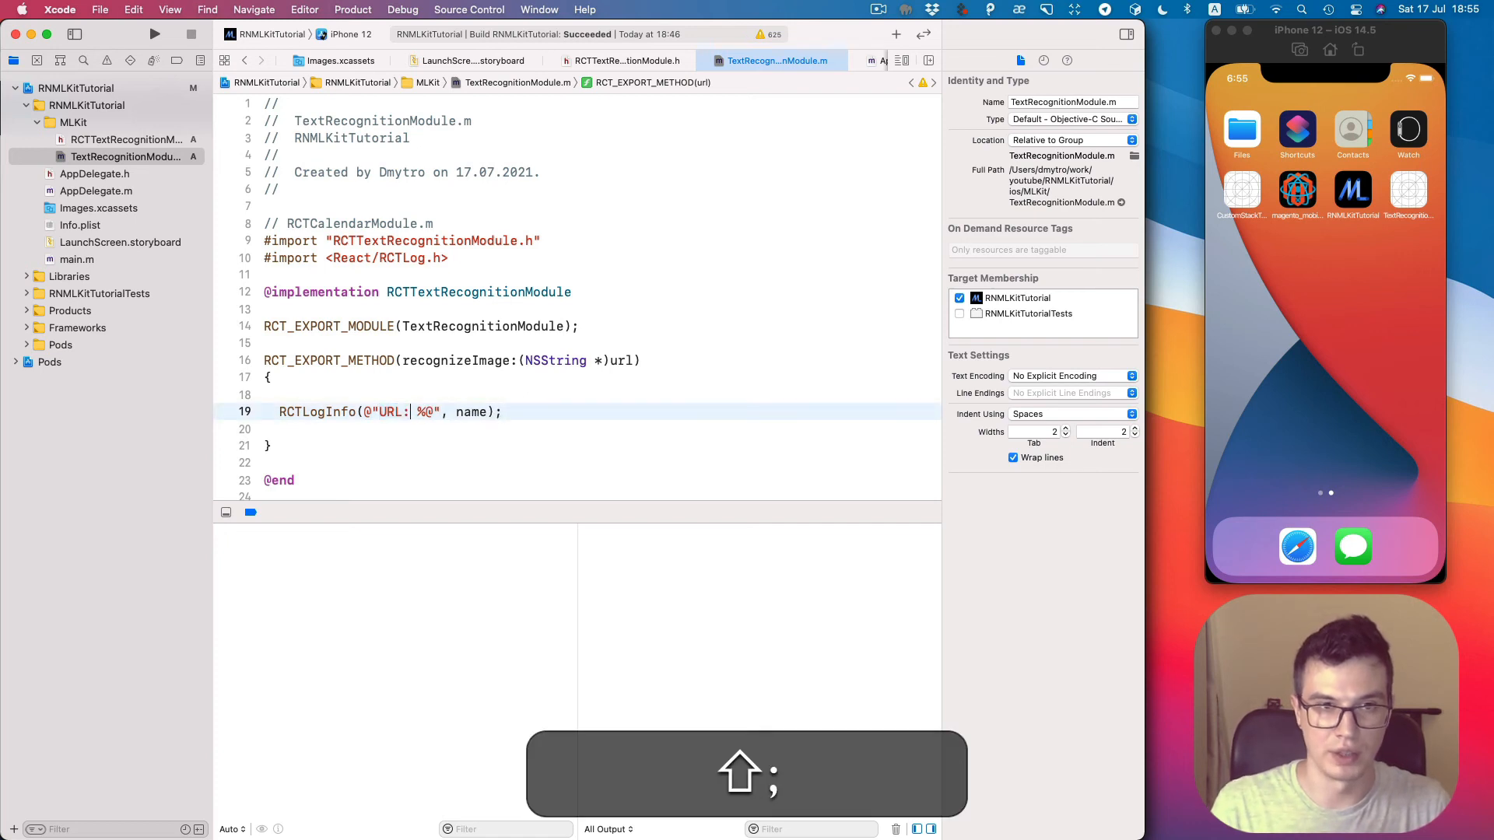
double_click(472, 410)
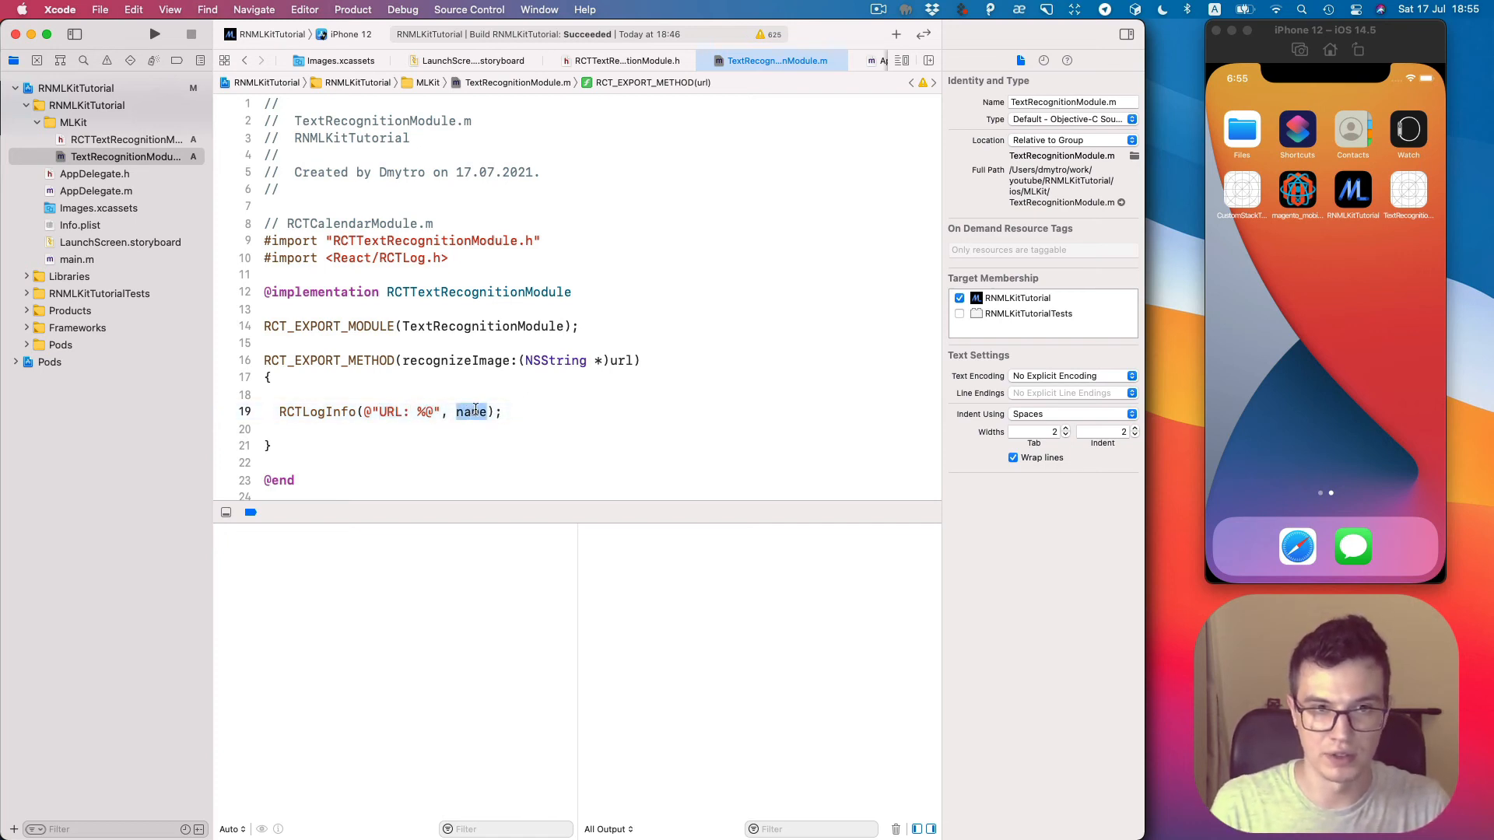
text(url)
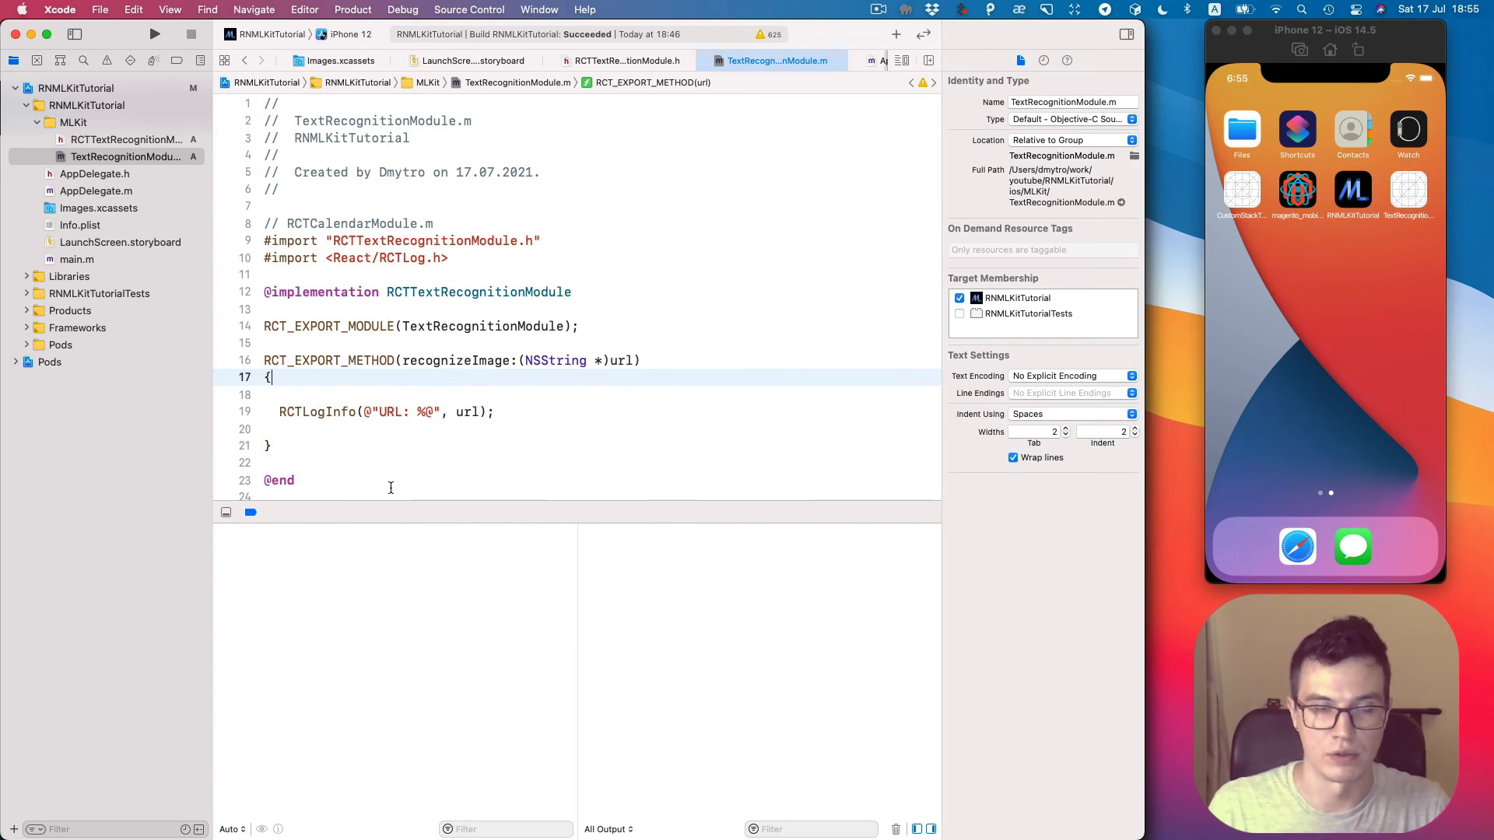
mouse_move(242, 432)
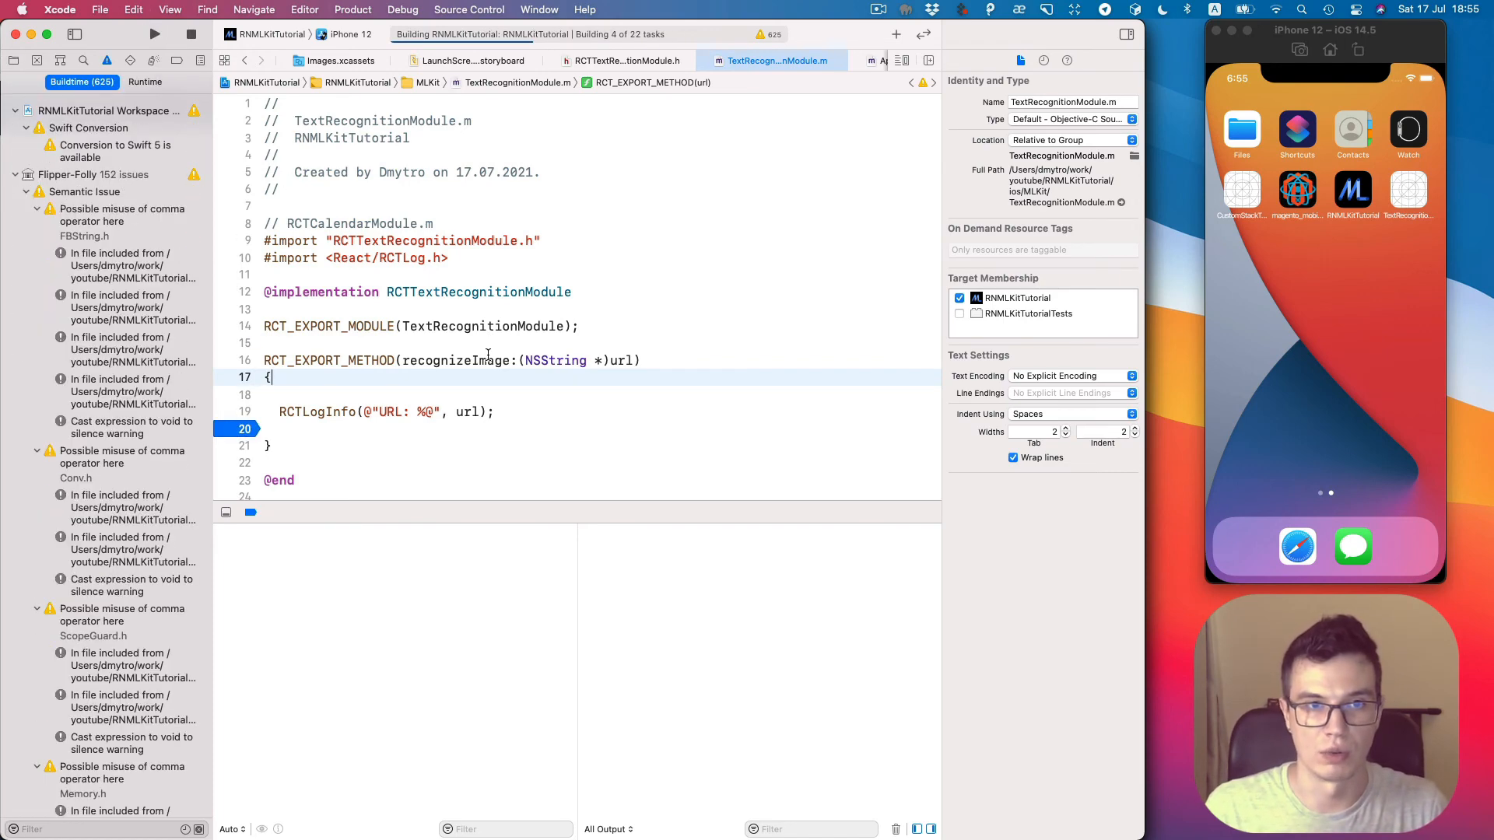
mouse_move(1468, 271)
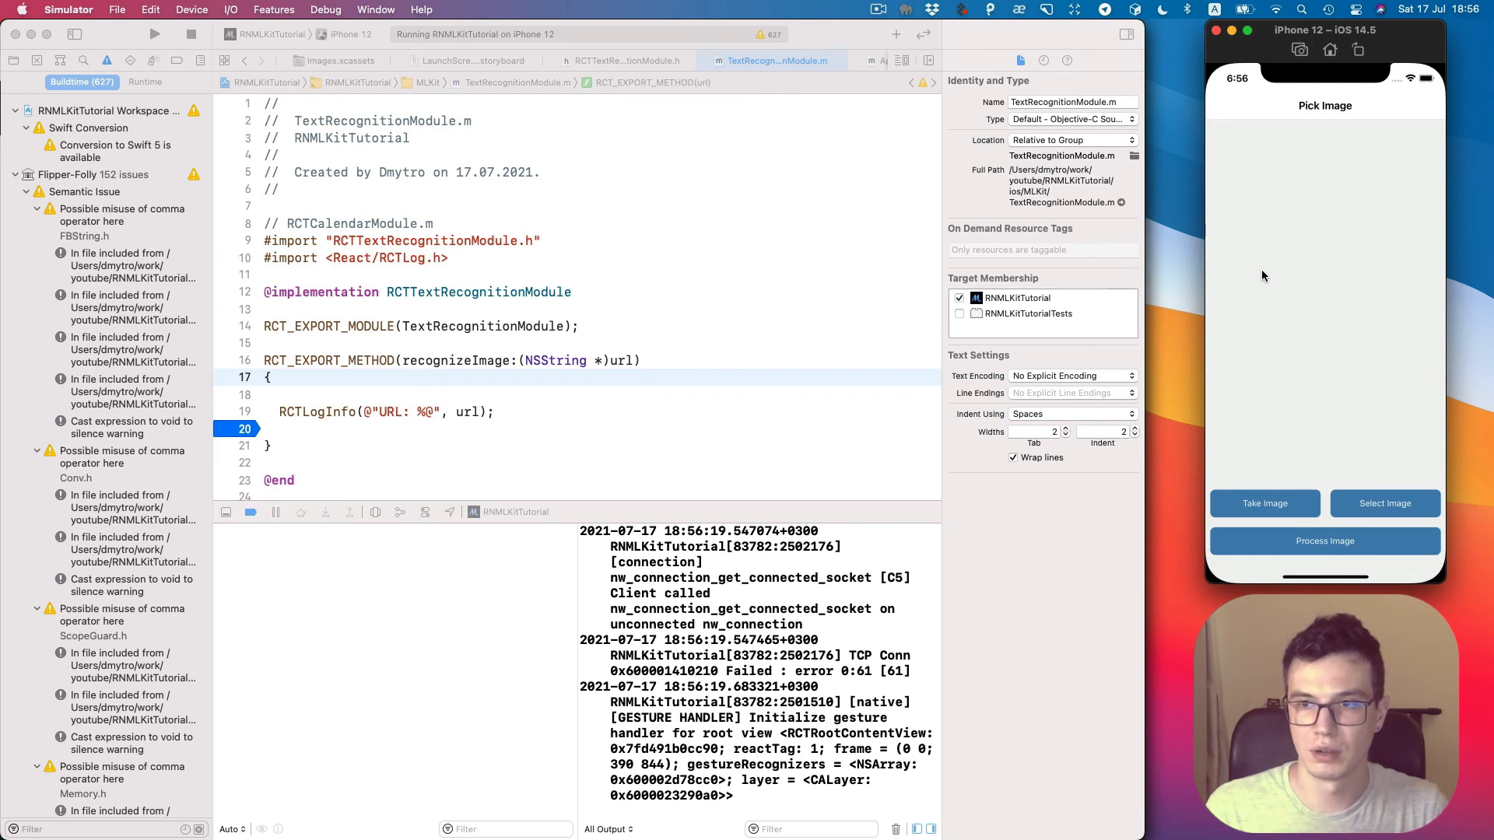
Choose a photo and send it via Process Image, hitting the recognizeImage breakpoint.
click(1385, 502)
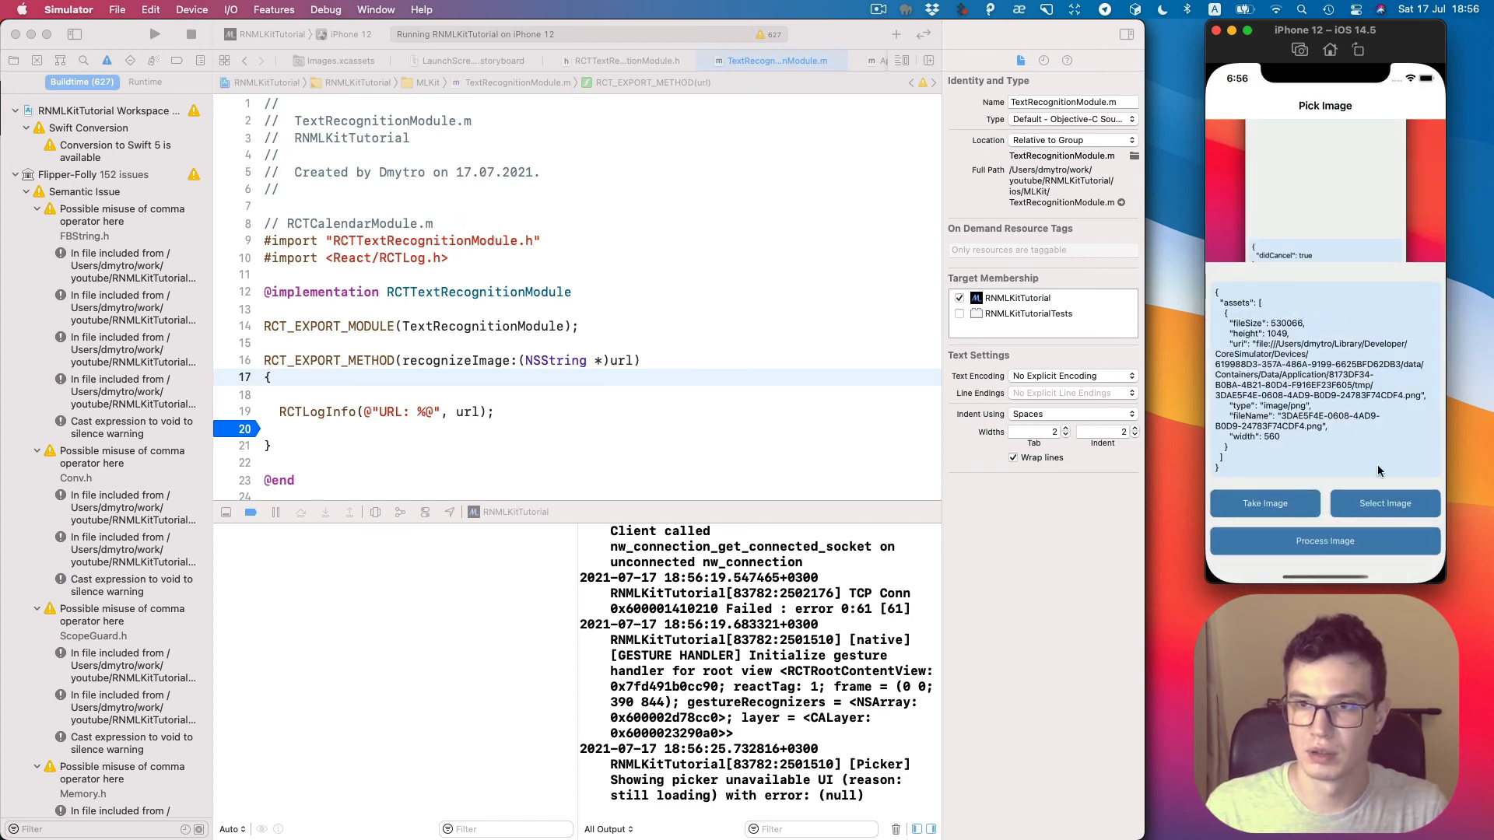
click(1323, 542)
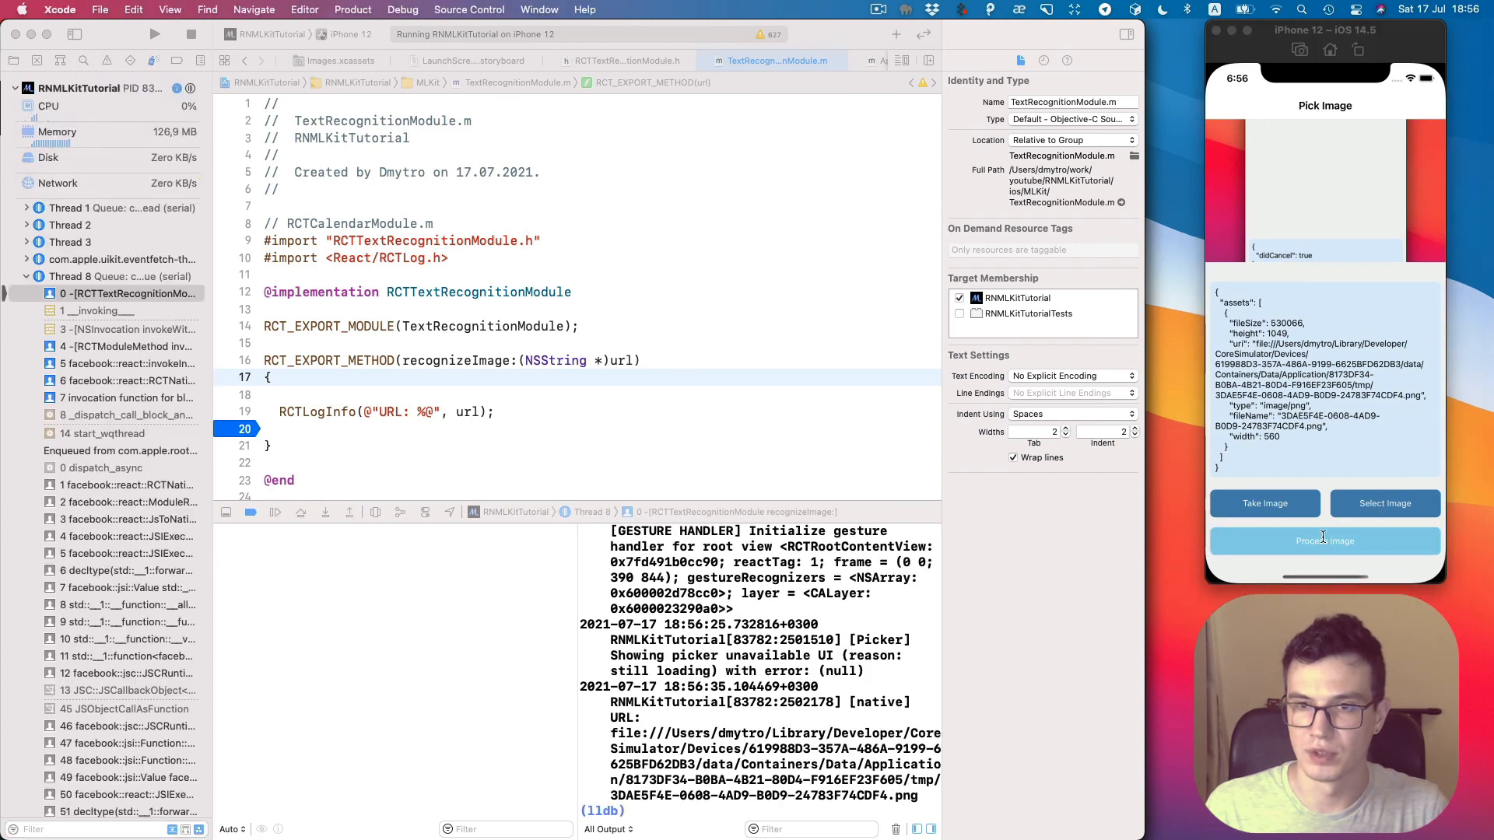